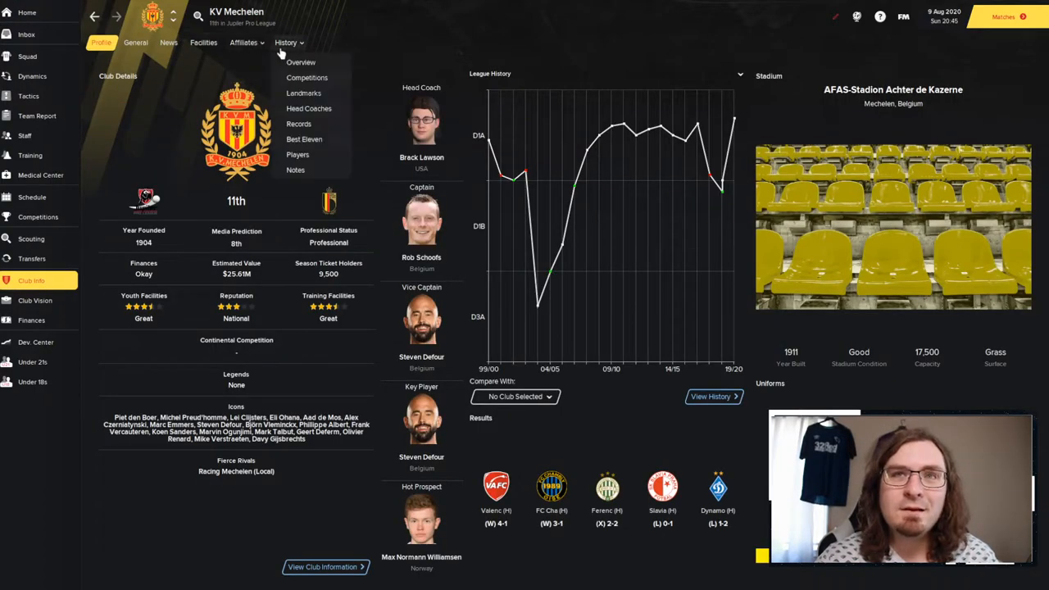
View KV Mechelen's history overview, peek at the Proximus League page, then return to honours.
click(301, 63)
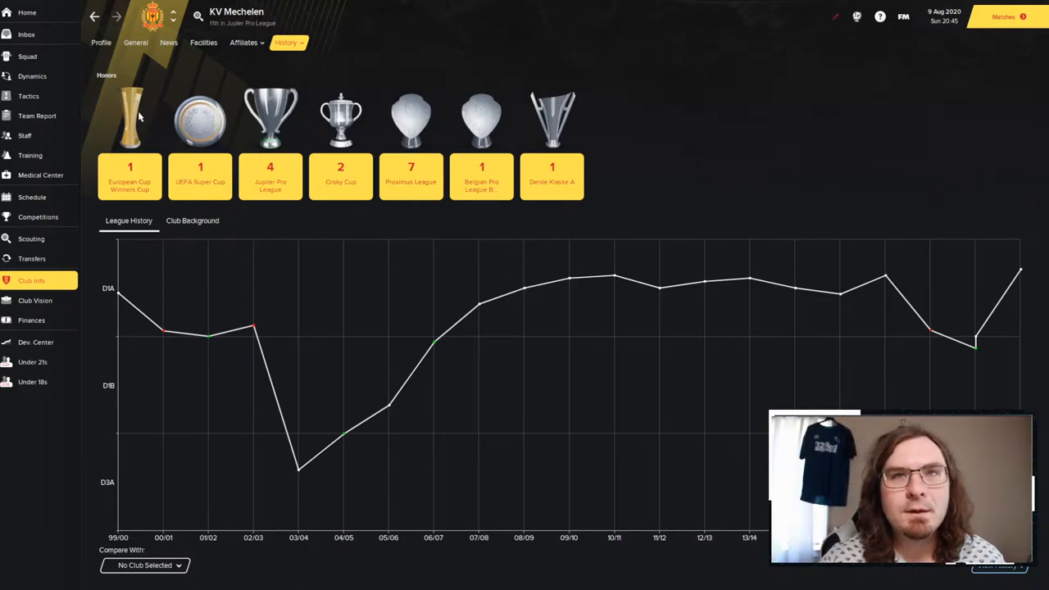
mouse_move(131, 131)
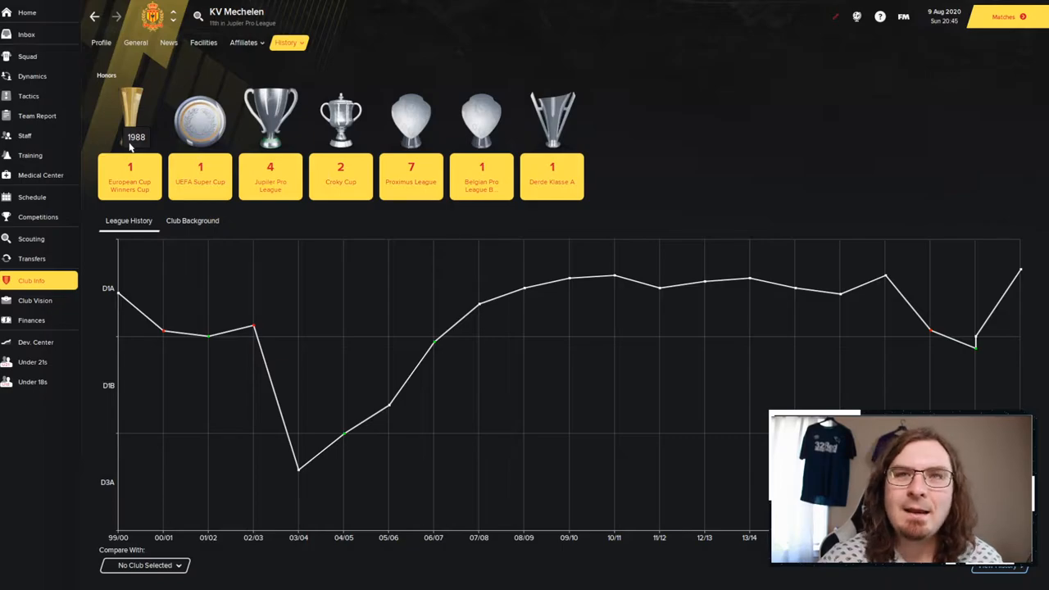
mouse_move(199, 119)
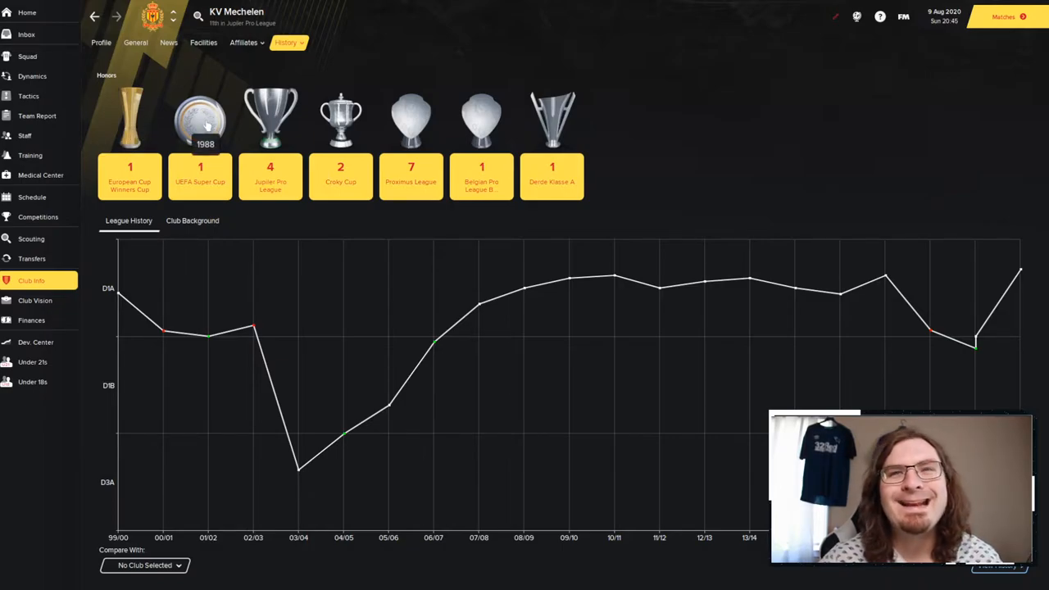
mouse_move(269, 119)
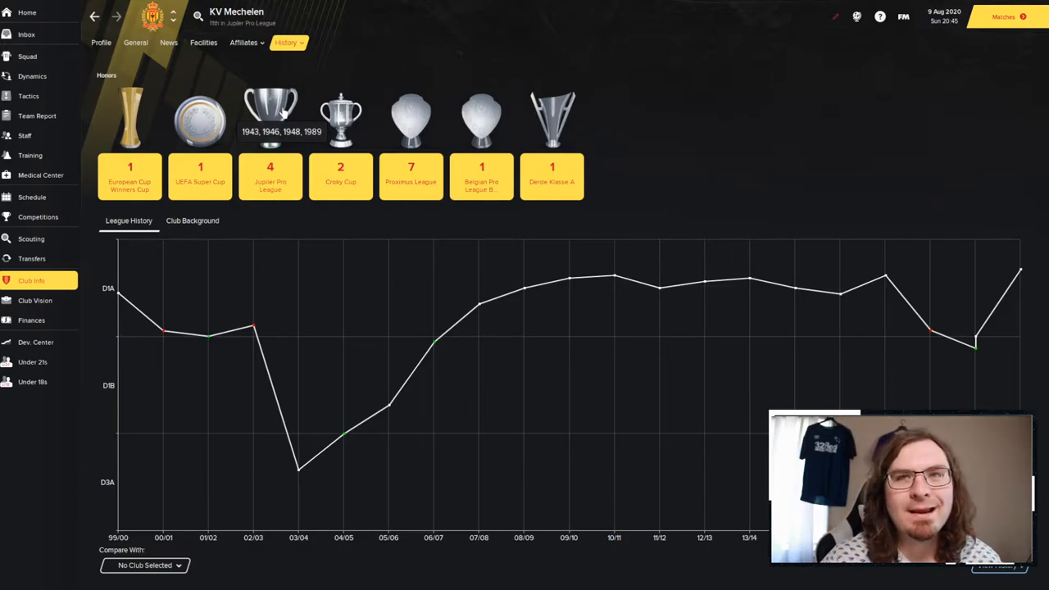
mouse_move(340, 118)
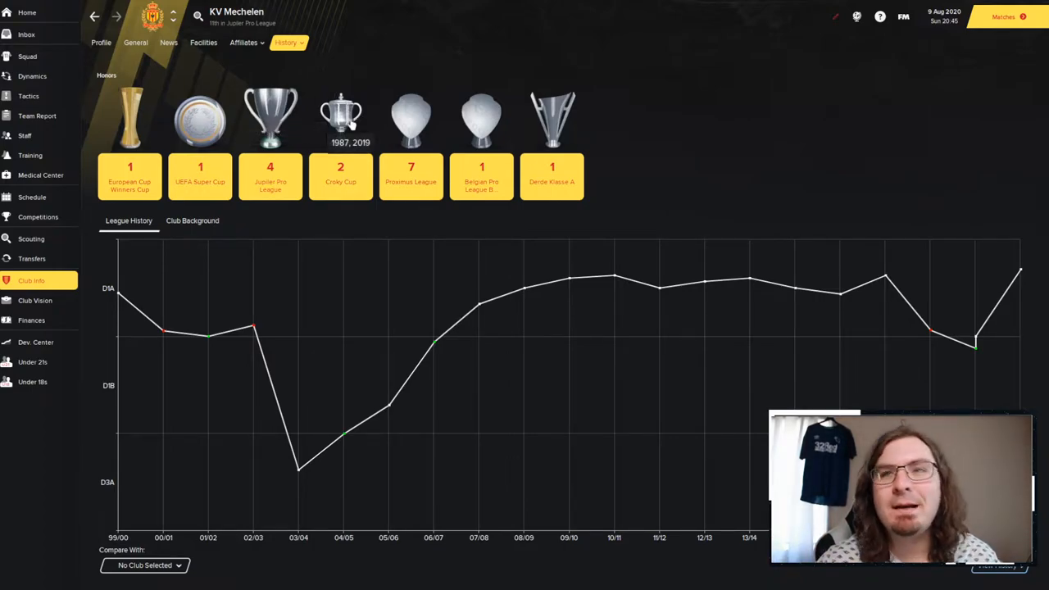
mouse_move(411, 120)
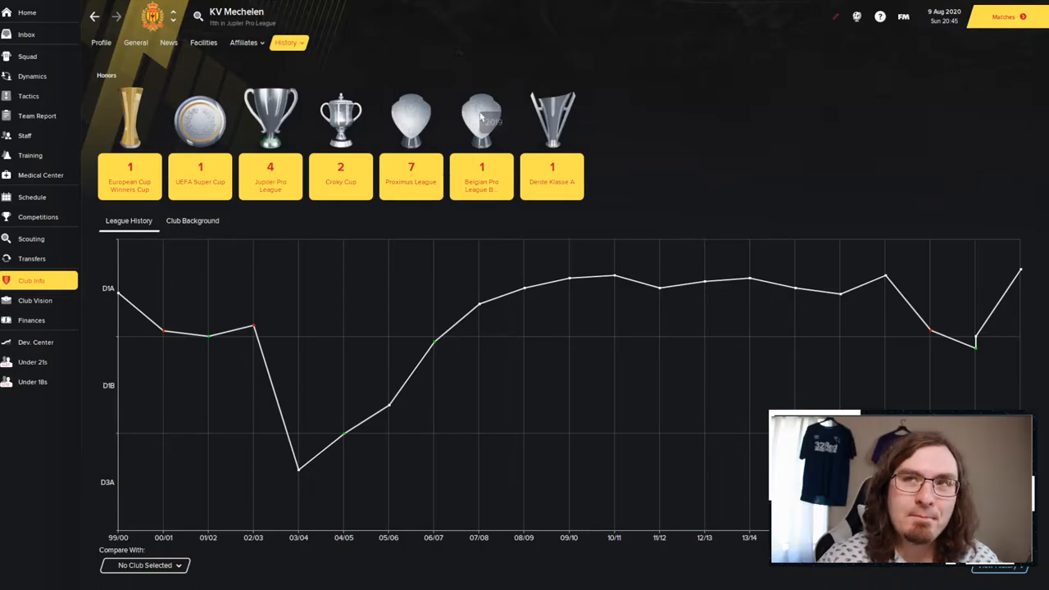
mouse_move(435, 111)
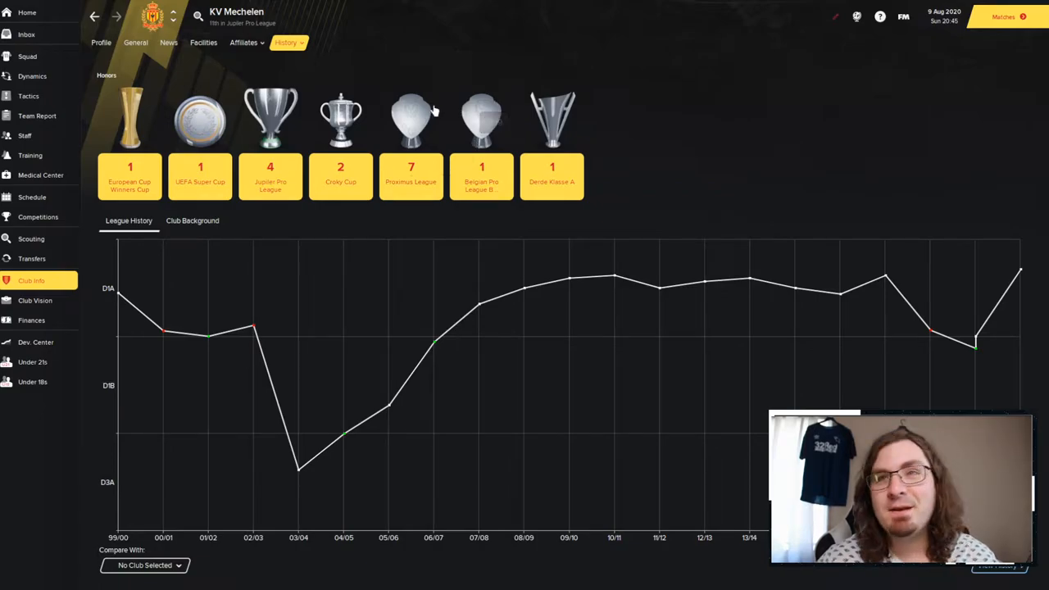
mouse_move(411, 172)
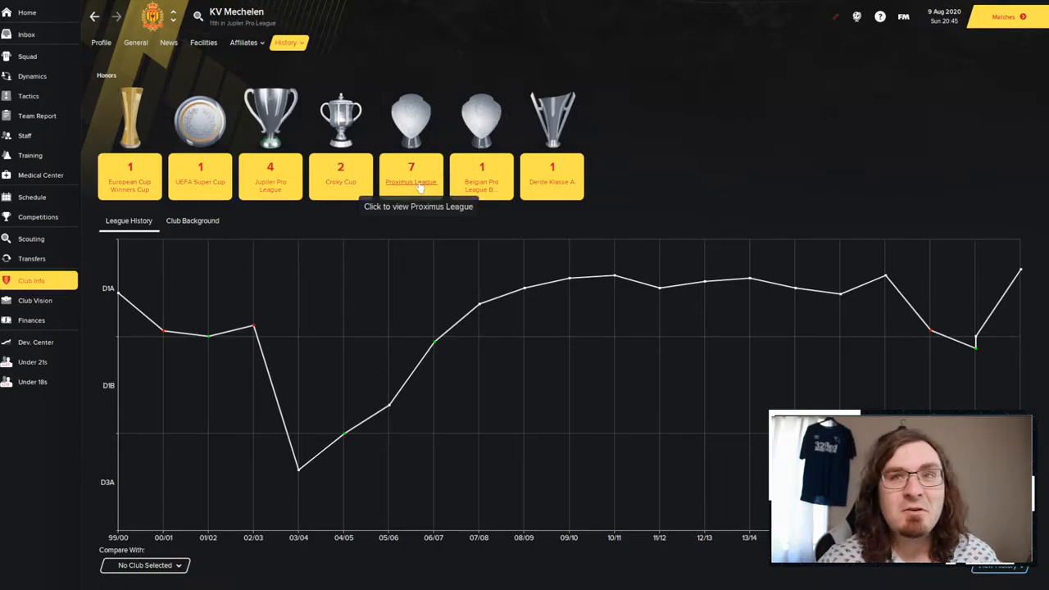
click(410, 176)
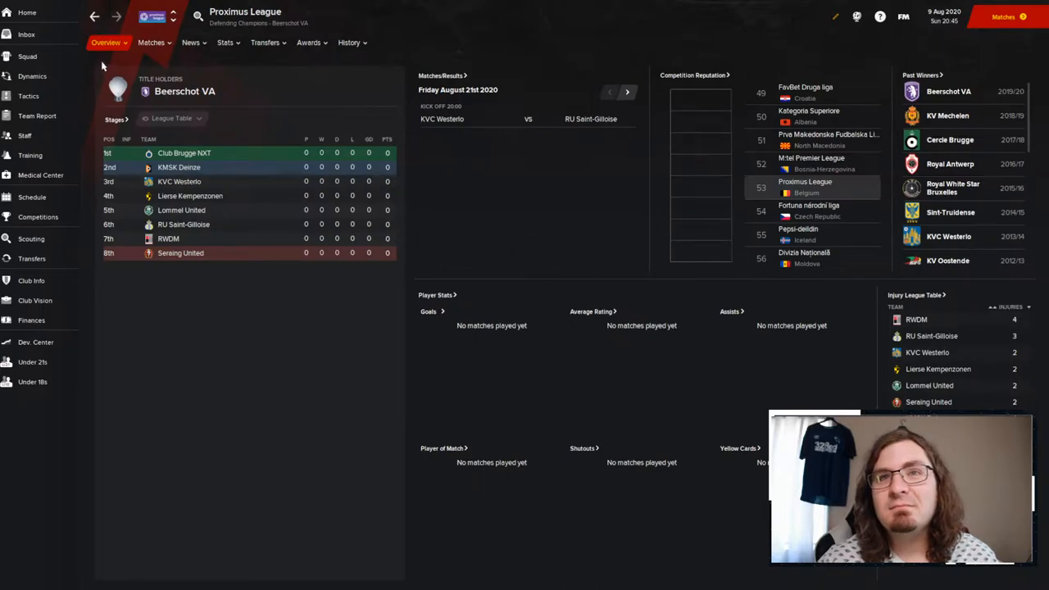
click(948, 115)
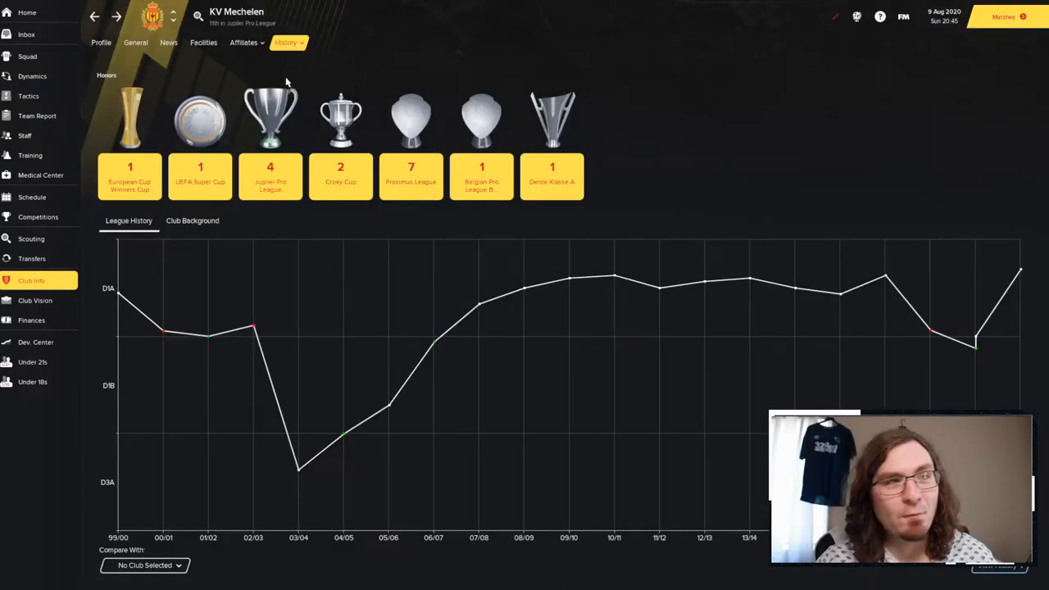
mouse_move(467, 192)
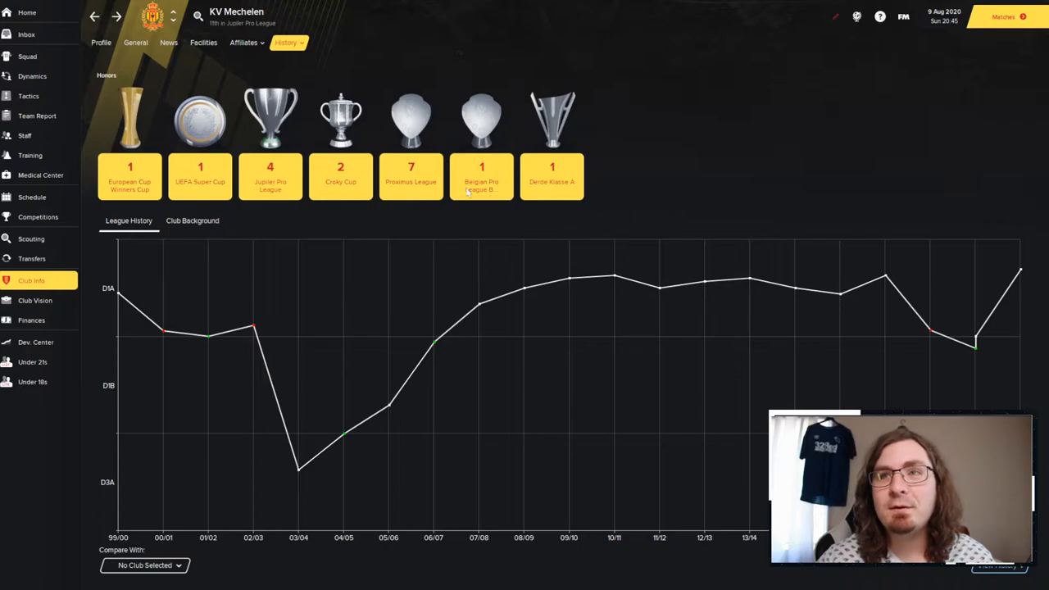
mouse_move(482, 176)
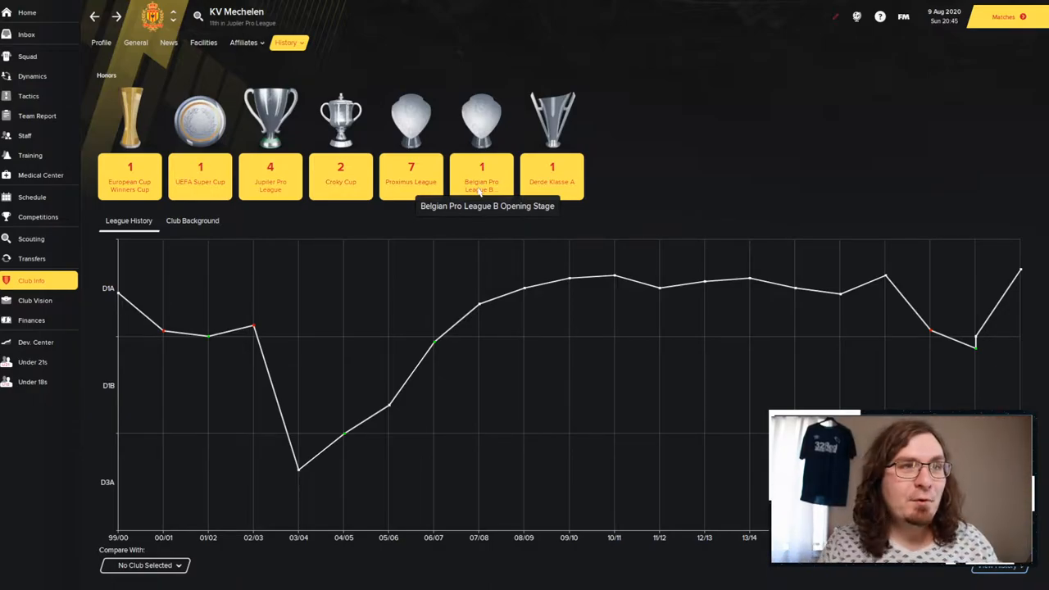
mouse_move(552, 177)
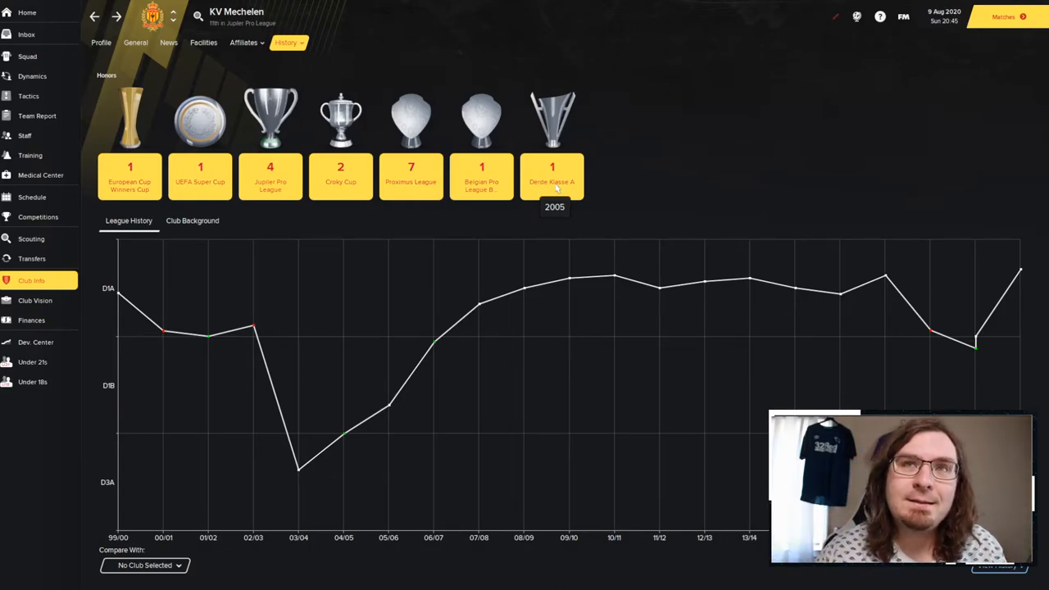
Look over the stadium facilities, then open the board's Club Vision page.
click(204, 43)
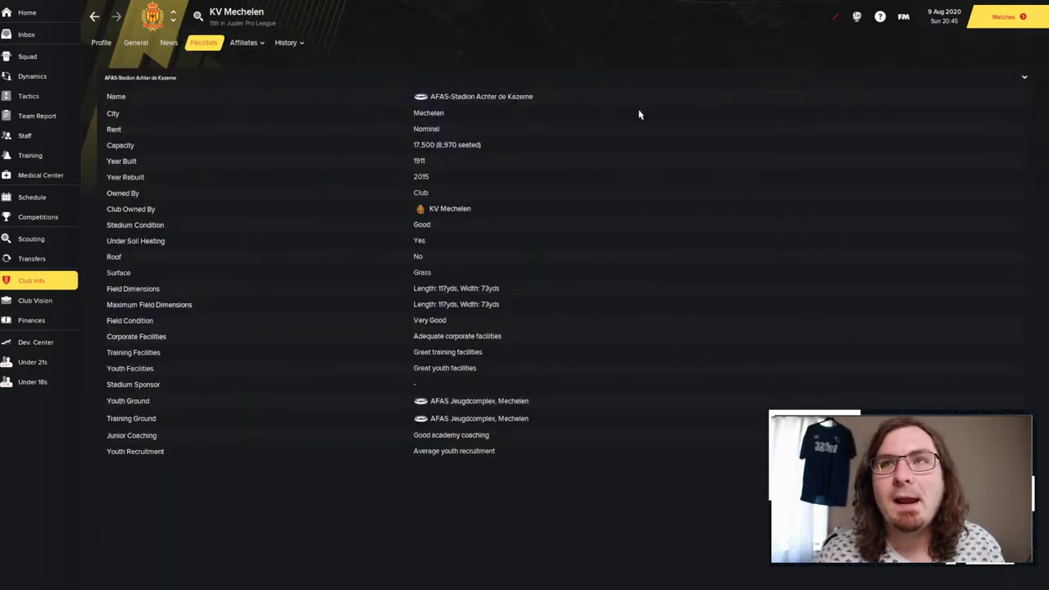
mouse_move(425, 120)
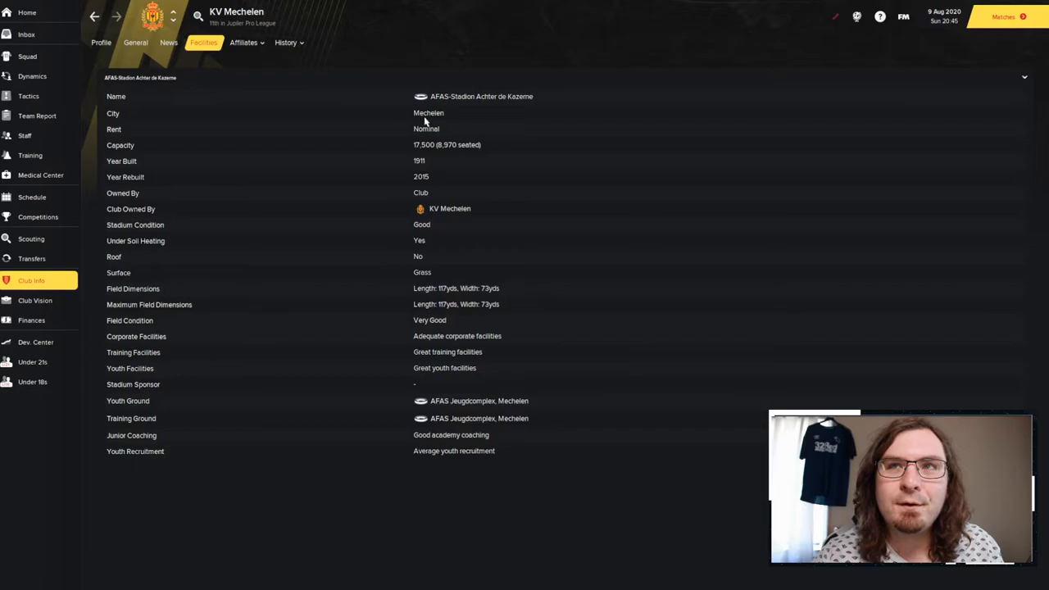
mouse_move(464, 107)
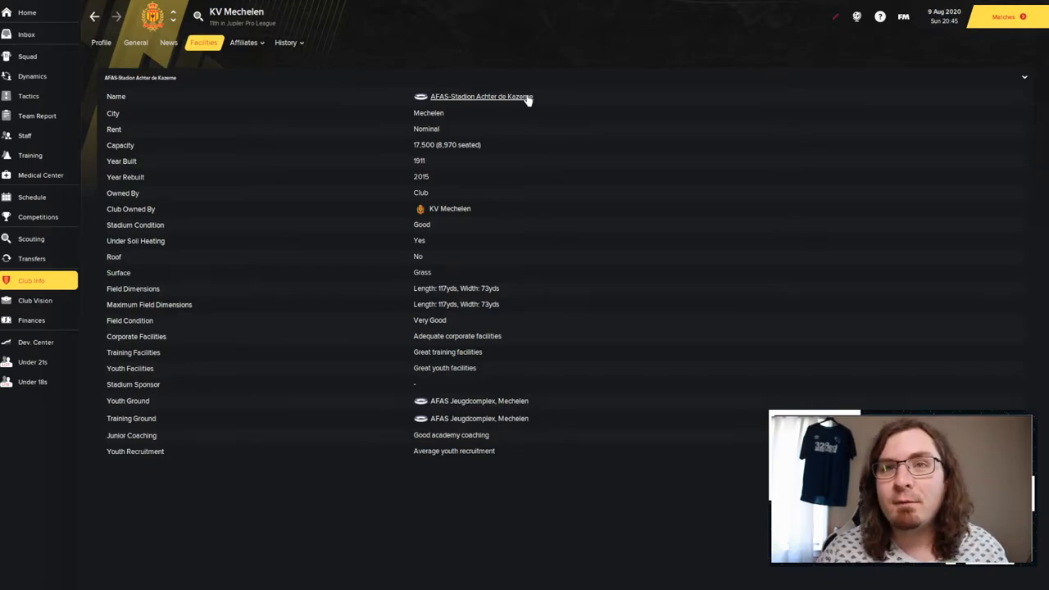
mouse_move(461, 385)
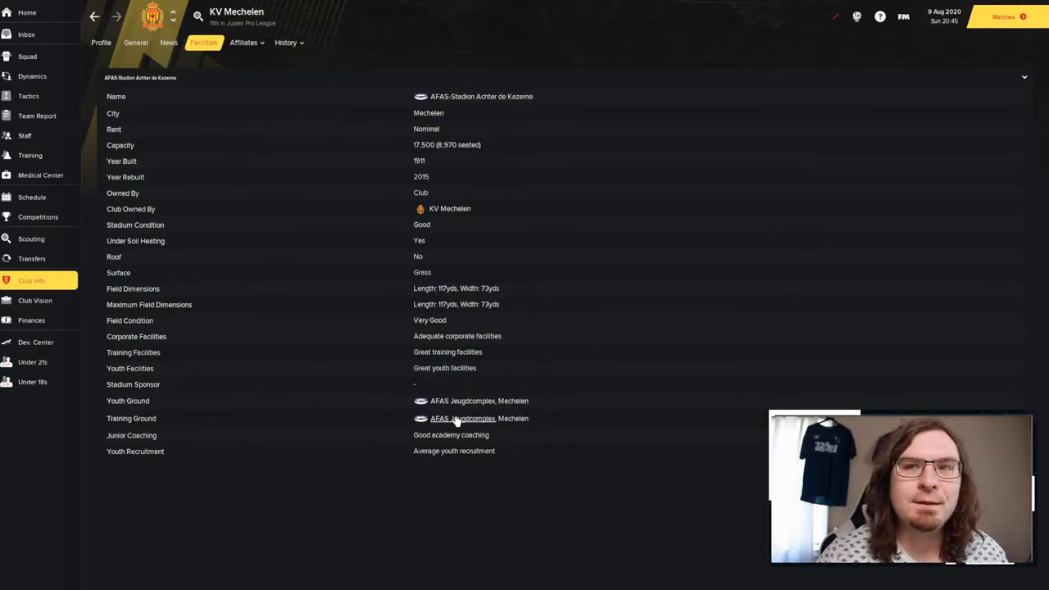
mouse_move(433, 481)
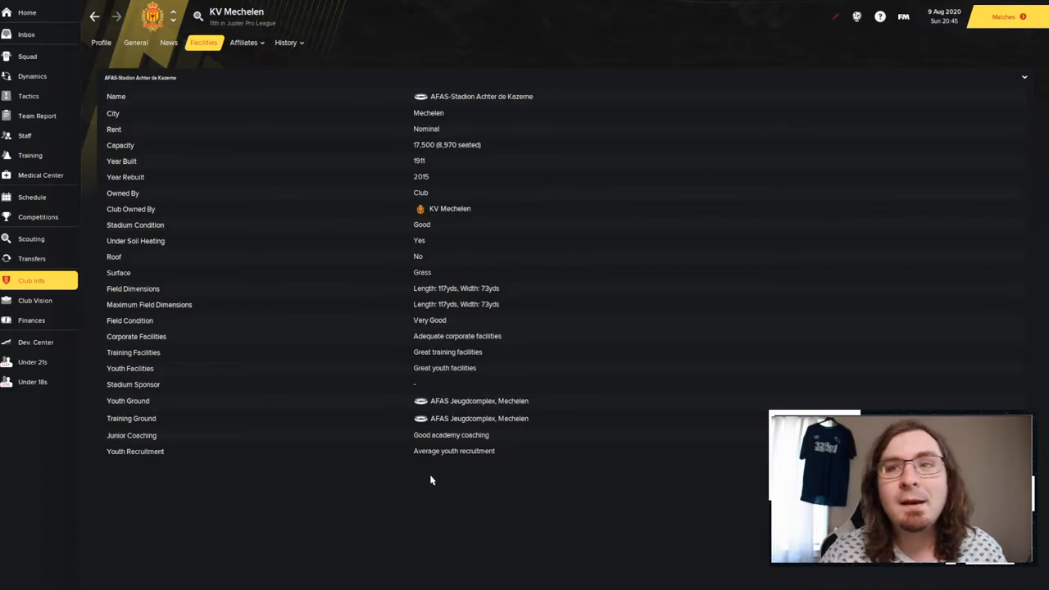
mouse_move(259, 417)
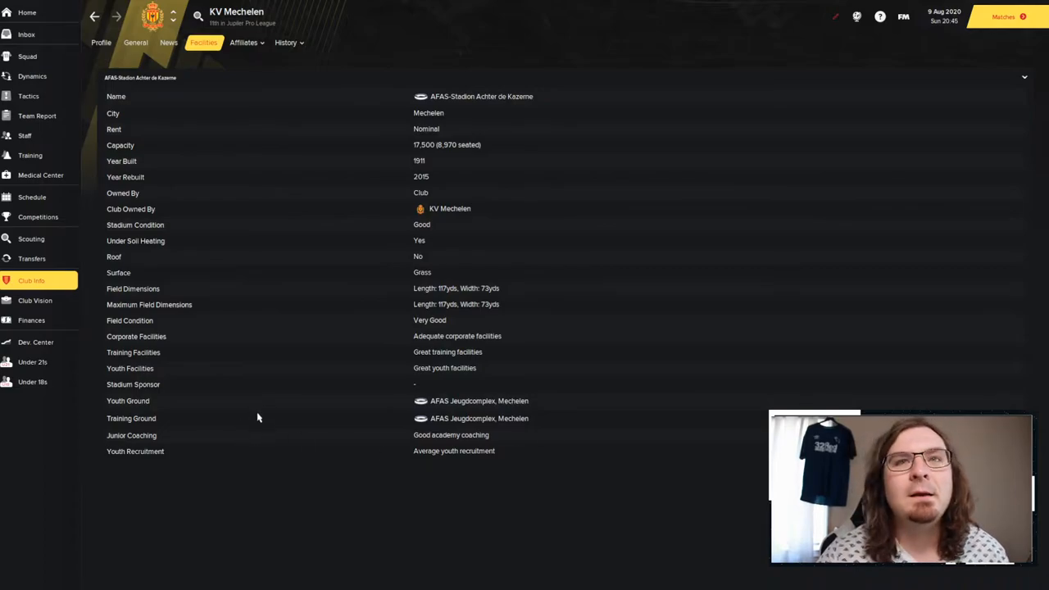
click(35, 300)
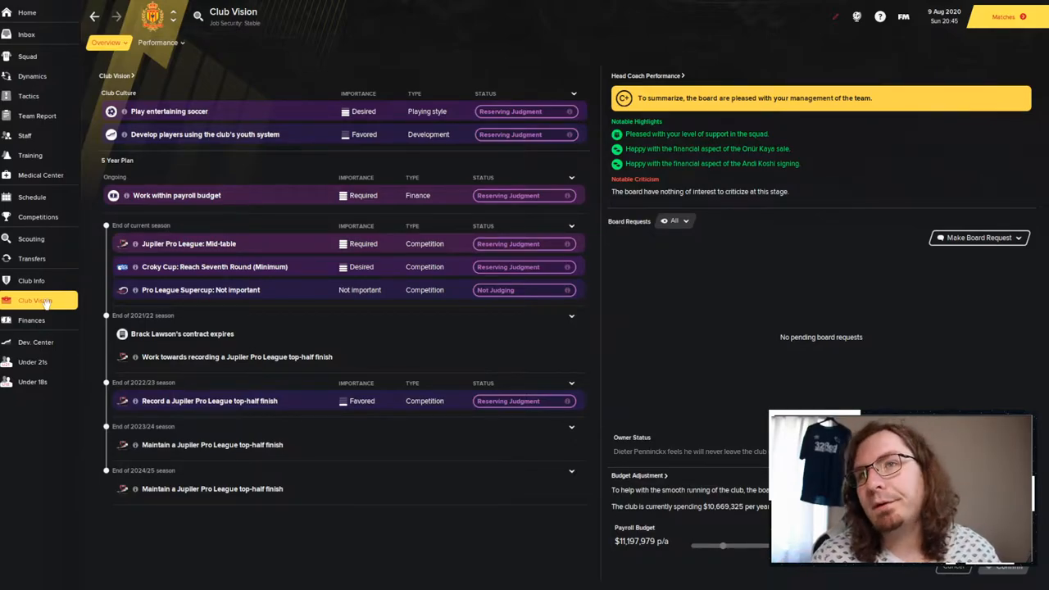
Open KV Mechelen's finances summary showing the $4M balance and $163,609 transfer budget.
click(31, 319)
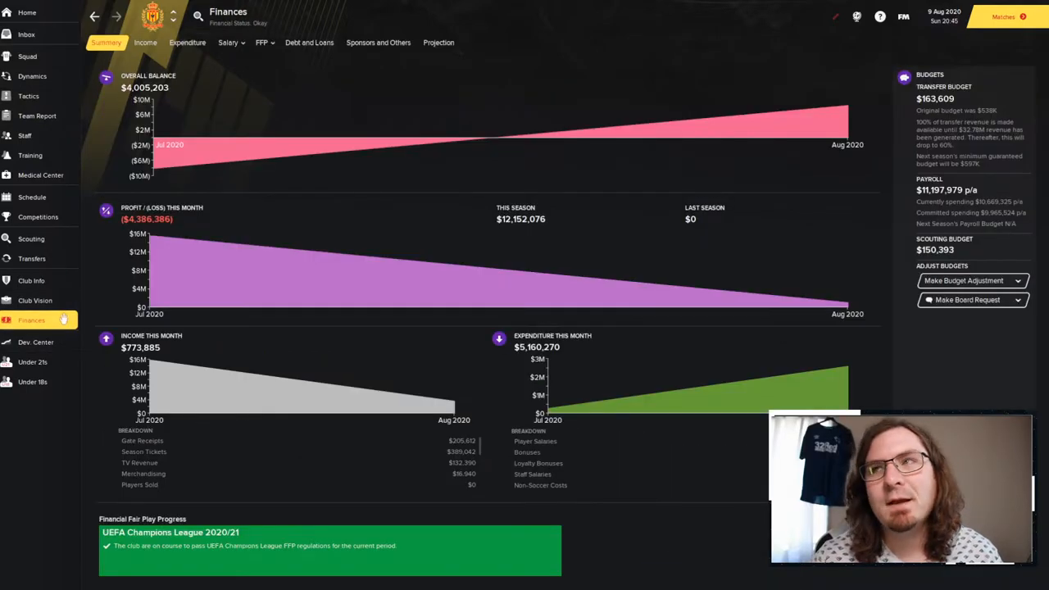
mouse_move(32, 320)
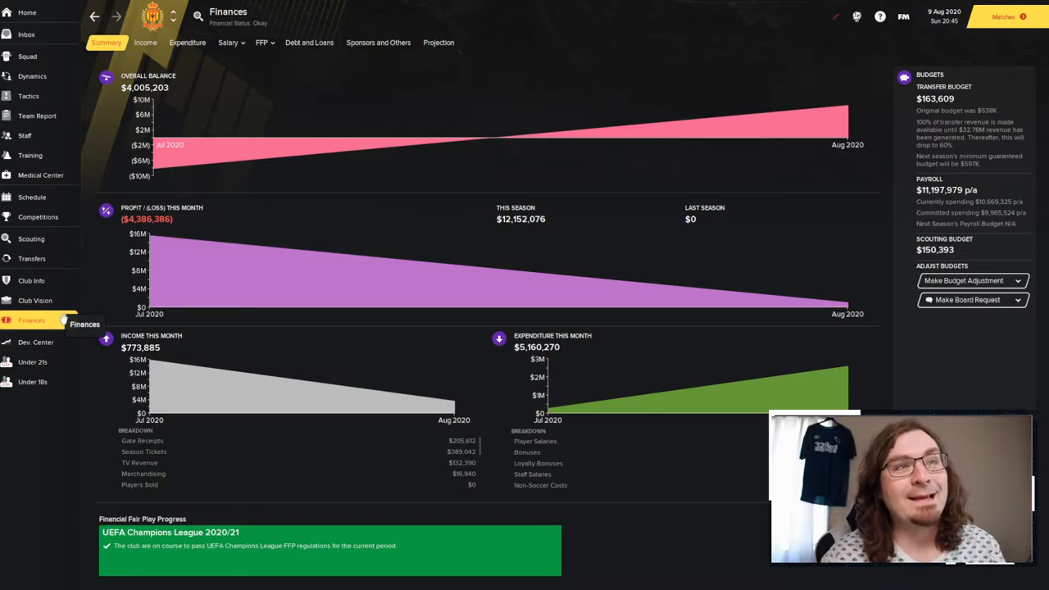
mouse_move(133, 332)
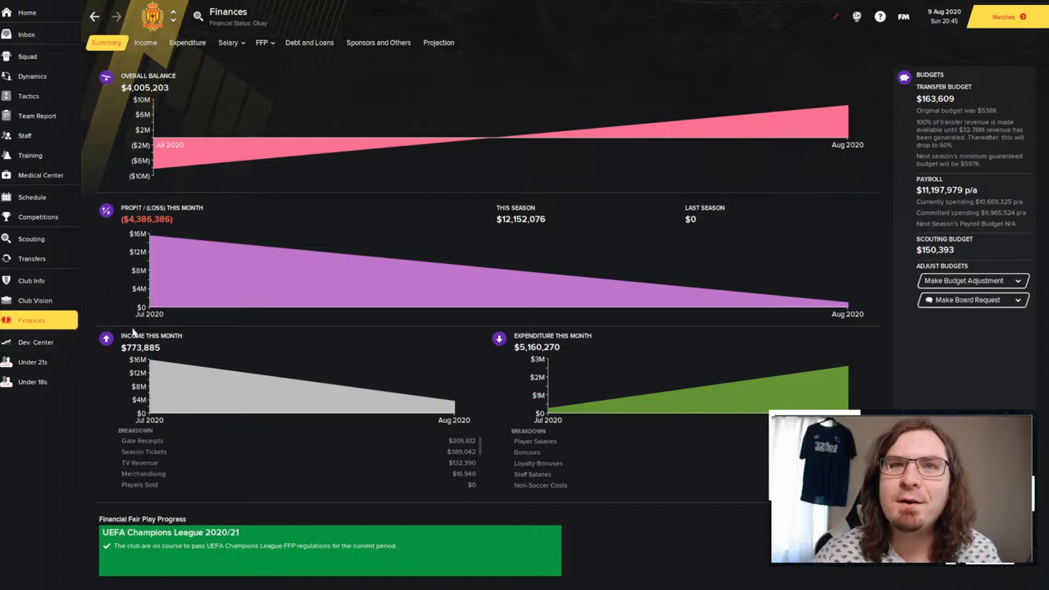
mouse_move(217, 381)
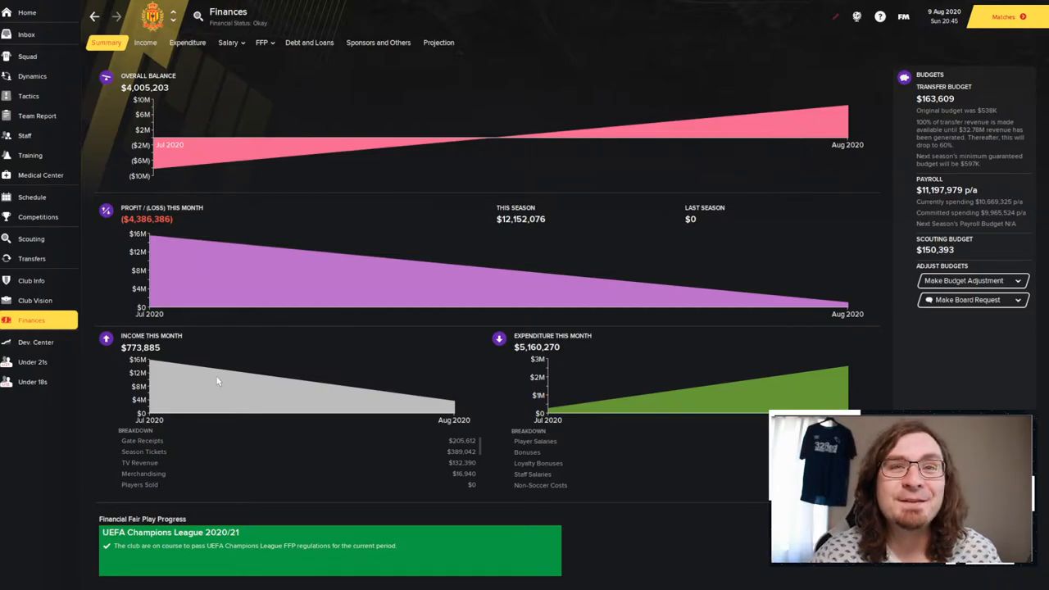
Open the Jupiler Pro League season preview with KV Mechelen tipped 18th at 700-1.
click(31, 280)
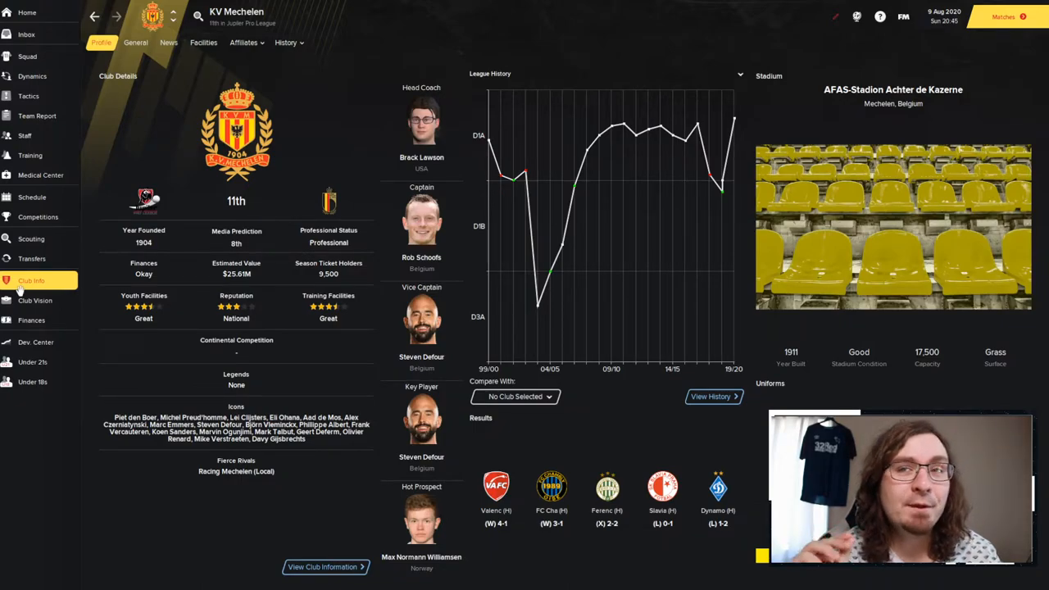
mouse_move(31, 258)
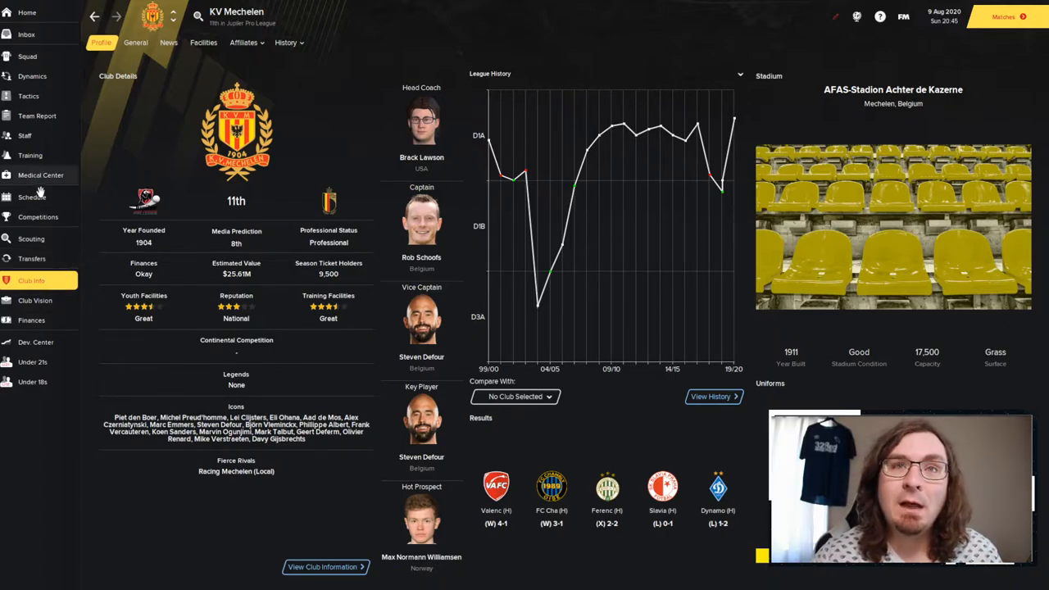
click(32, 196)
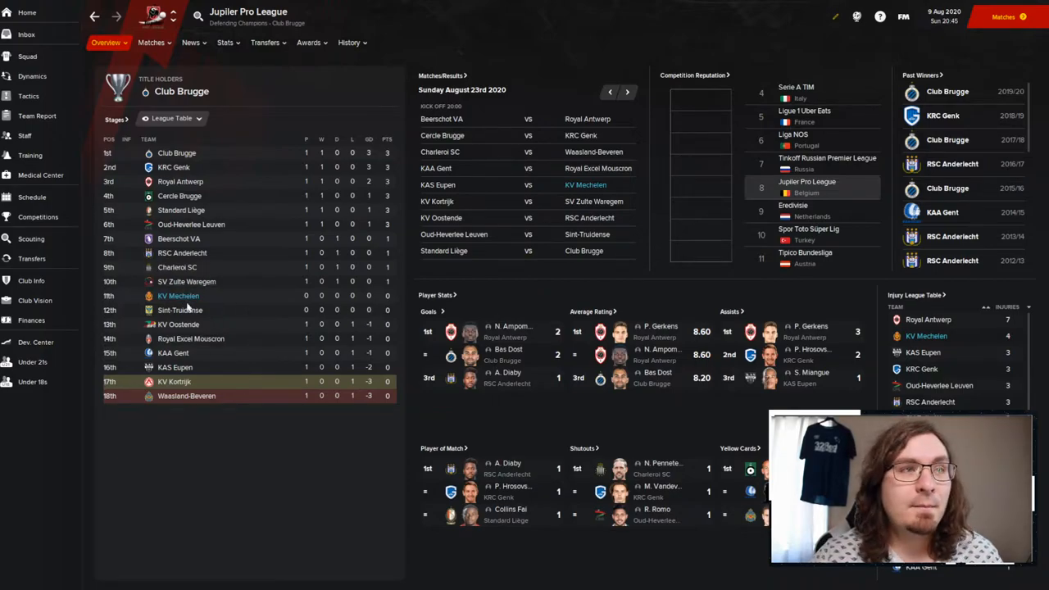
click(151, 43)
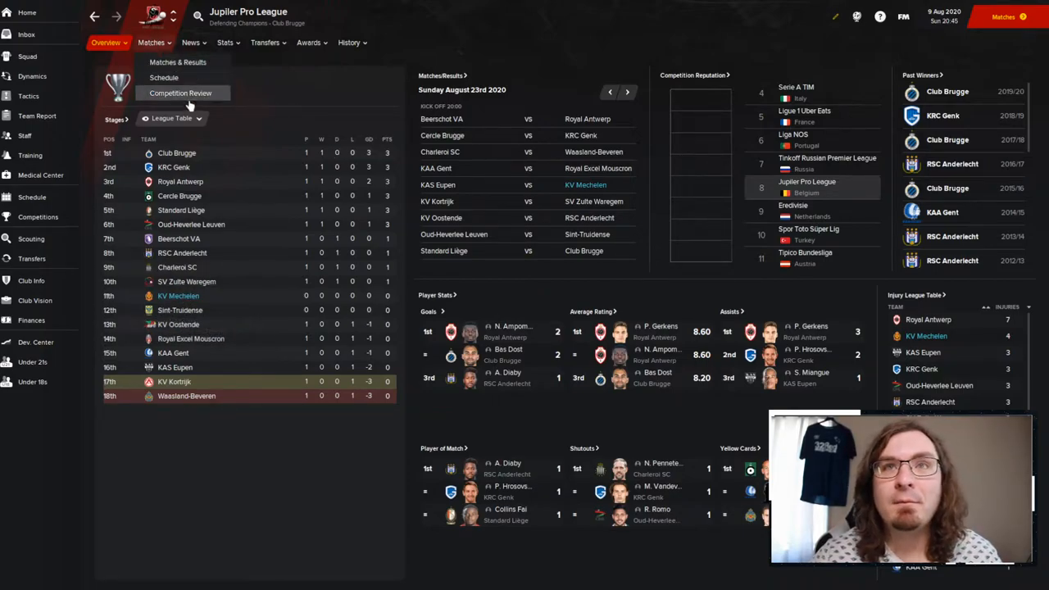
click(180, 93)
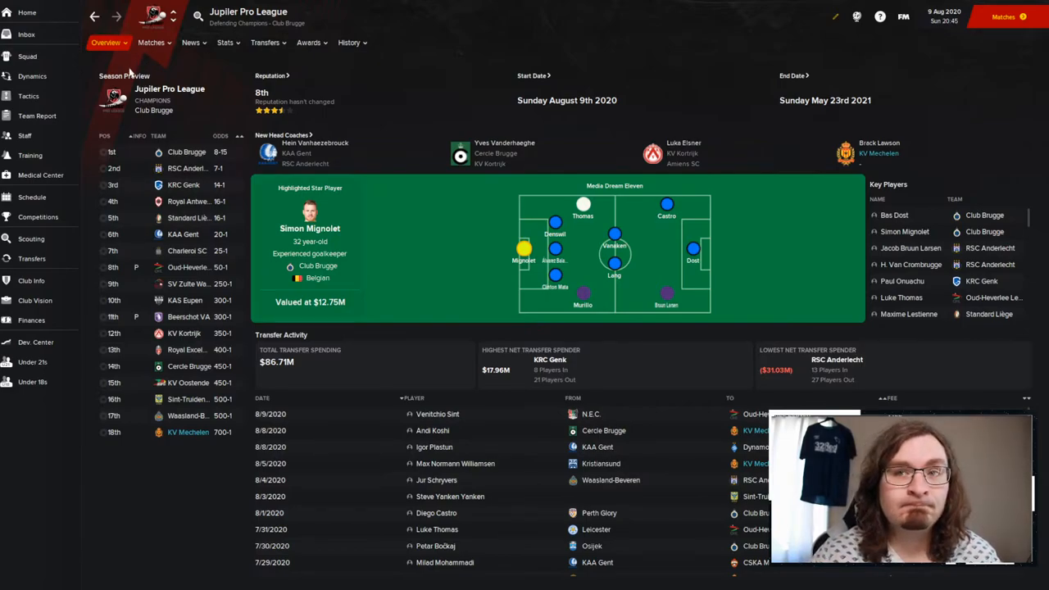
click(105, 42)
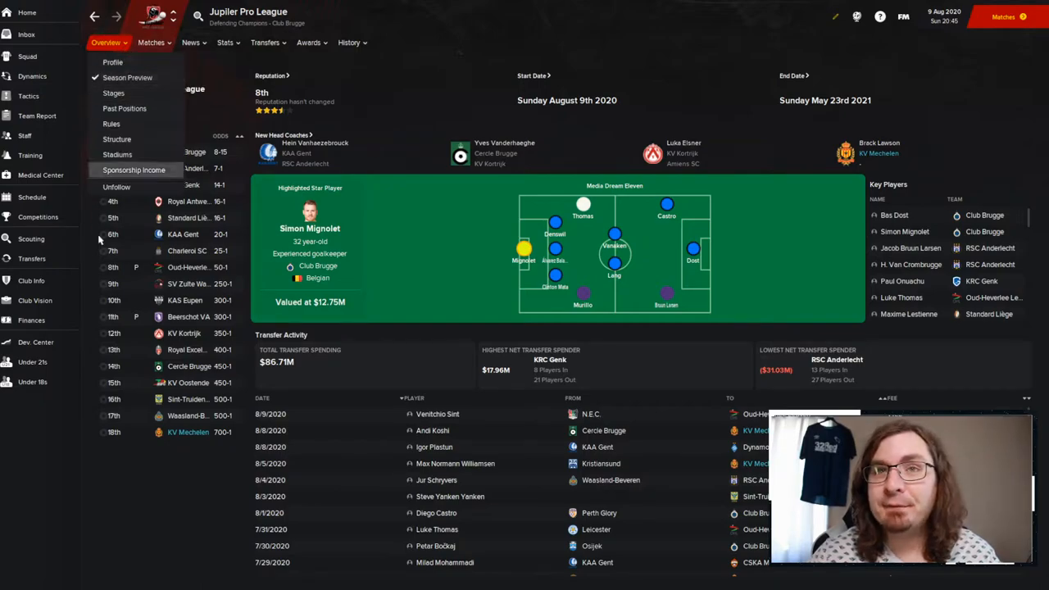
Open KV Mechelen's Transfer History and sort outgoing transfers newest first.
click(32, 258)
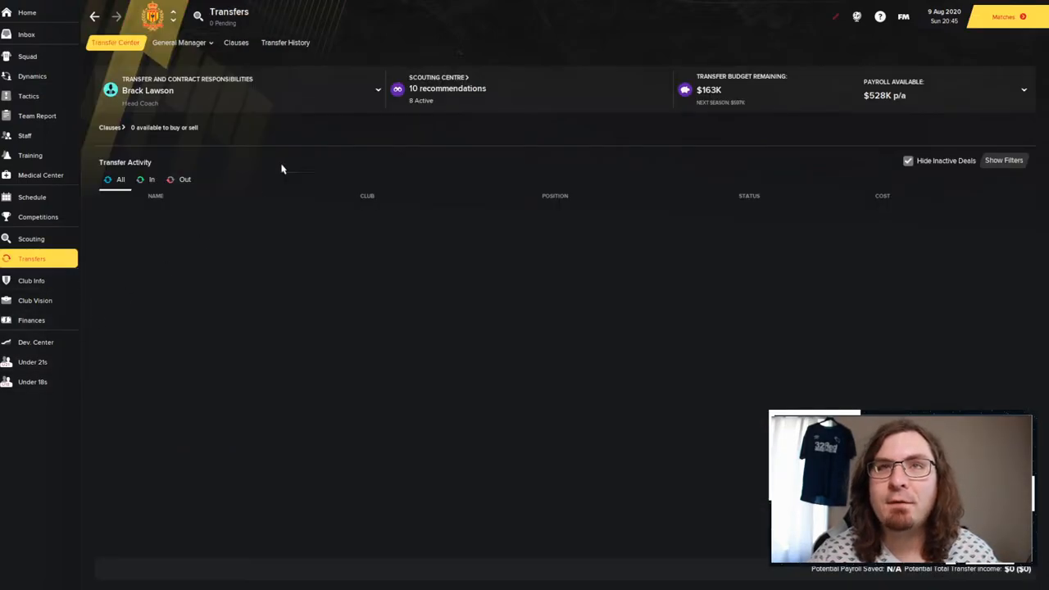
click(285, 42)
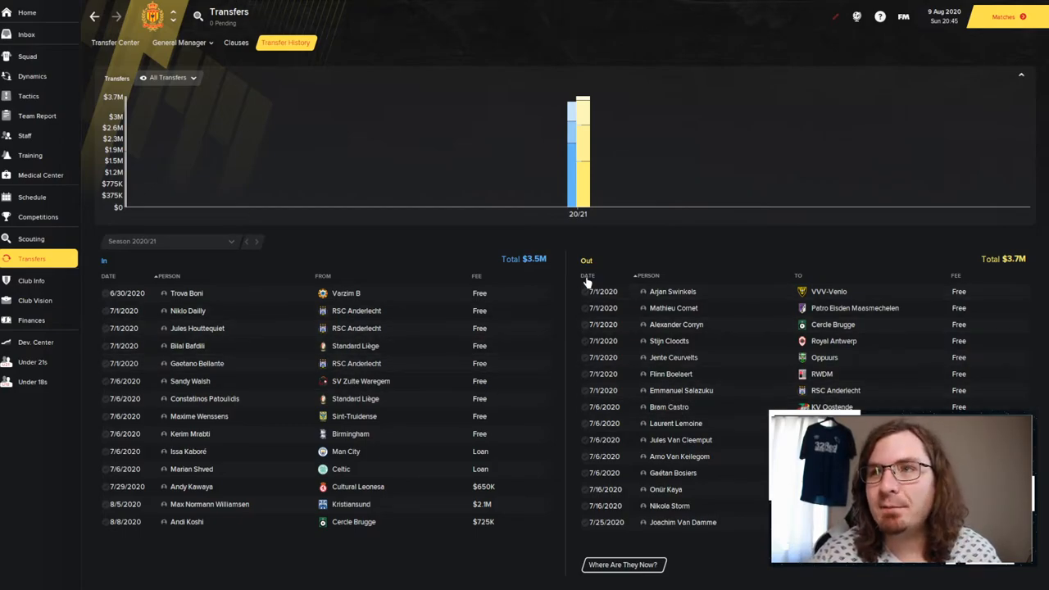
click(588, 274)
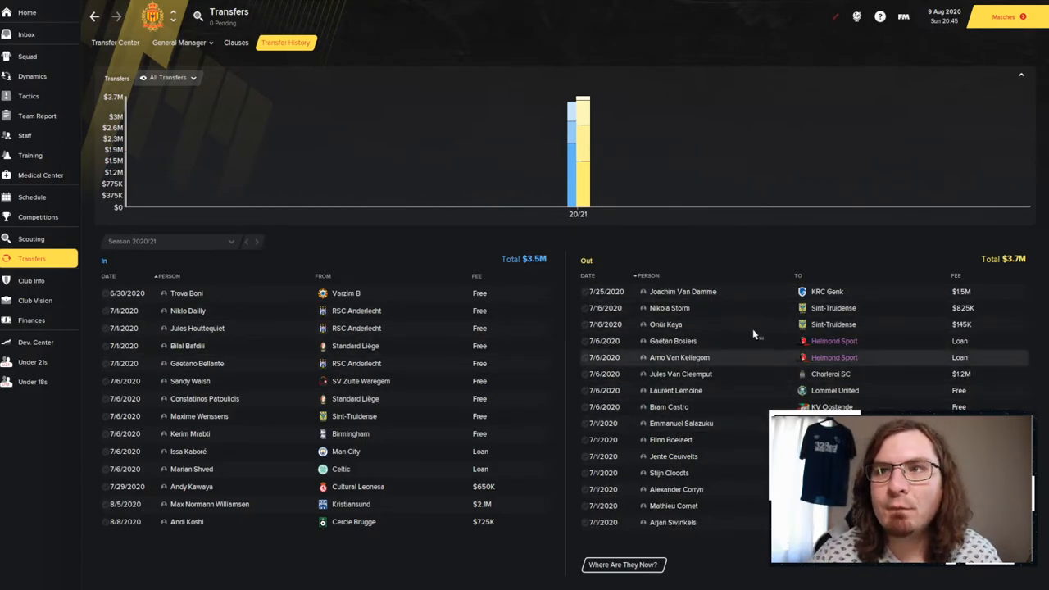
mouse_move(760, 295)
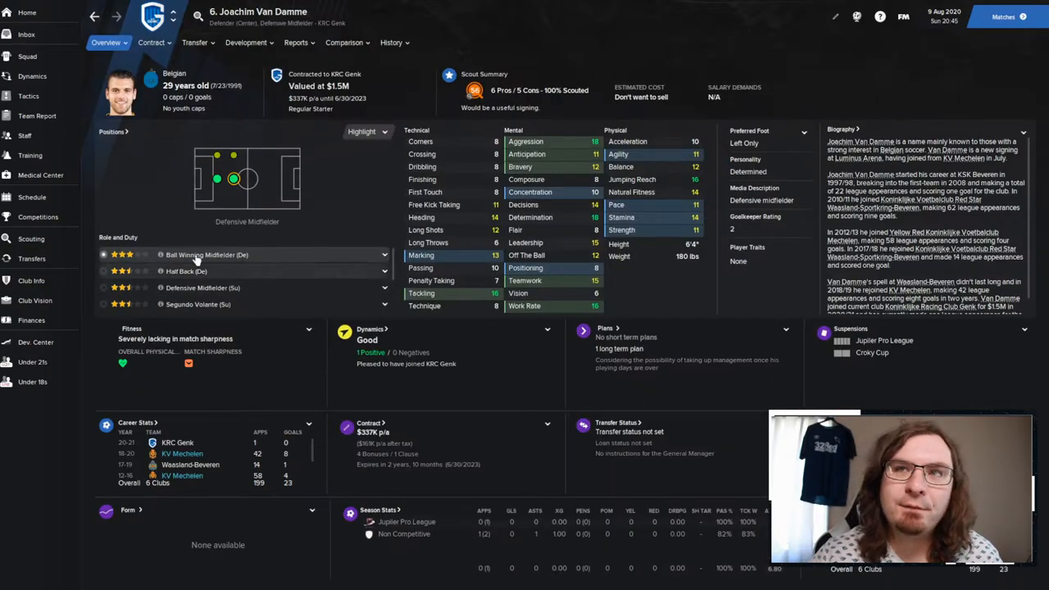
click(31, 259)
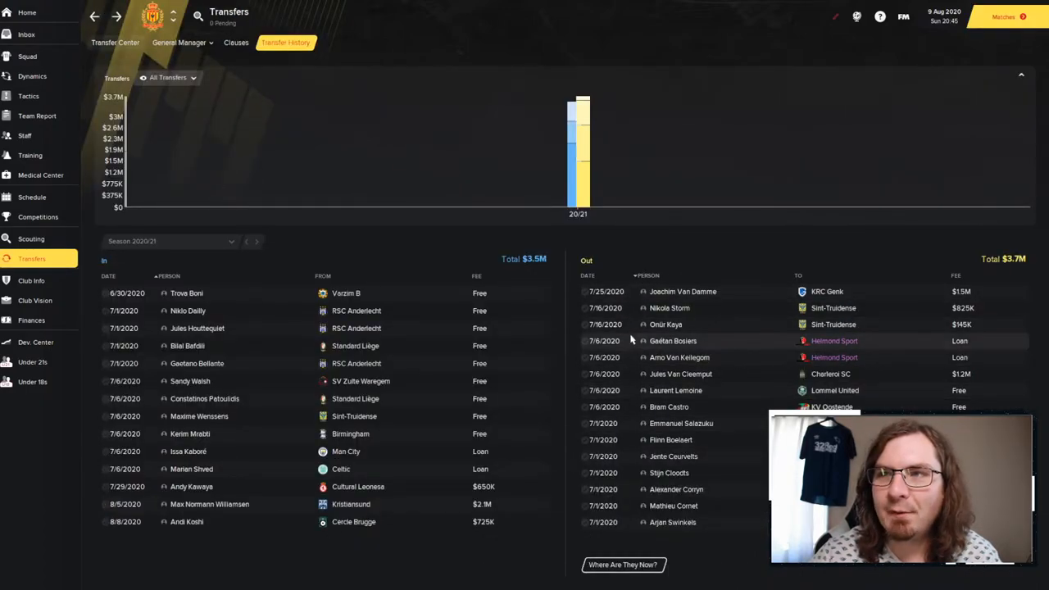
Check Nikola Storm's and Onür Kaya's profiles from the outgoing transfers list.
click(670, 307)
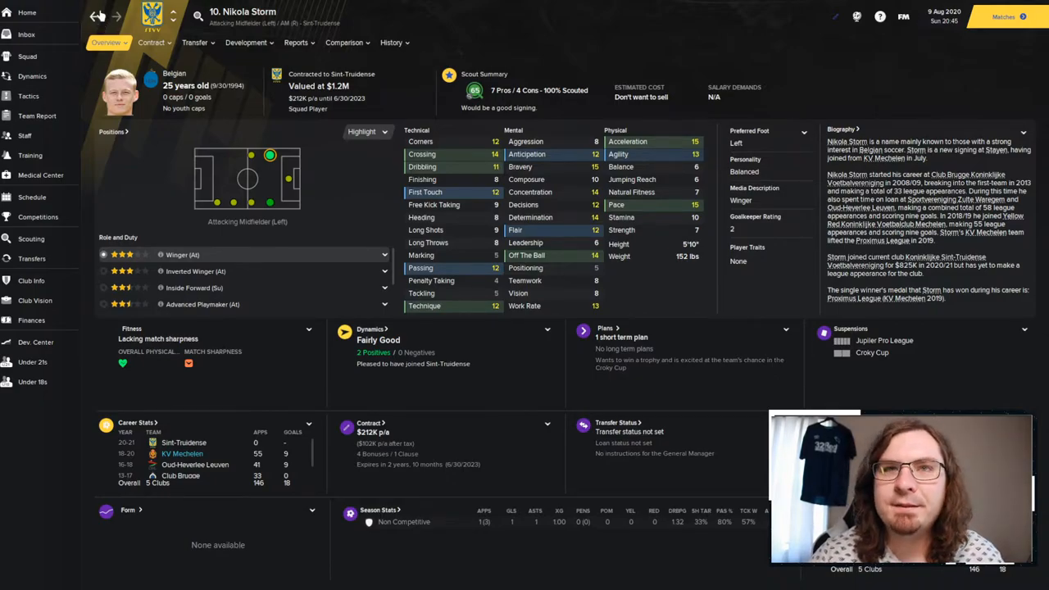
click(32, 258)
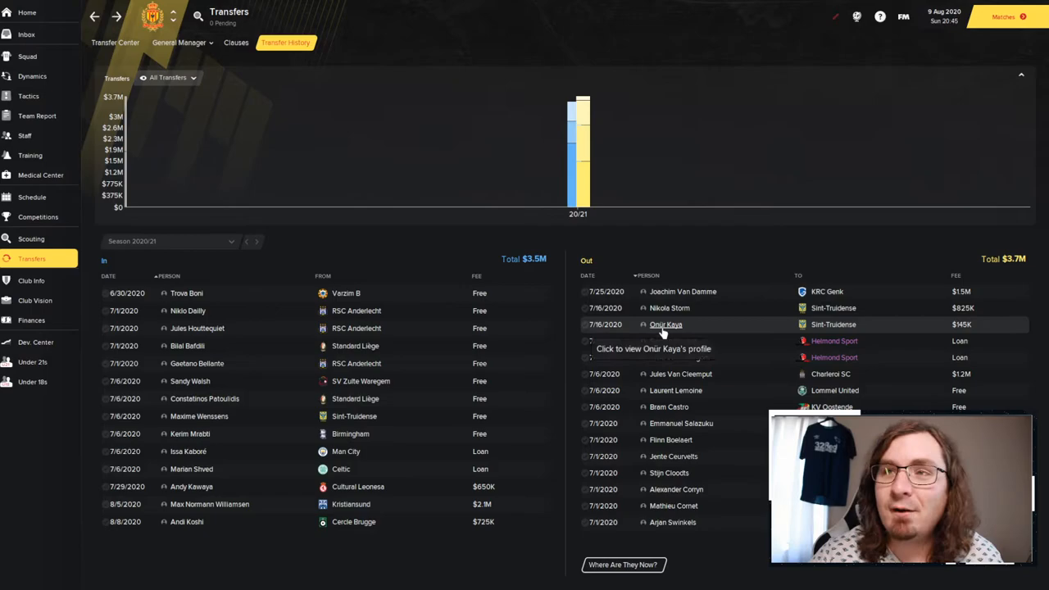
click(665, 325)
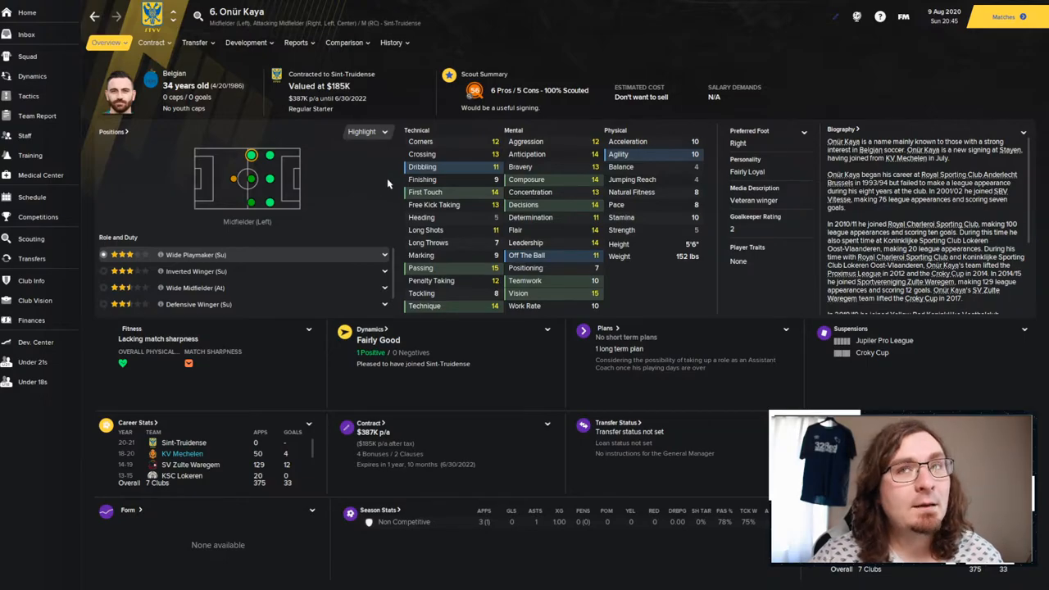
mouse_move(375, 182)
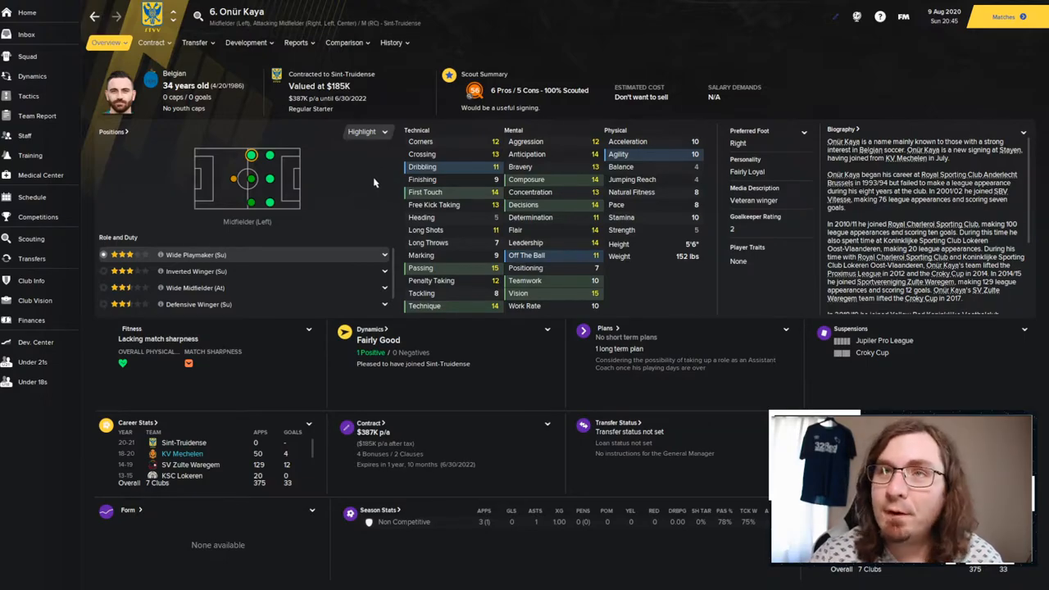
click(31, 258)
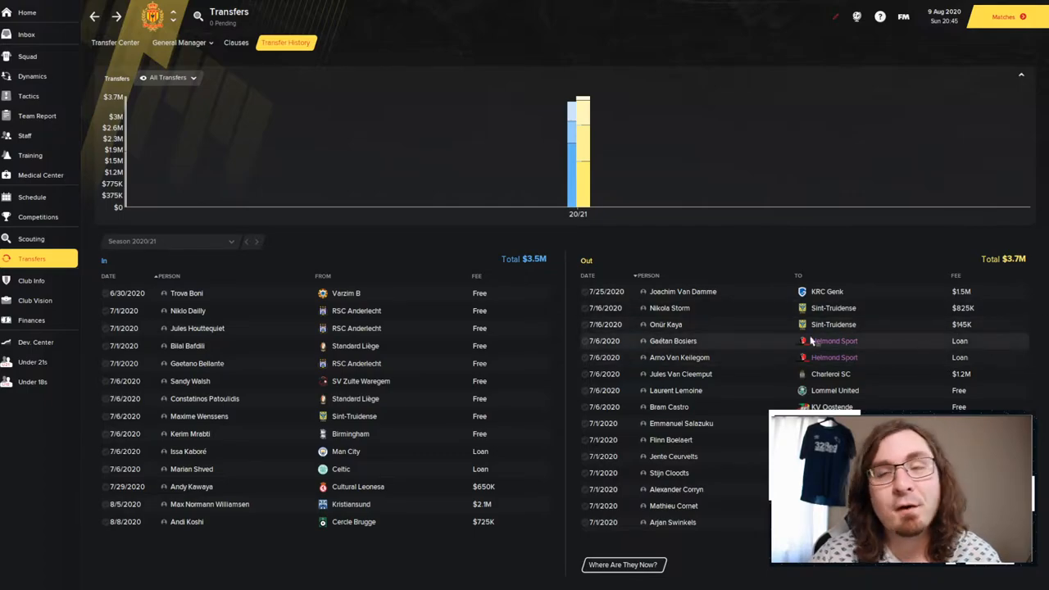
Sort incoming transfers newest first and review Andy Kawaya's career stats by season.
click(108, 275)
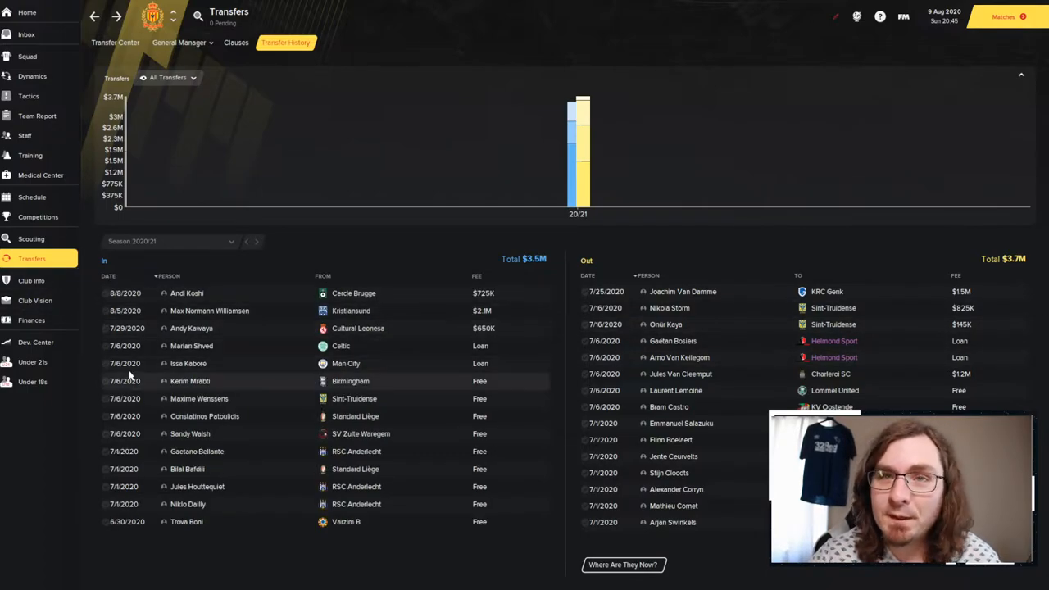
mouse_move(217, 334)
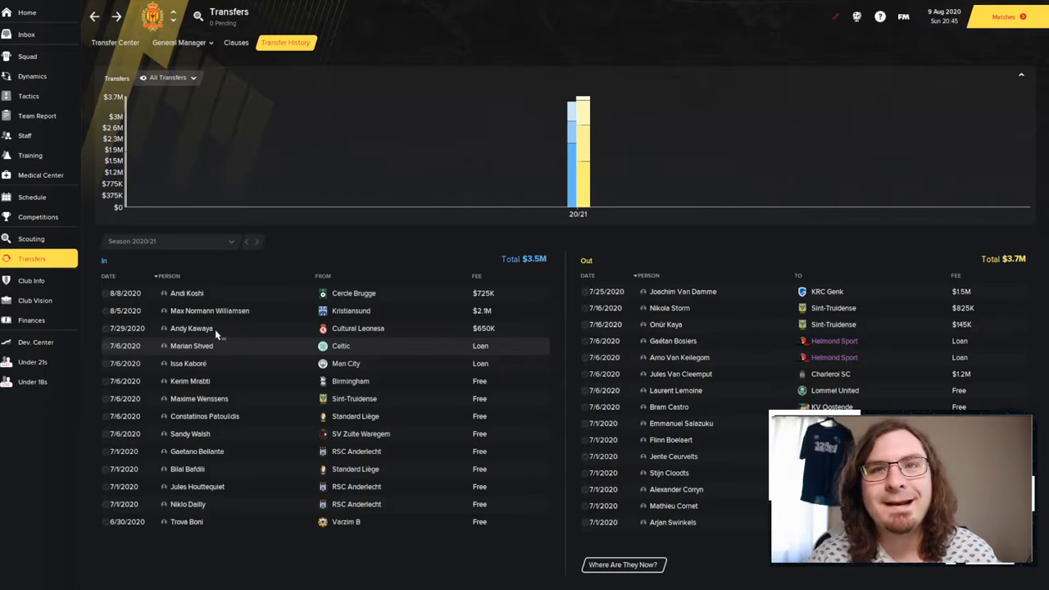
click(191, 328)
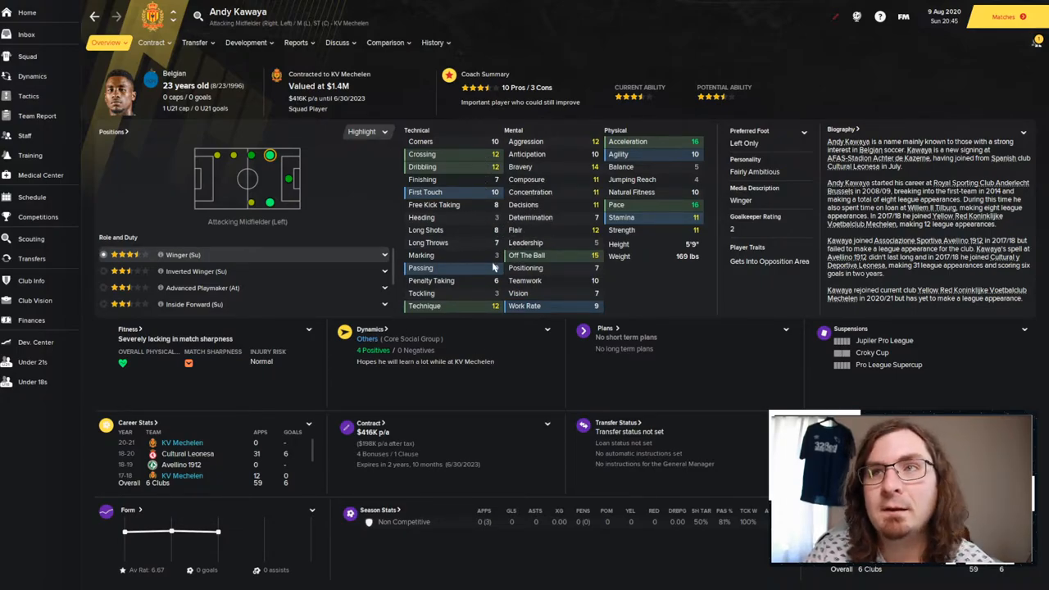
mouse_move(470, 286)
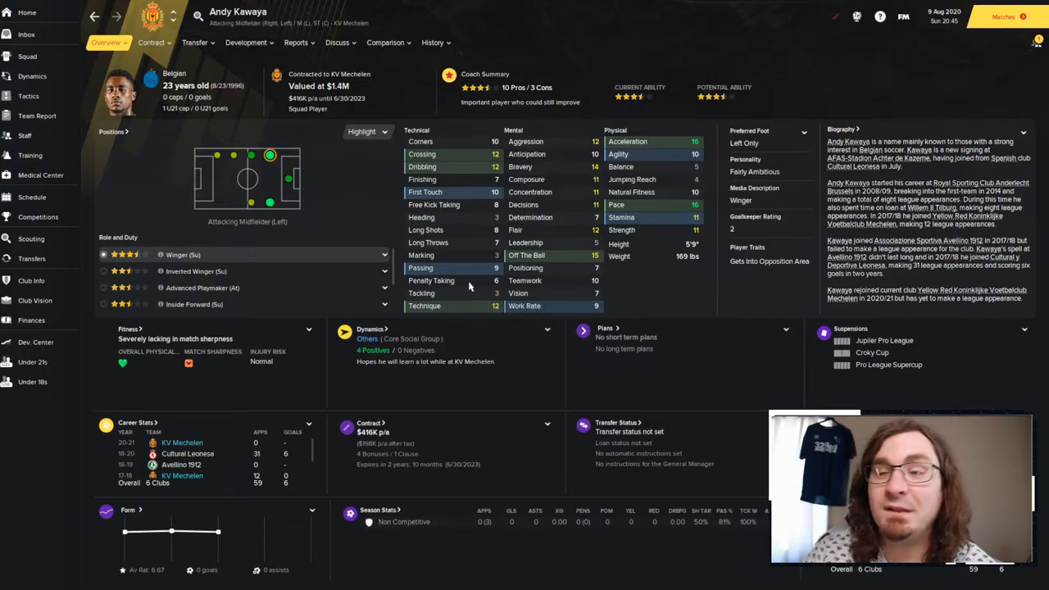
mouse_move(425, 306)
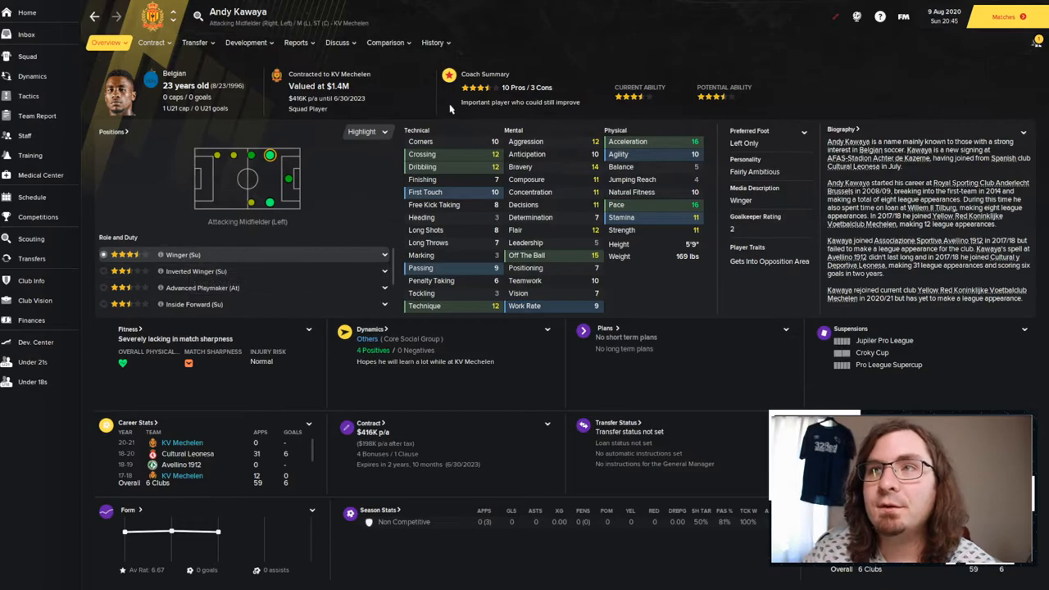
click(433, 43)
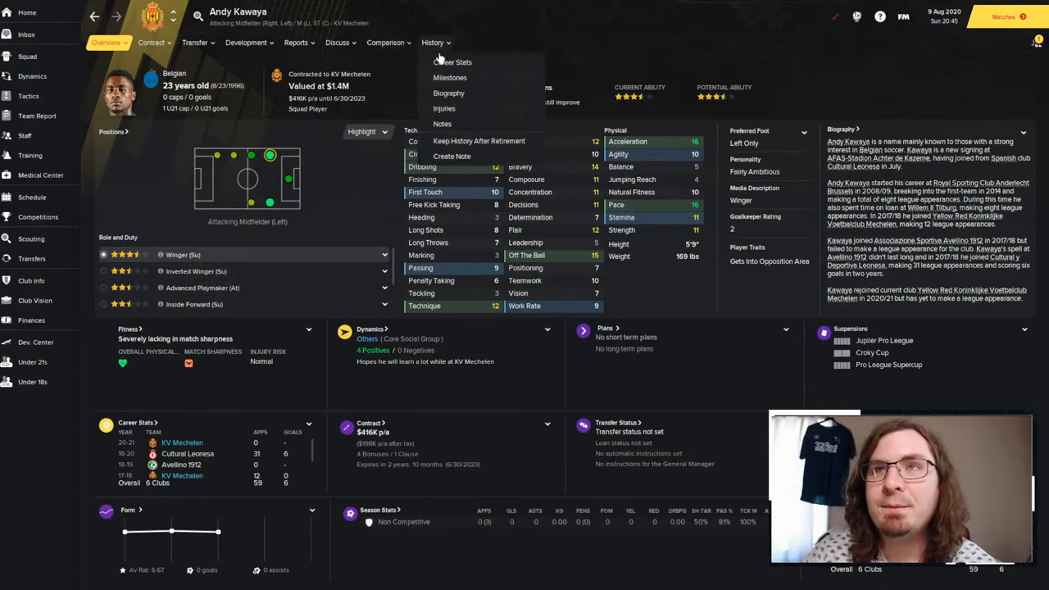
click(452, 61)
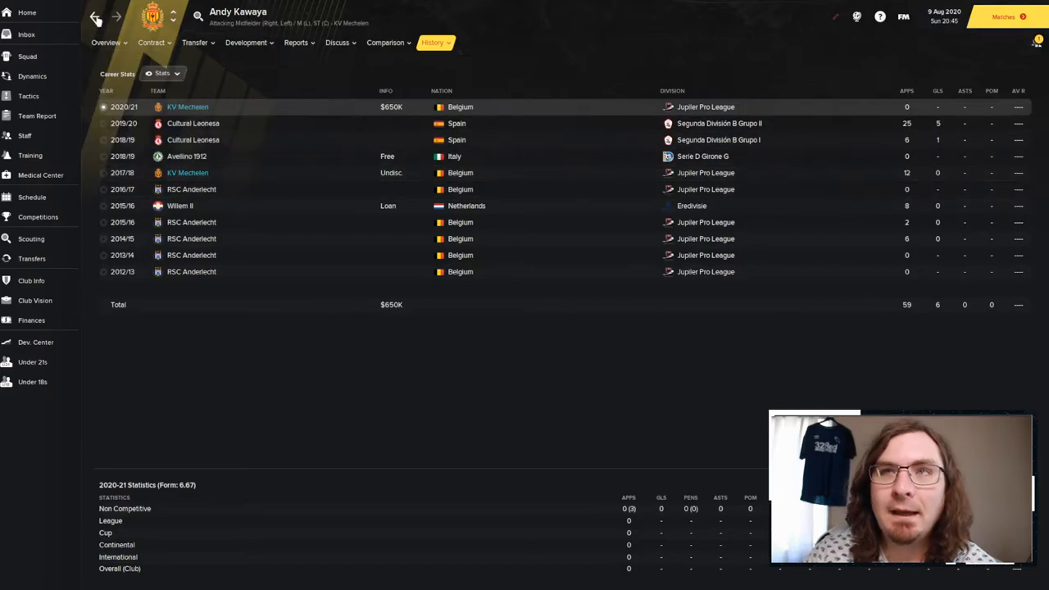
click(31, 258)
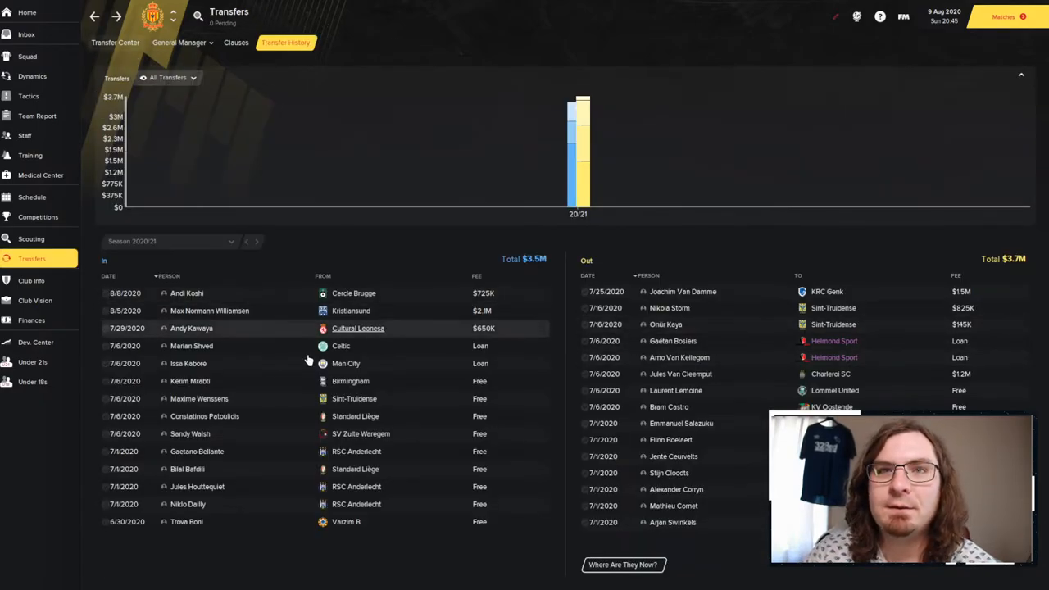
mouse_move(226, 311)
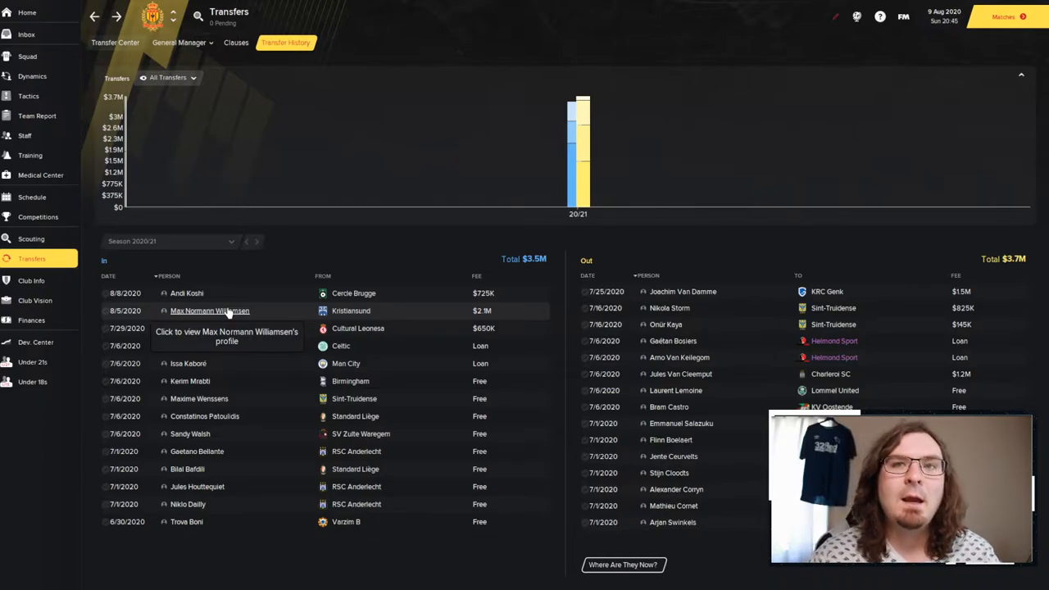
click(210, 310)
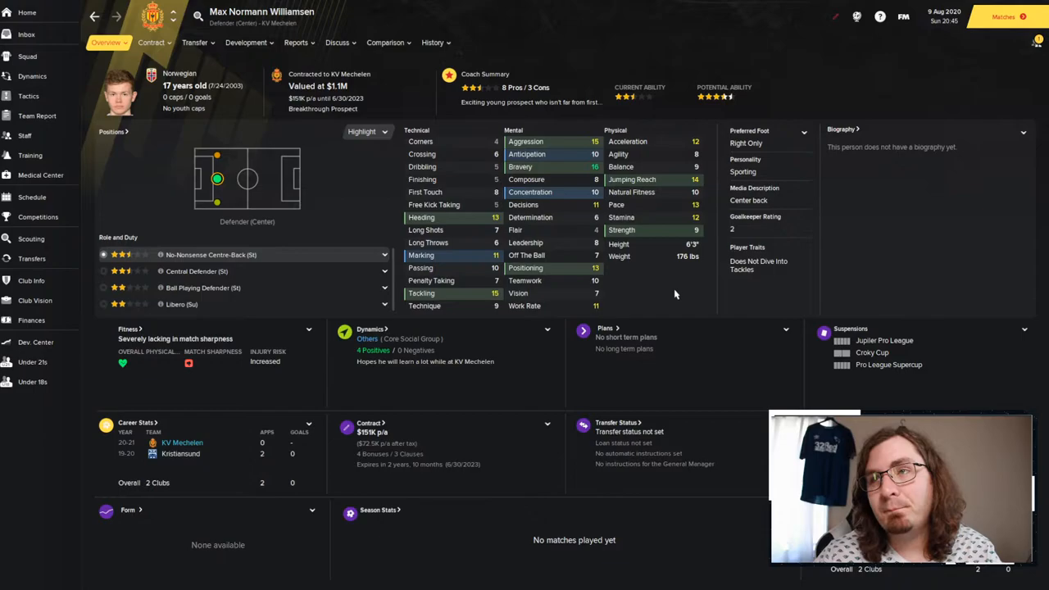
mouse_move(697, 374)
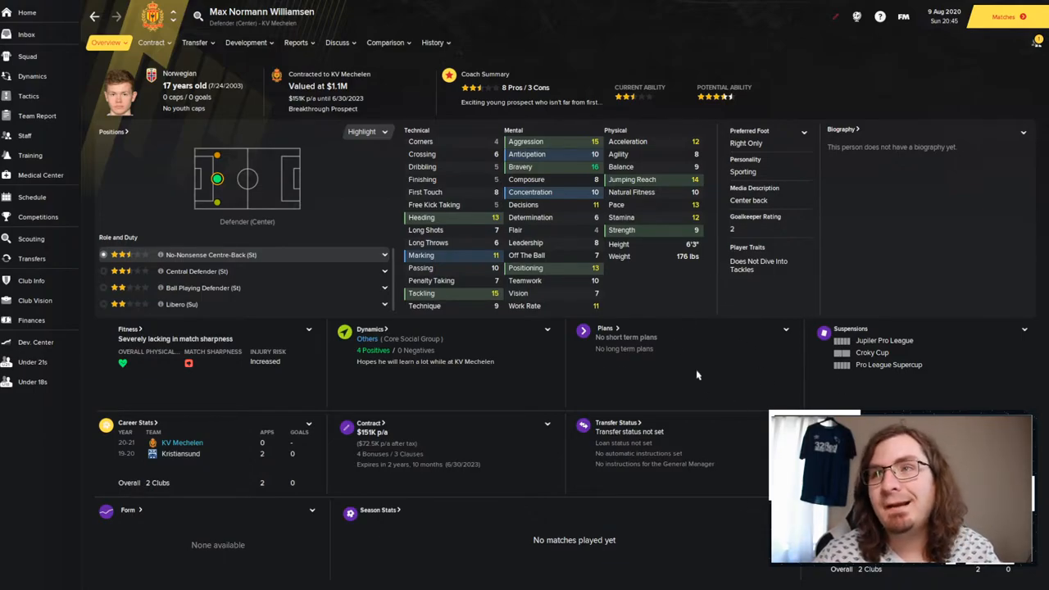
mouse_move(606, 154)
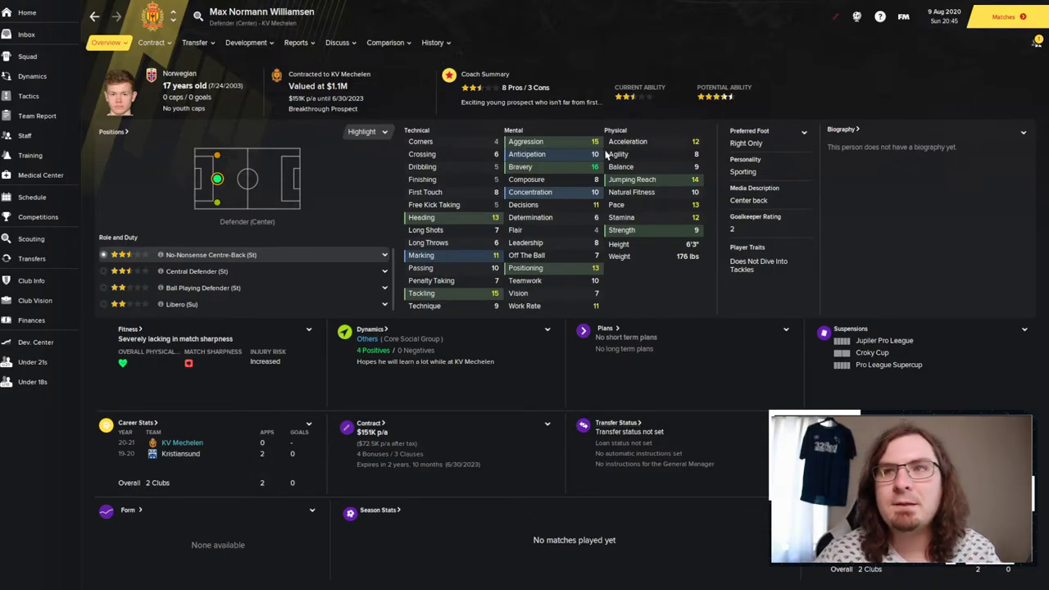
mouse_move(618, 154)
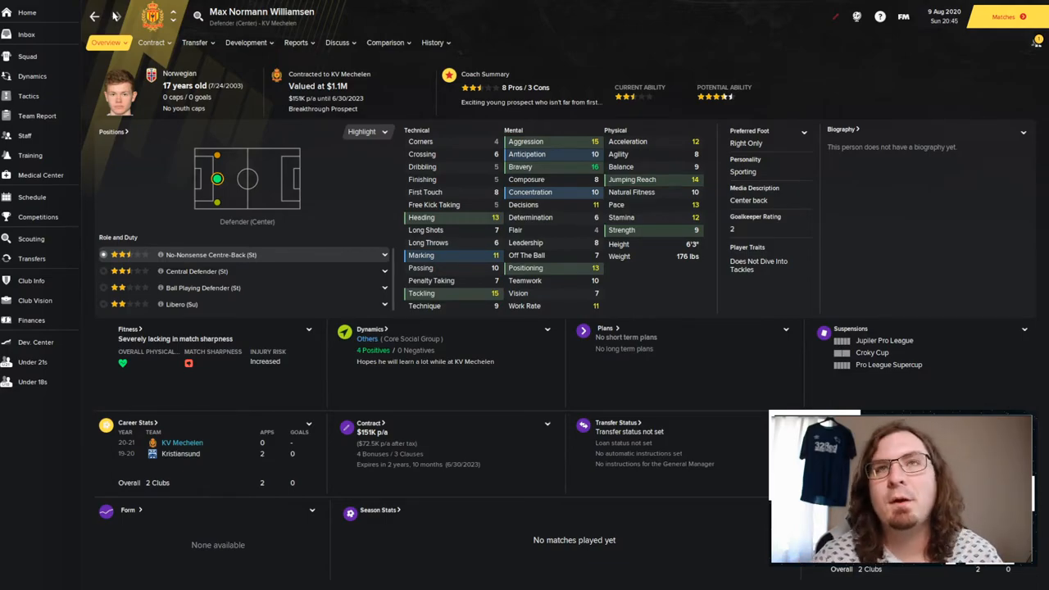
click(31, 258)
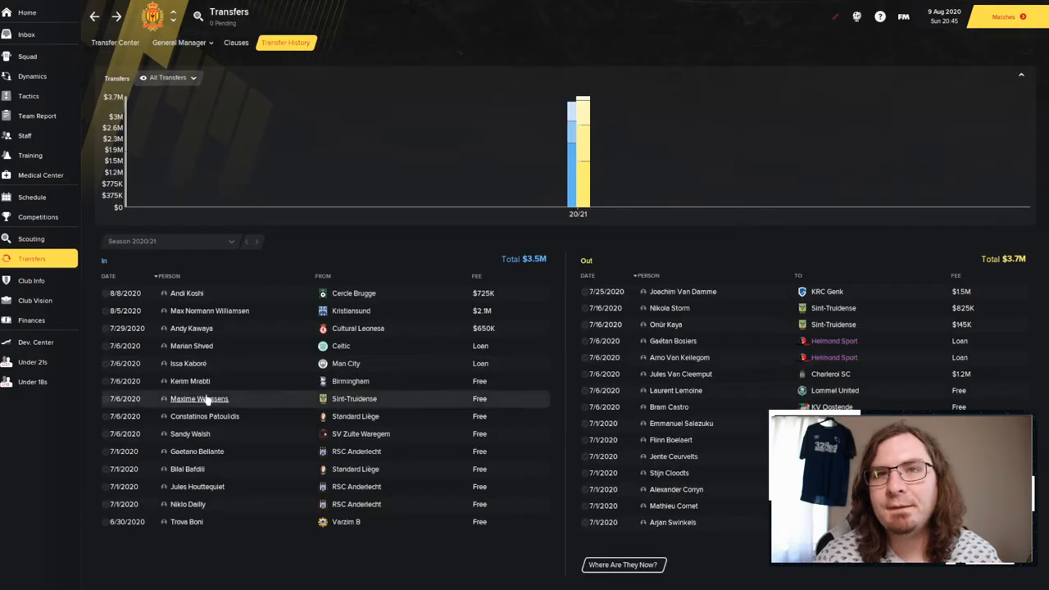
click(187, 293)
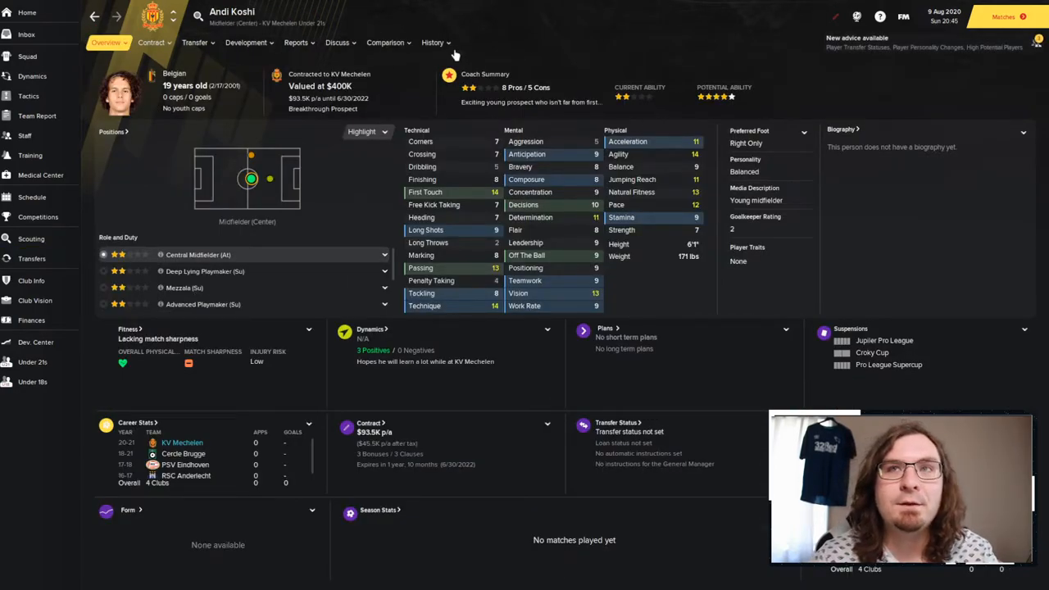
click(432, 42)
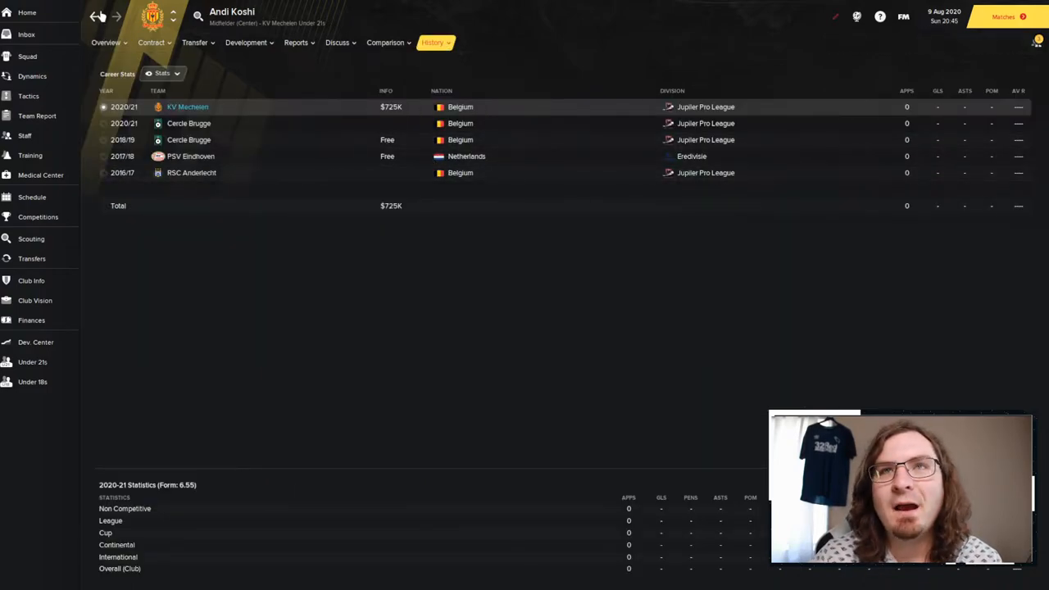
click(31, 258)
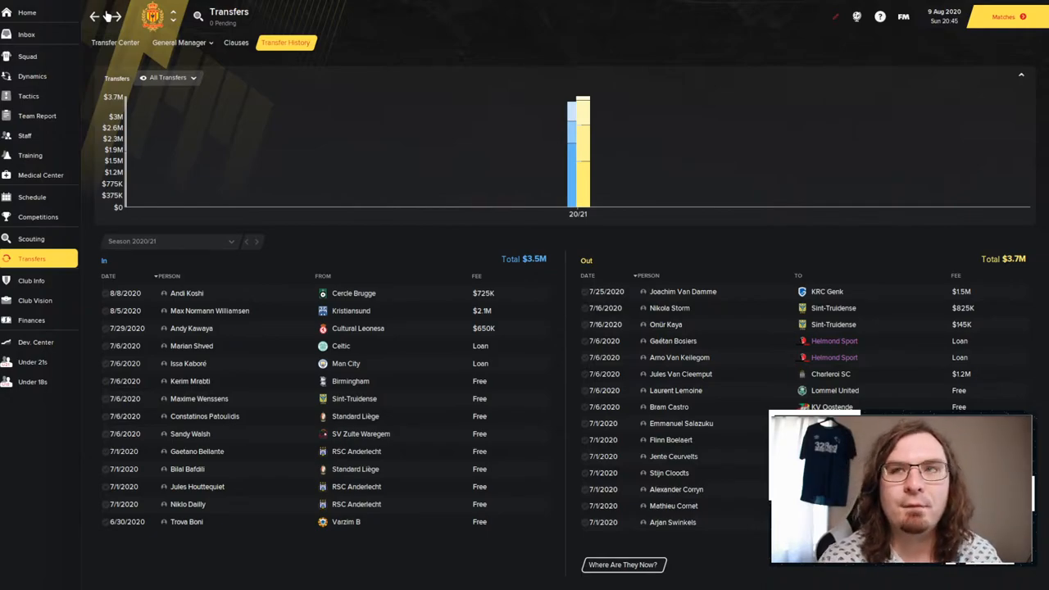
mouse_move(350, 173)
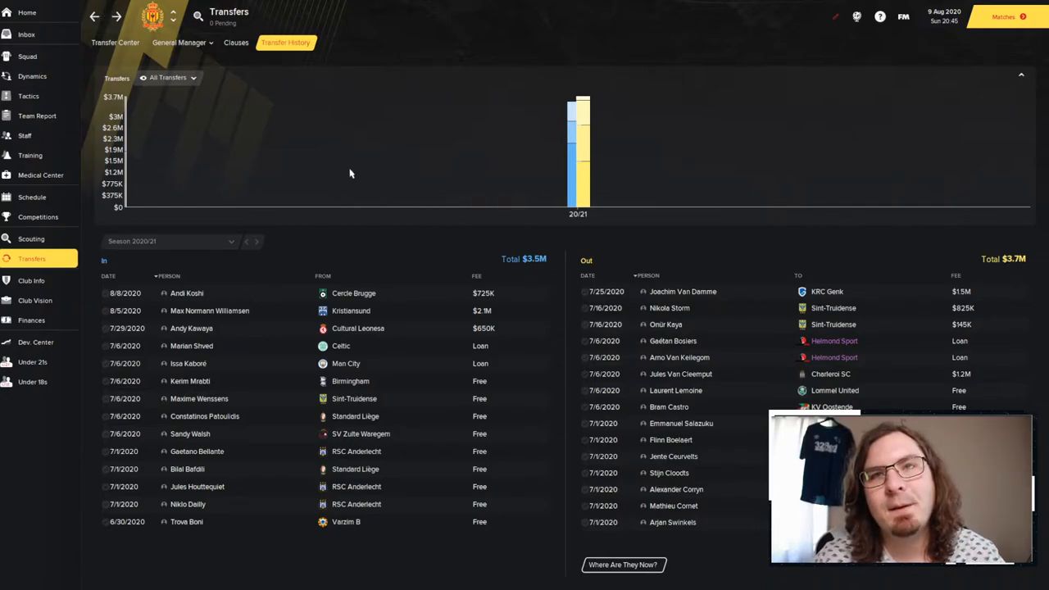
mouse_move(296, 324)
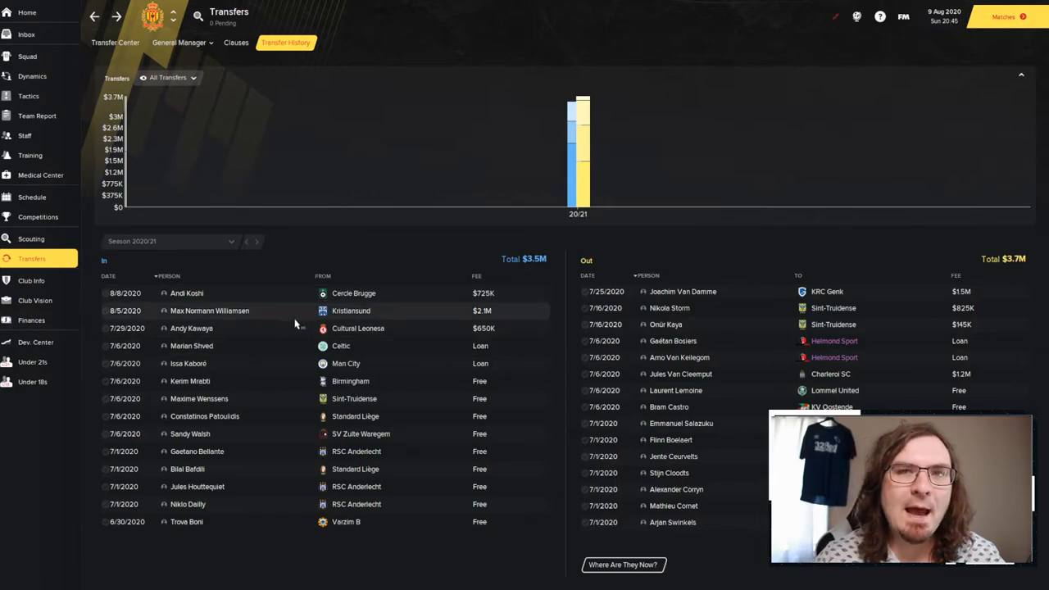
Review Rob Schoofs' profile and history, ending on KV Mechelen's club profile overview.
click(31, 280)
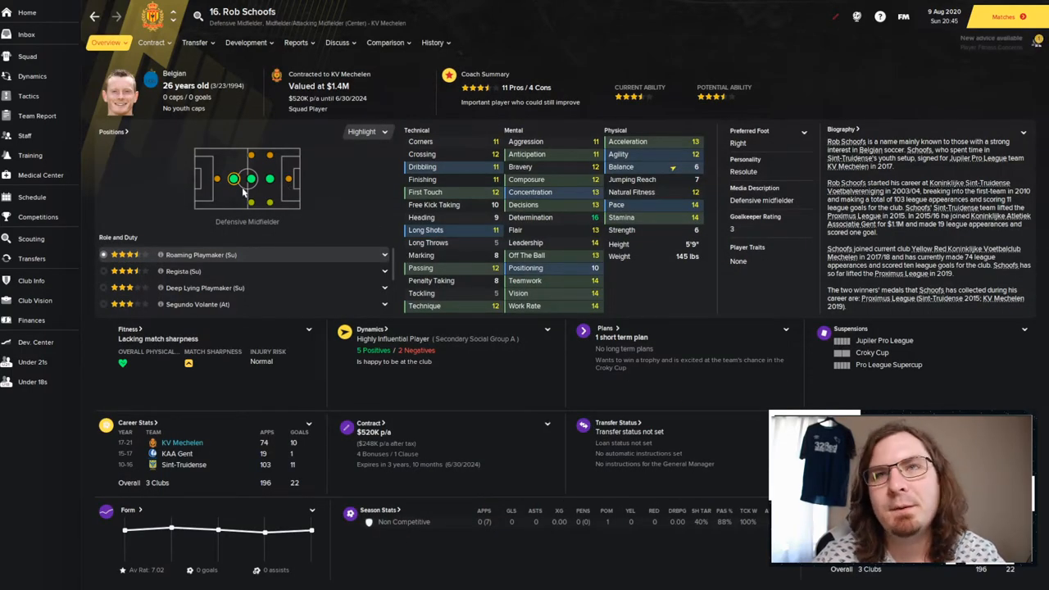
mouse_move(826, 121)
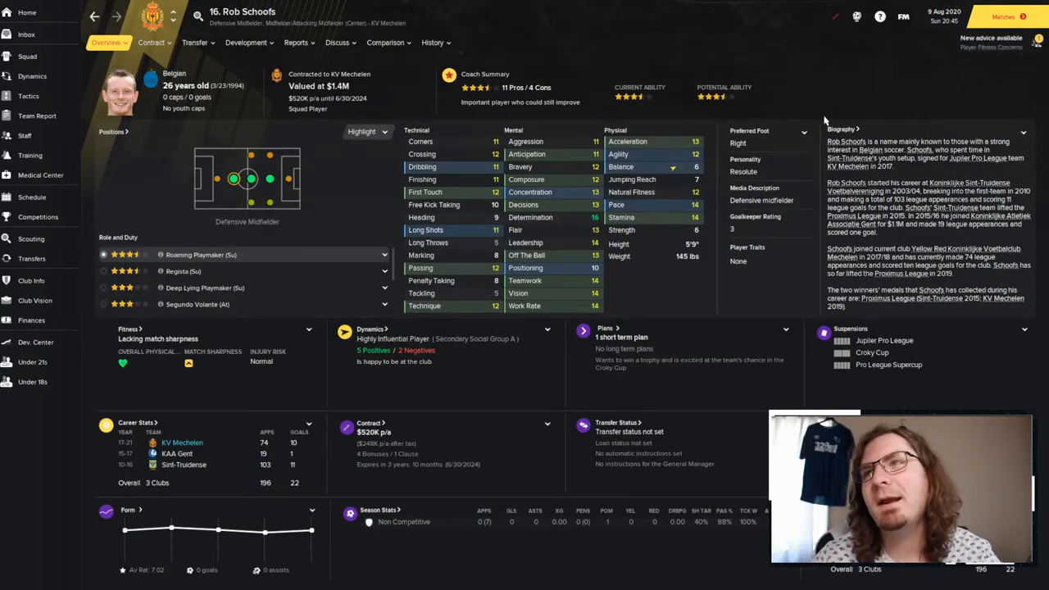
mouse_move(675, 158)
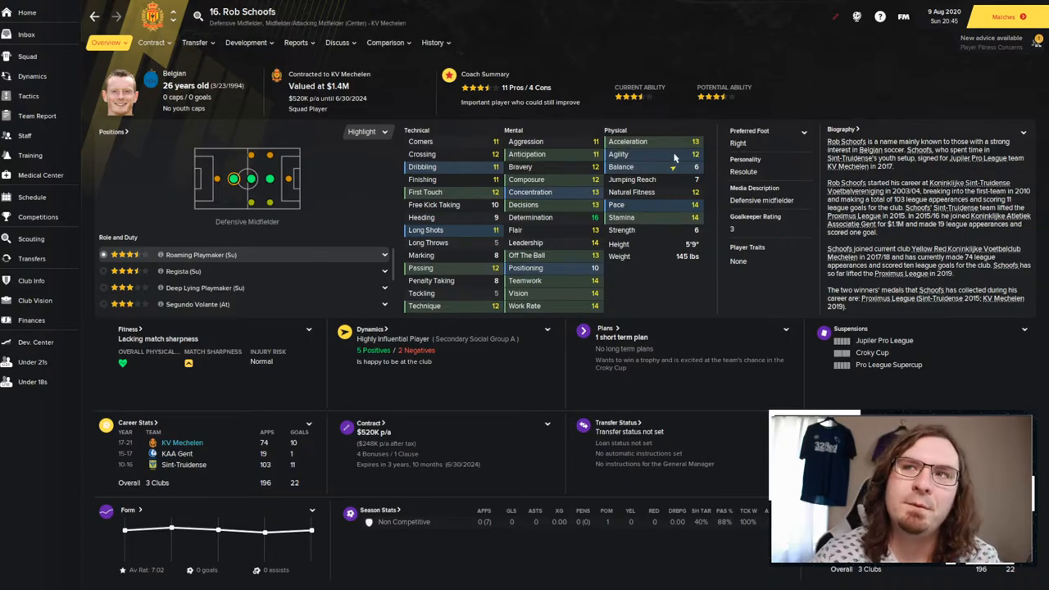
mouse_move(649, 207)
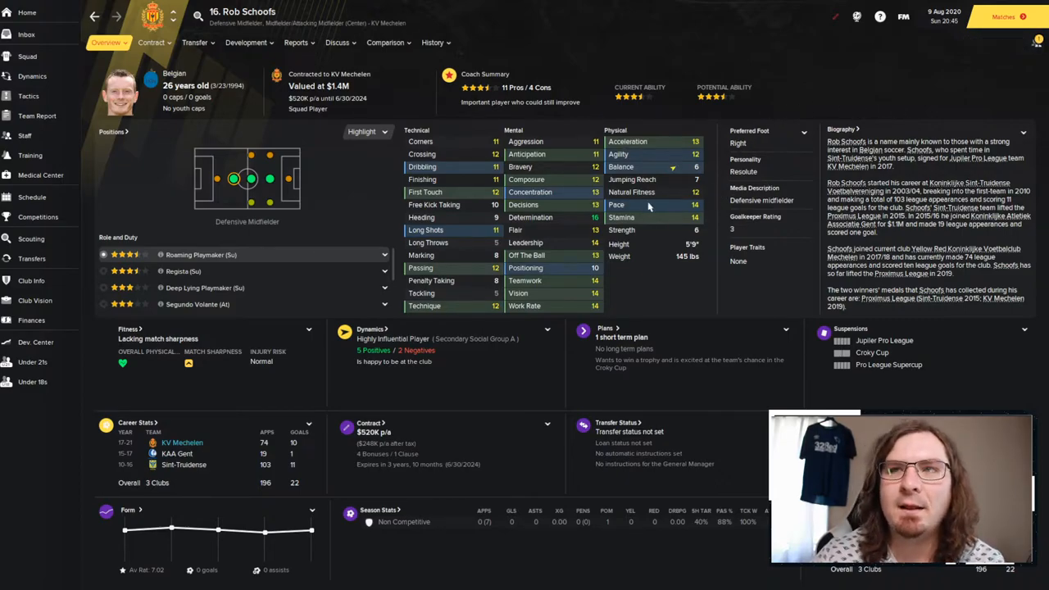
mouse_move(546, 246)
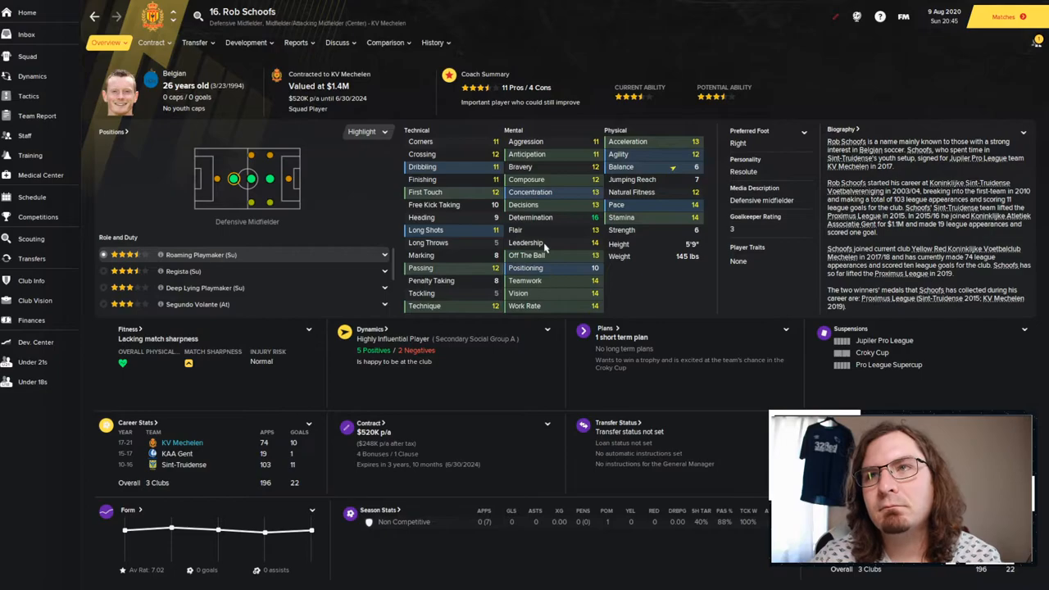
click(433, 42)
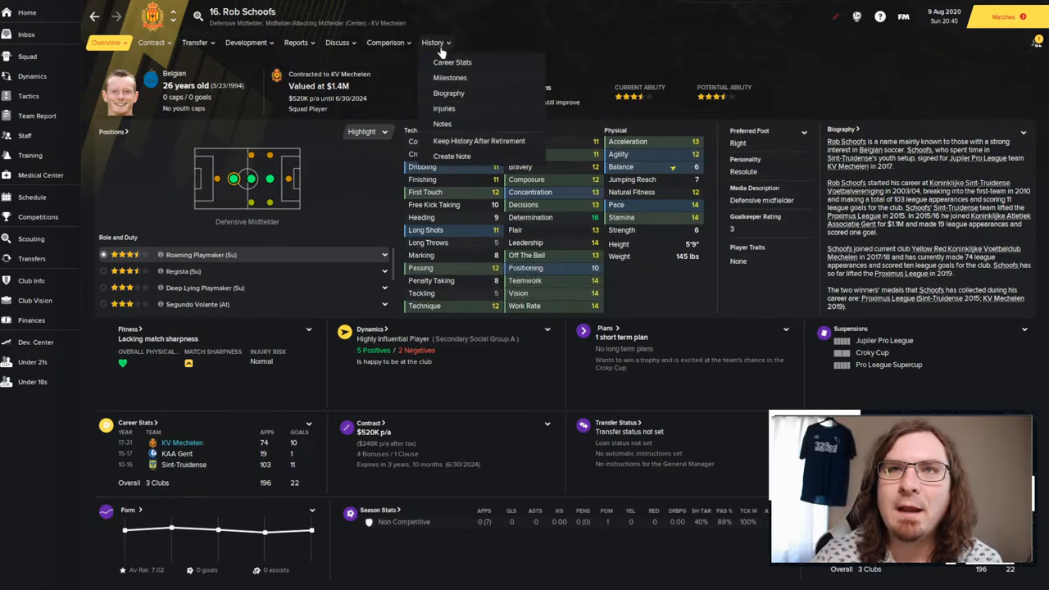
click(453, 62)
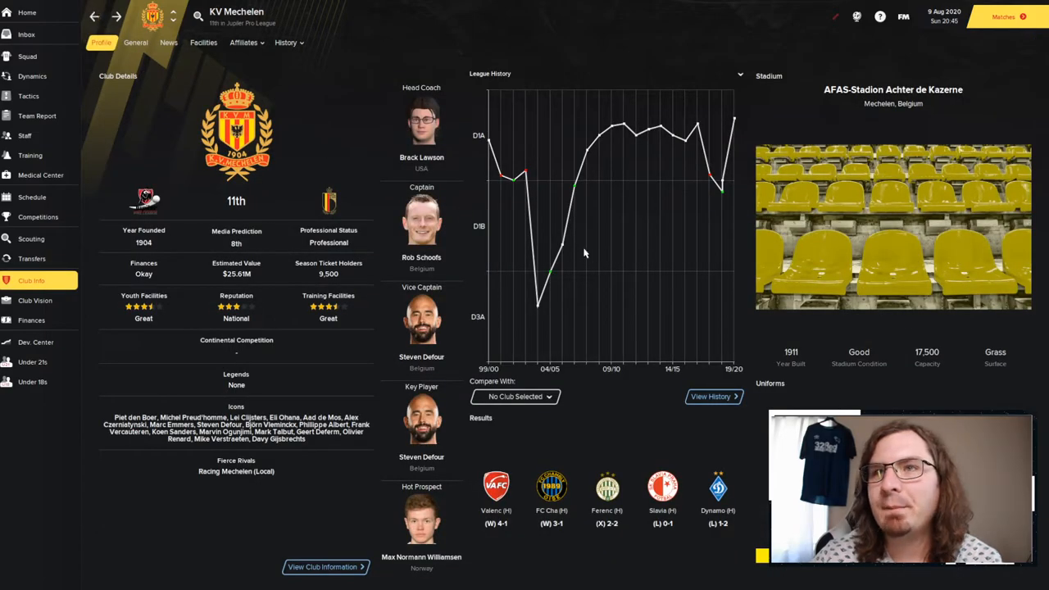
click(421, 320)
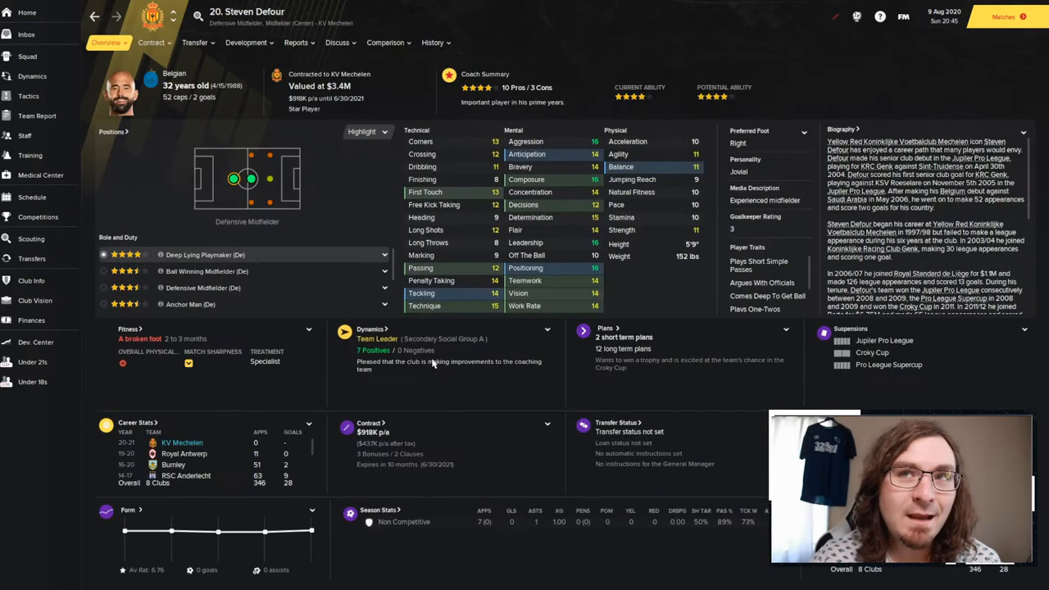
mouse_move(200, 167)
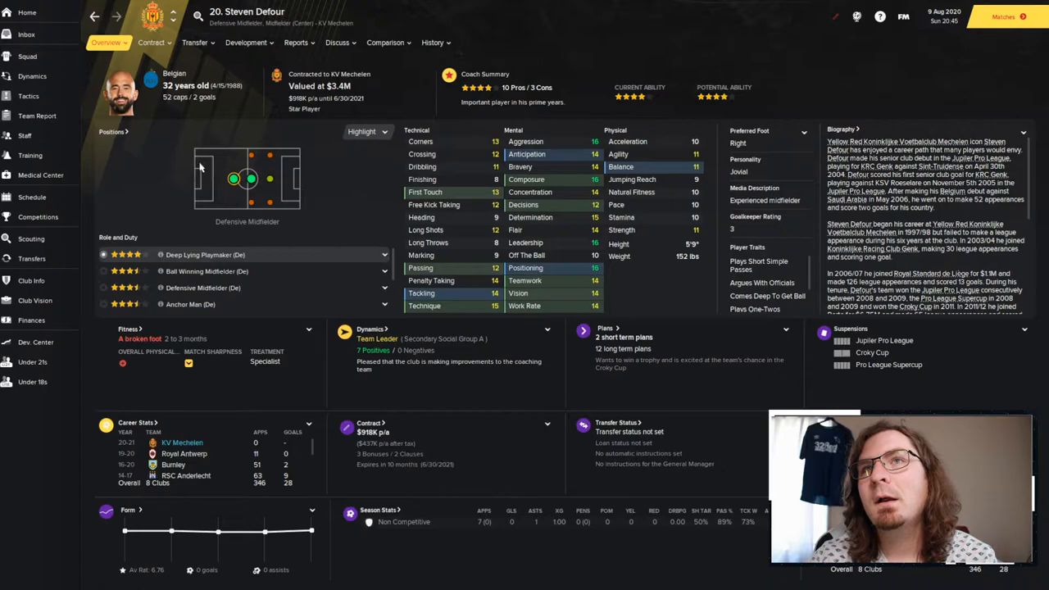
mouse_move(758, 164)
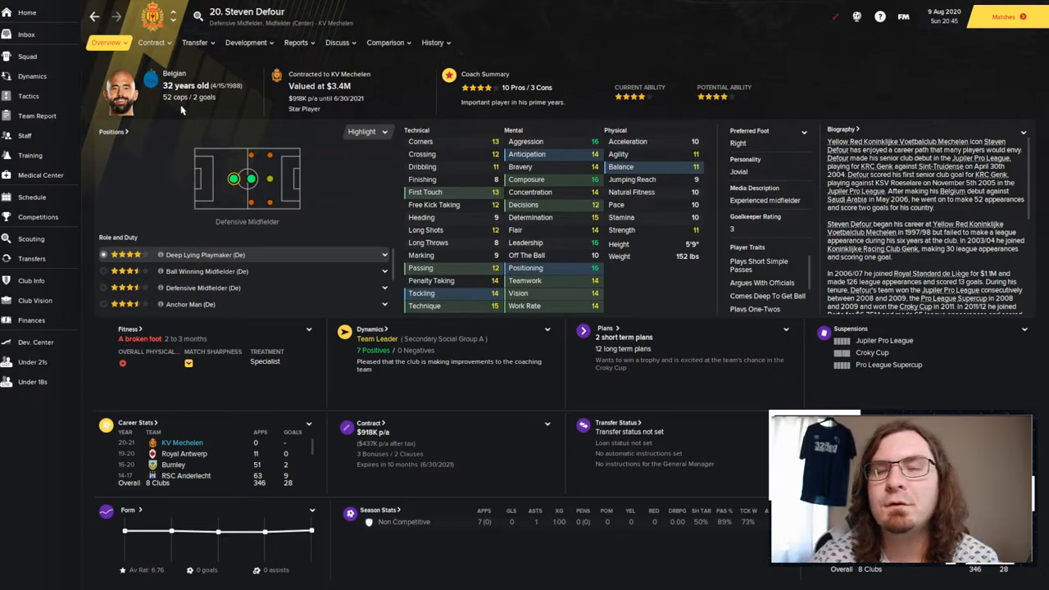
mouse_move(369, 104)
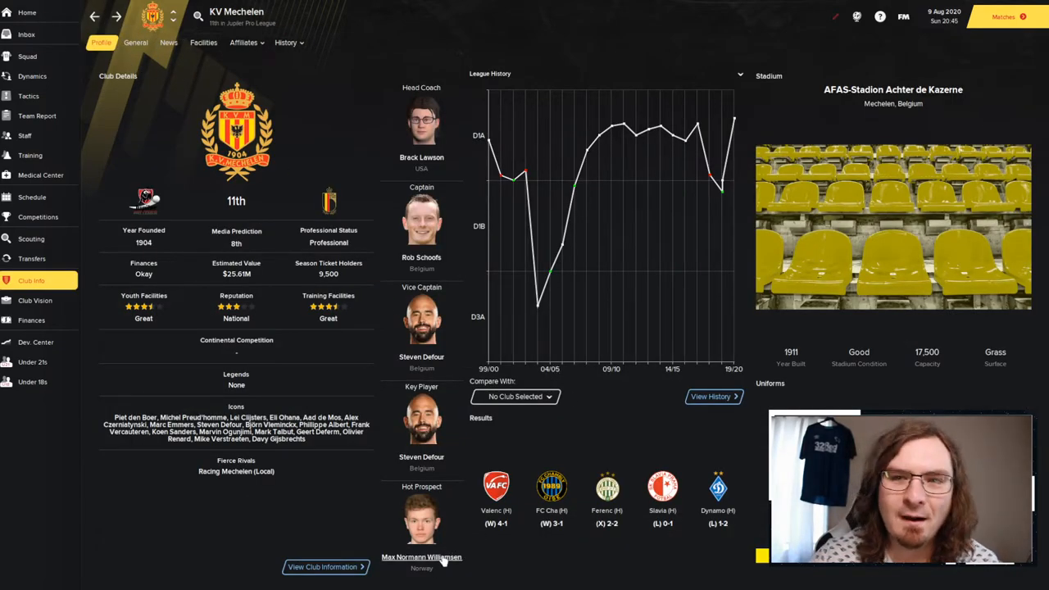
mouse_move(421, 557)
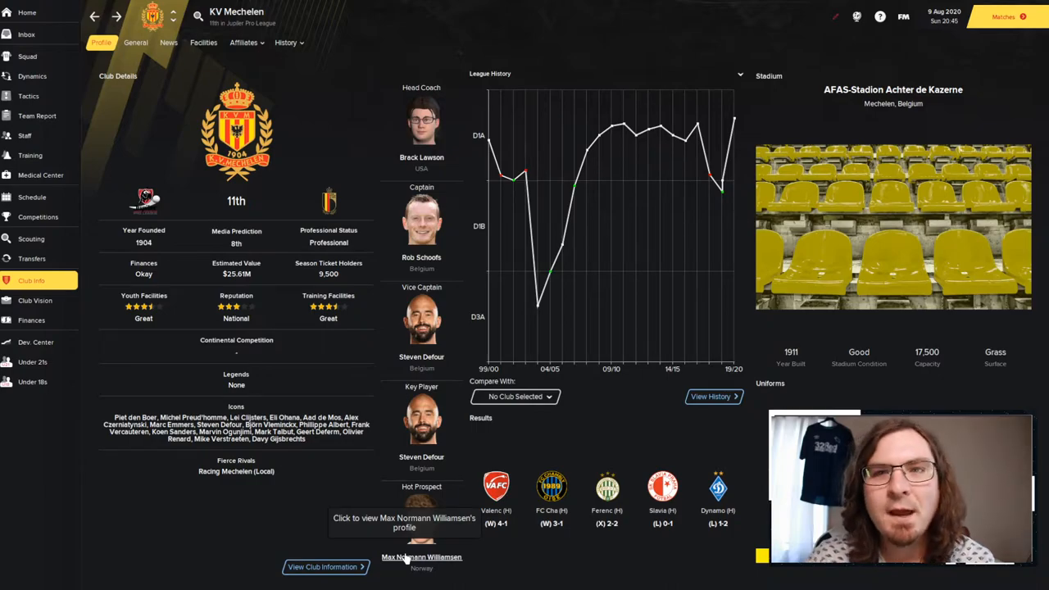
mouse_move(576, 564)
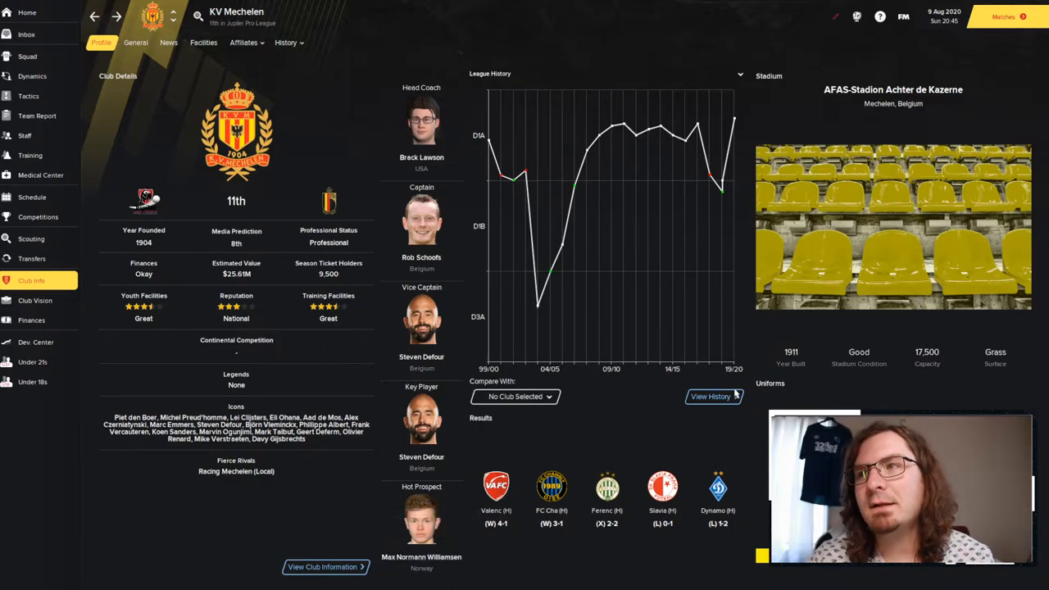
mouse_move(894, 374)
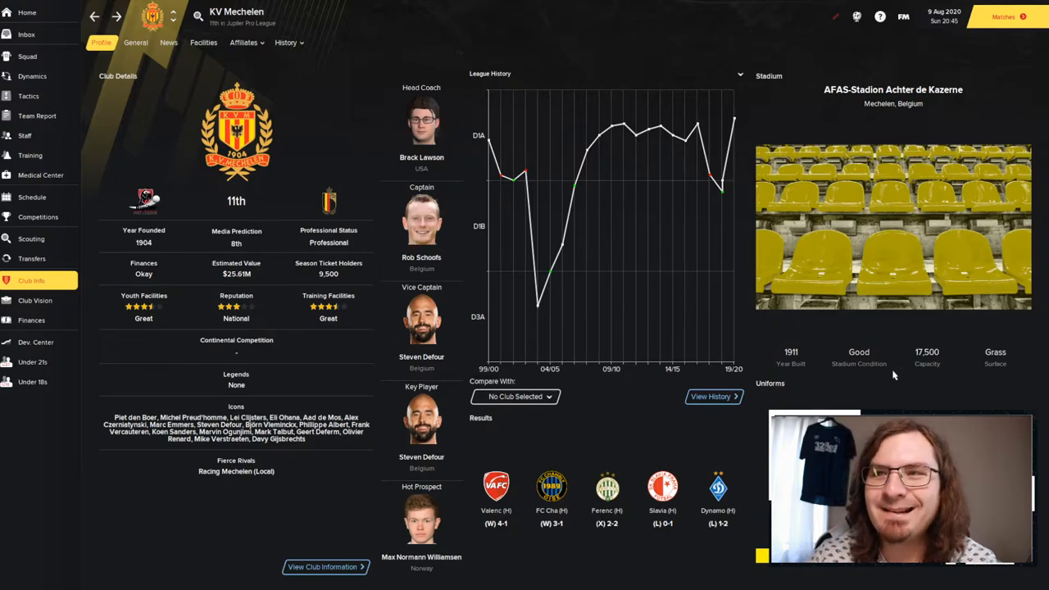
mouse_move(892, 376)
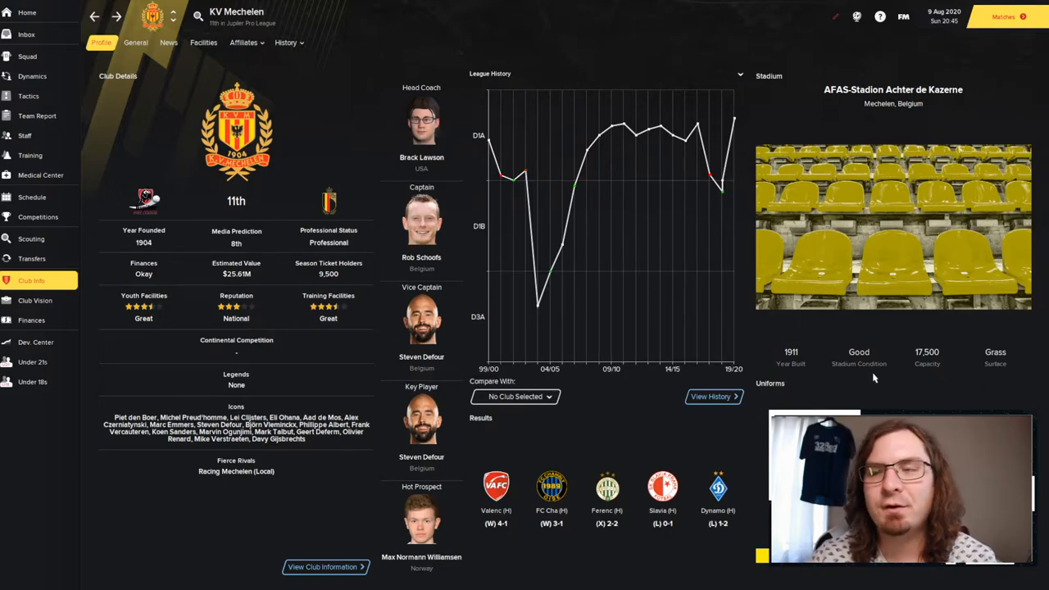
mouse_move(950, 386)
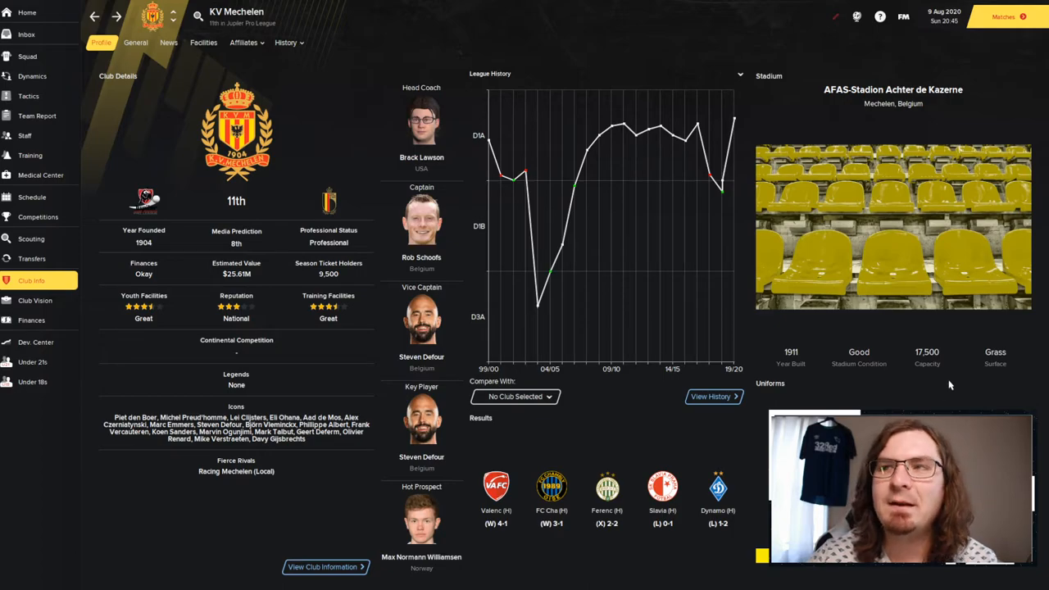
mouse_move(914, 335)
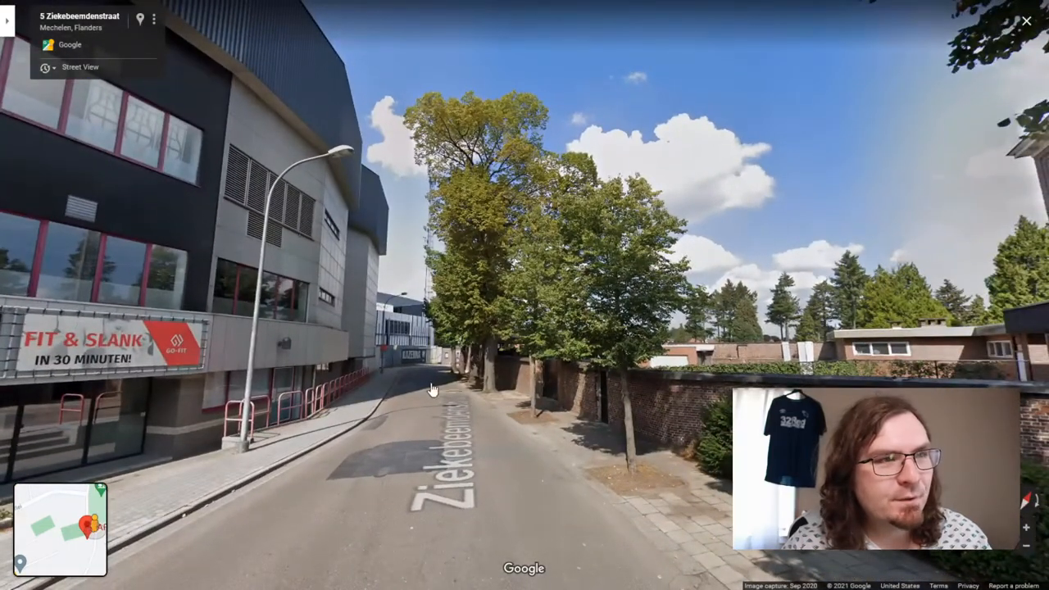
Move through Street View along Ziekebeemdenstraat beside the AFAS Stadion.
click(432, 388)
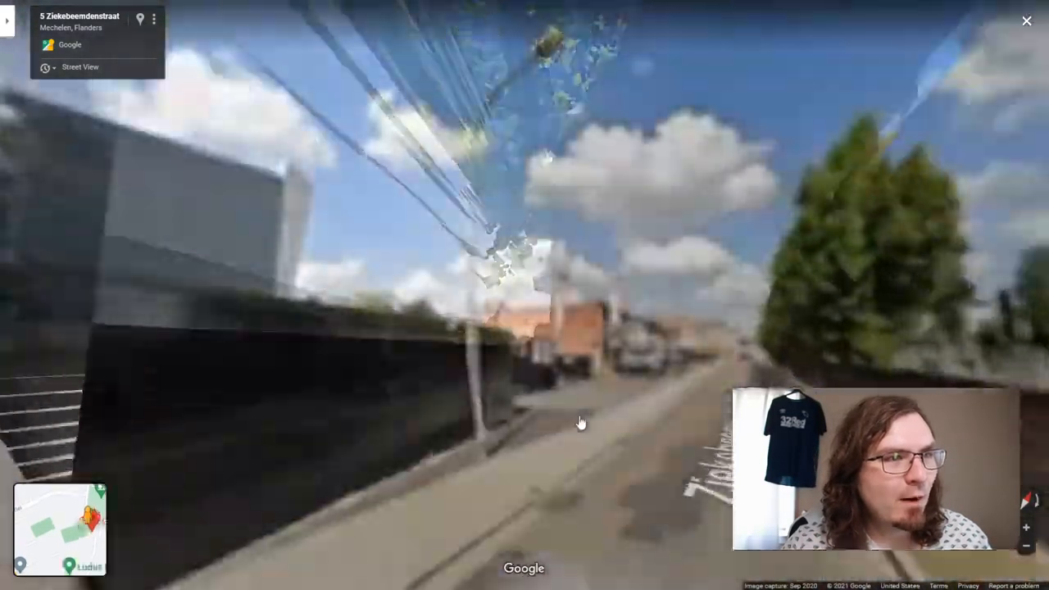
click(581, 422)
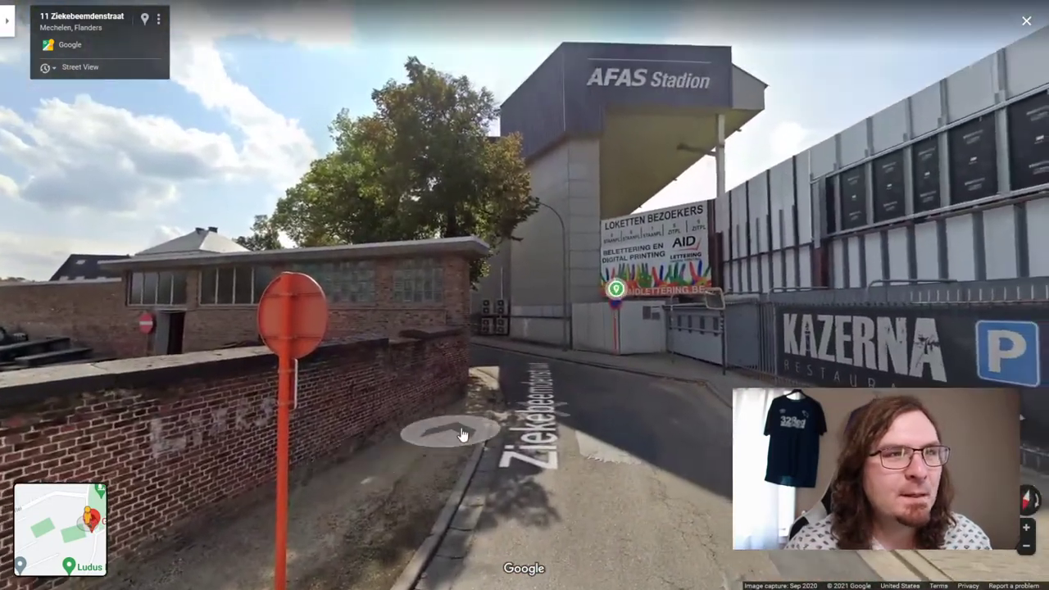
click(447, 432)
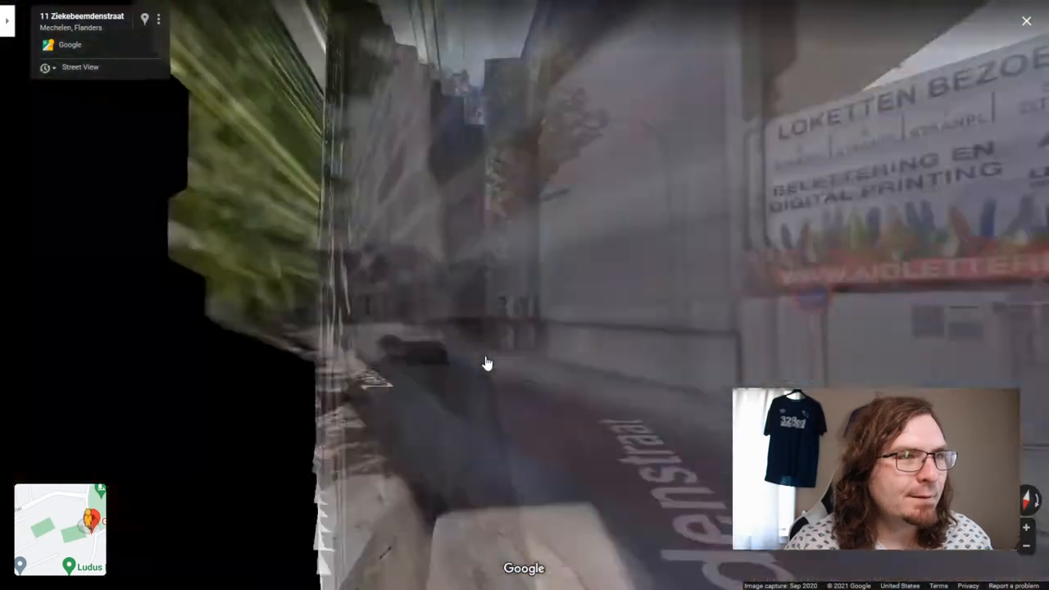
click(487, 364)
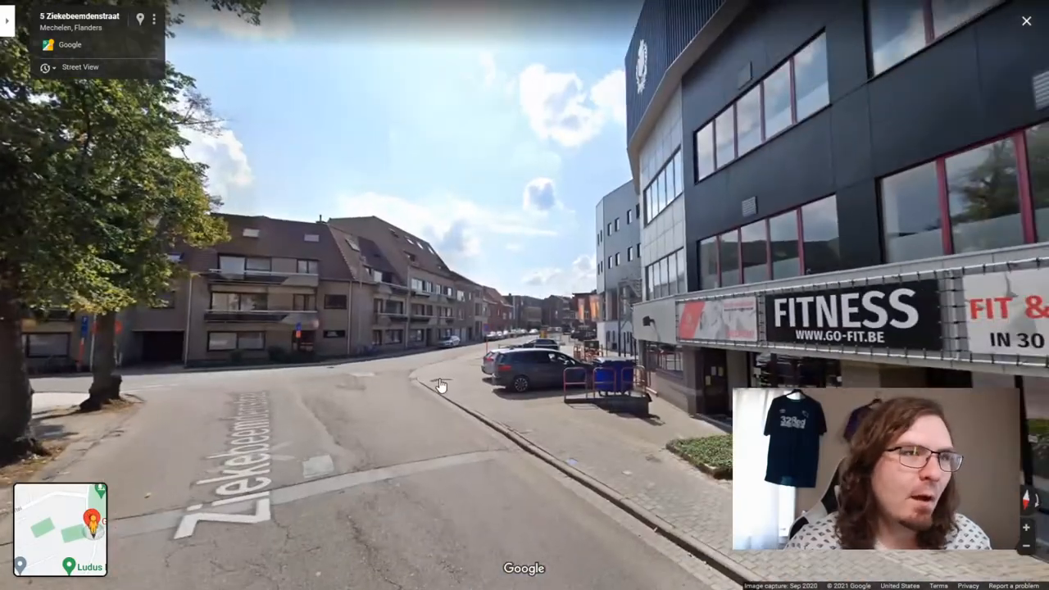
click(441, 386)
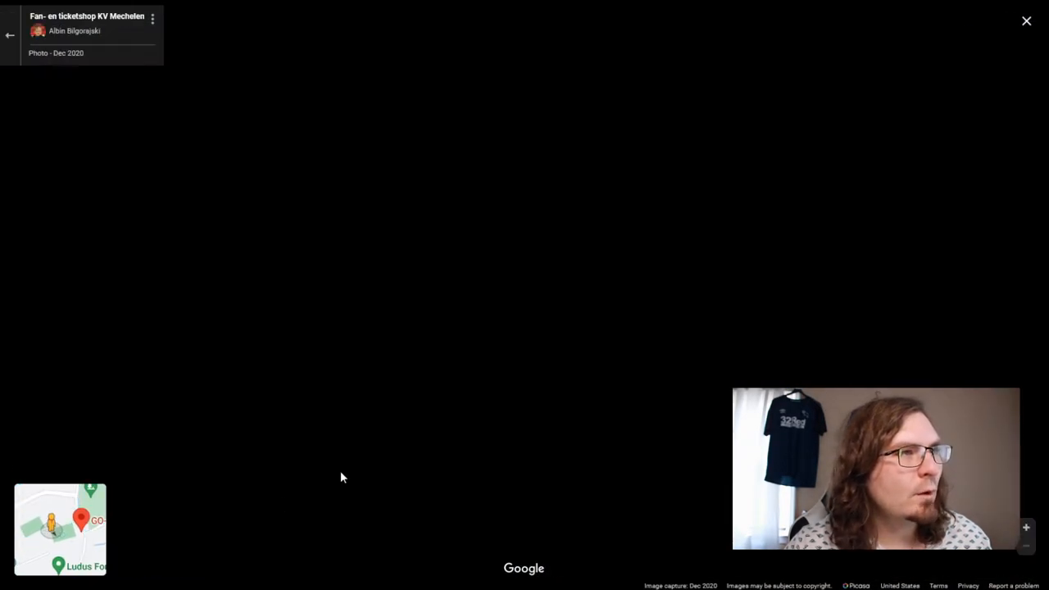
mouse_move(250, 390)
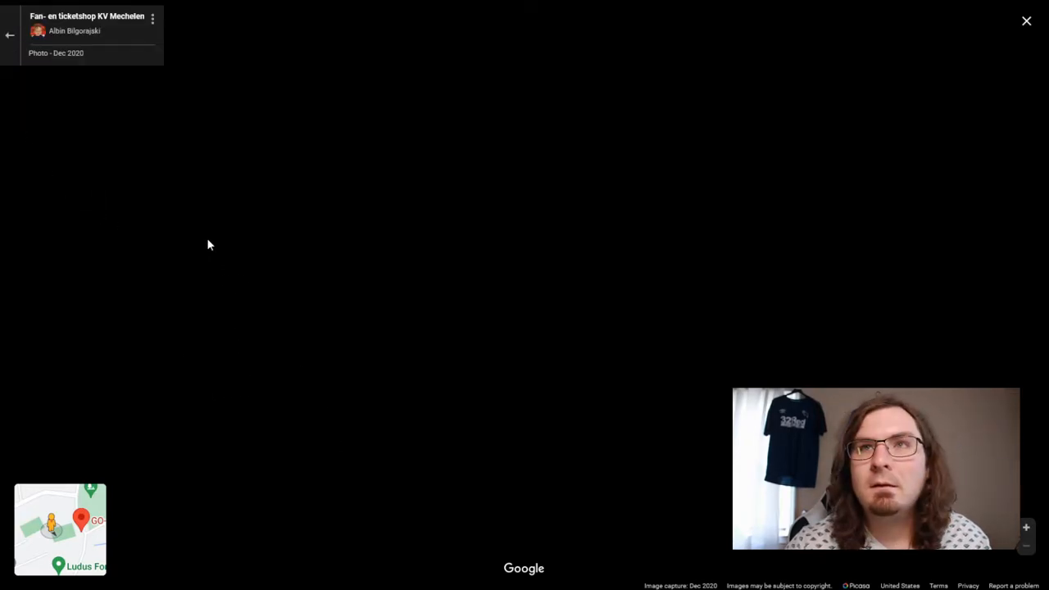
mouse_move(6, 51)
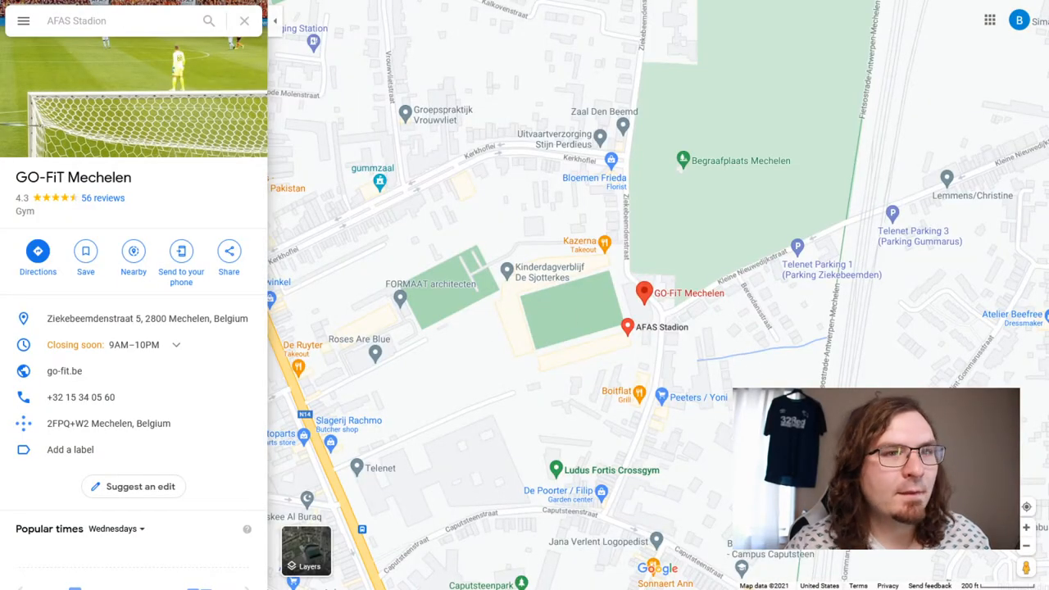
Enter a full-screen Street View panorama from inside AFAS Stadion's stands.
click(309, 556)
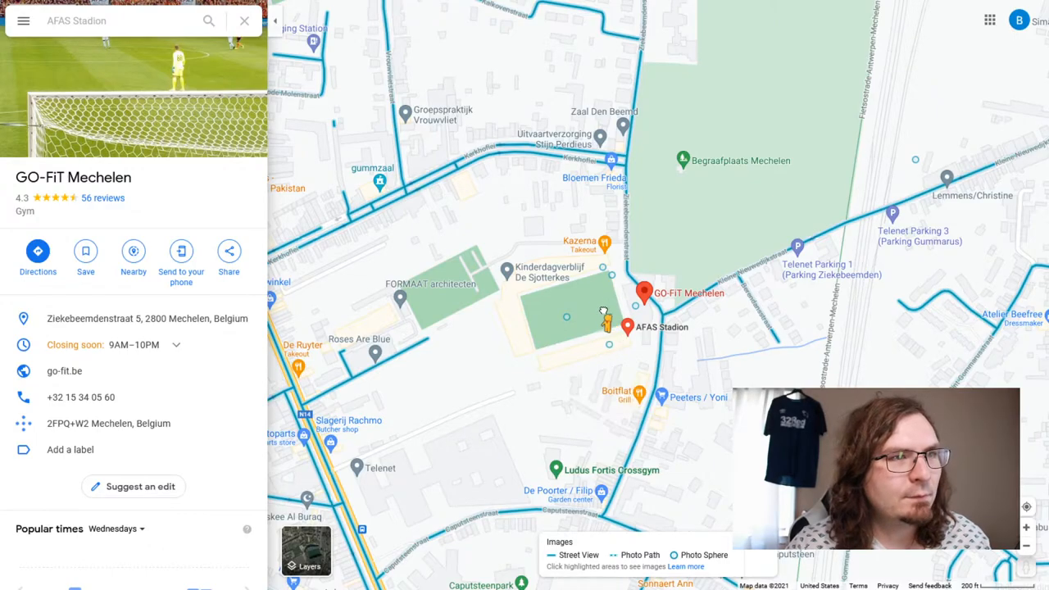
click(607, 320)
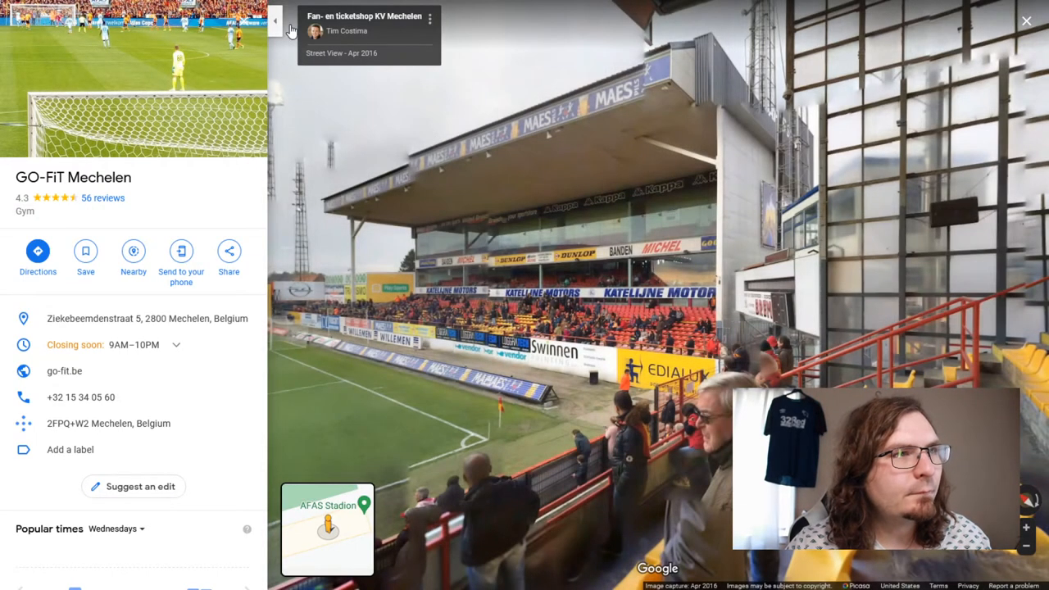
click(276, 19)
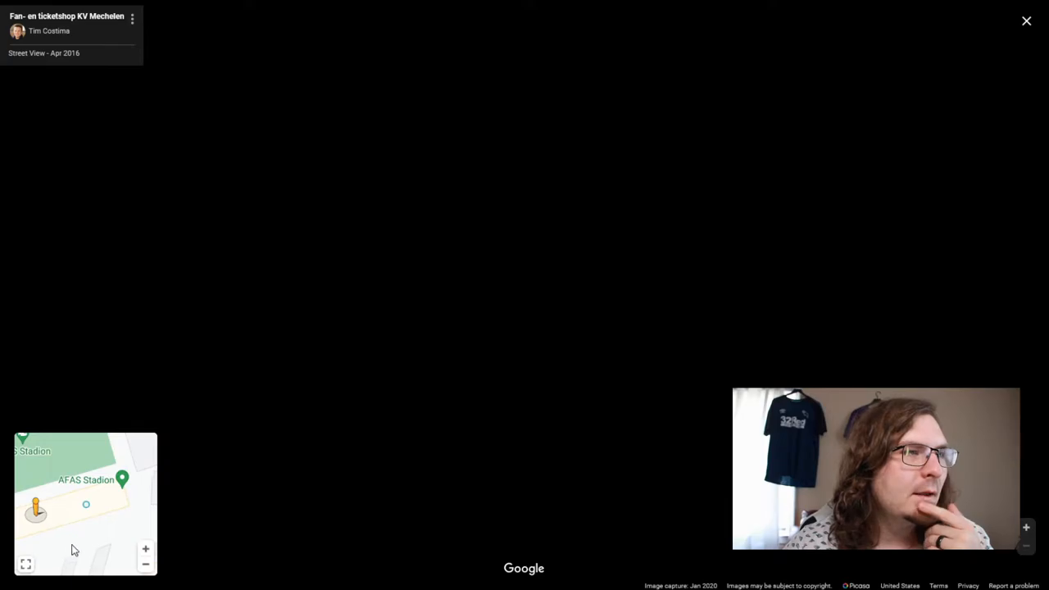
Open Thierry Mareels' Feb 2021 AFAS Stadion photo from the minimap.
click(87, 504)
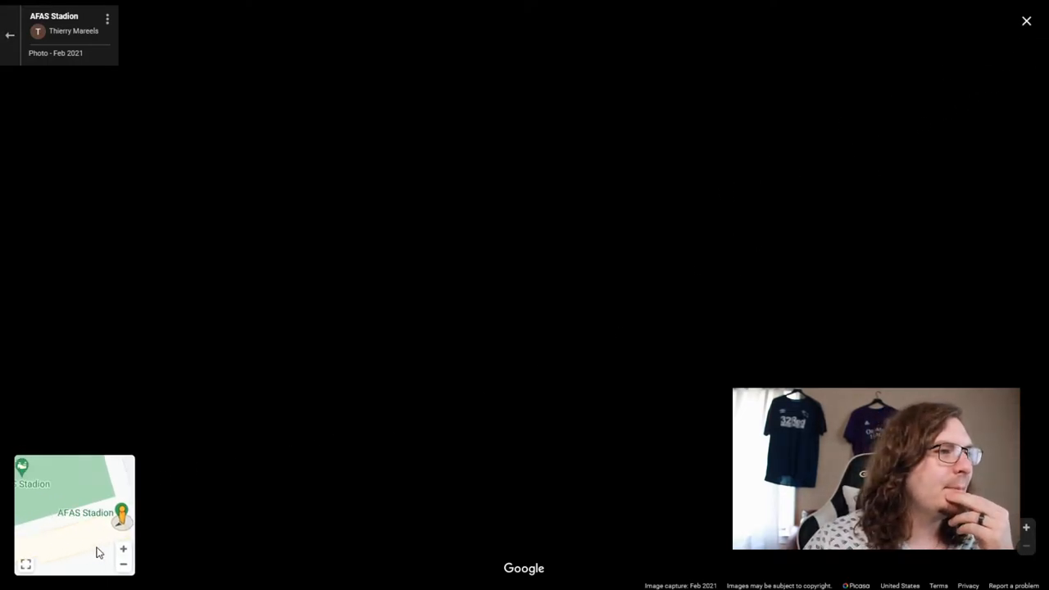
mouse_move(10, 36)
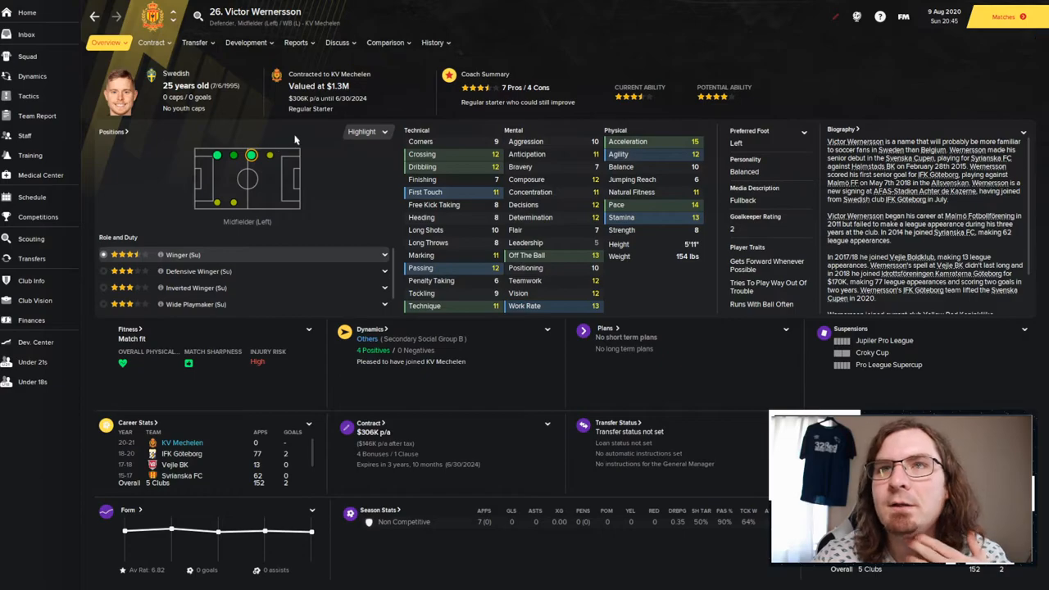
mouse_move(326, 176)
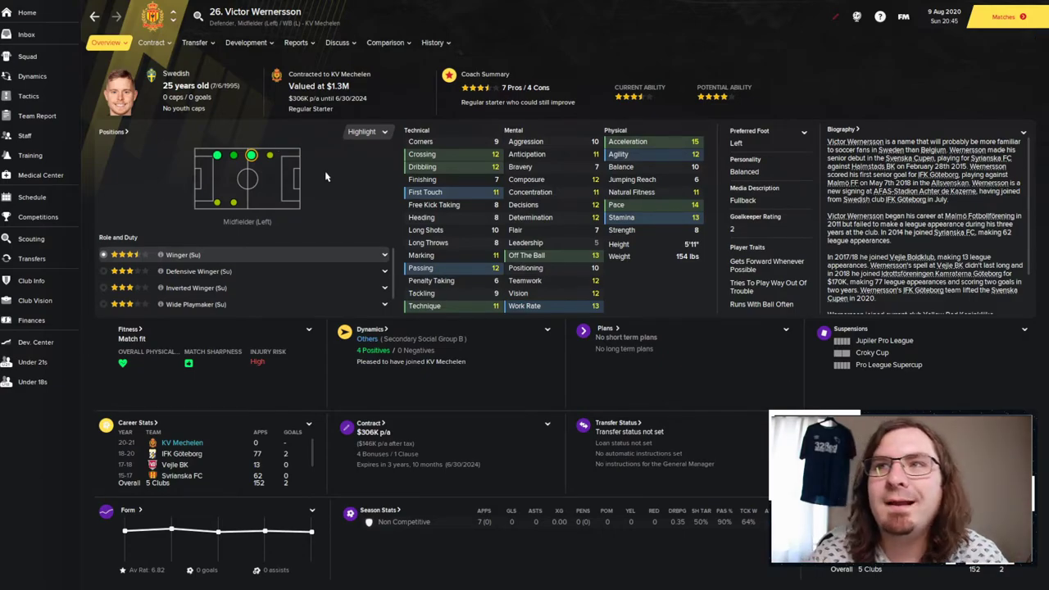
mouse_move(281, 131)
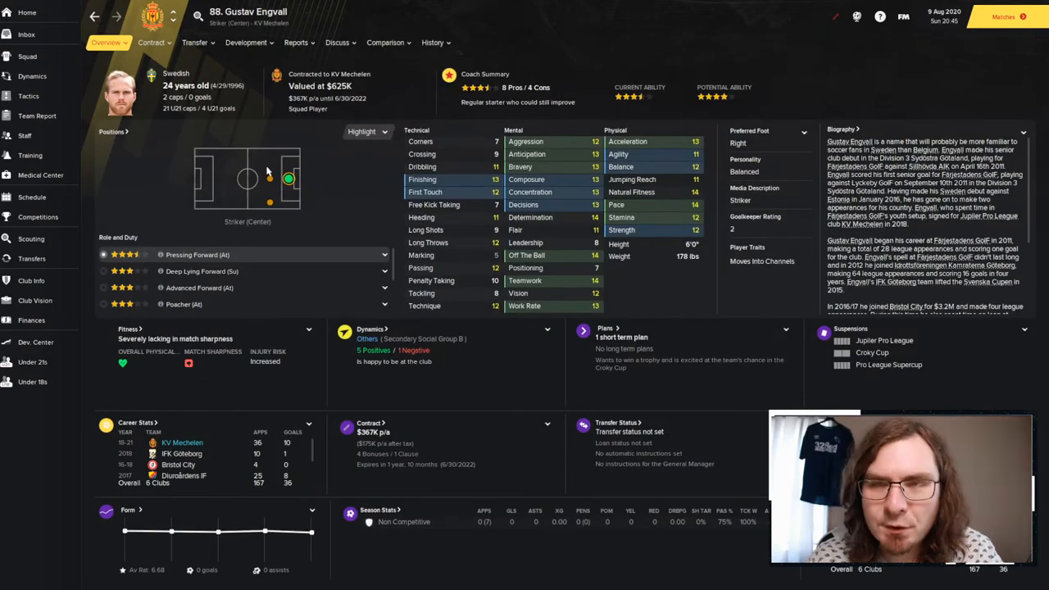
mouse_move(270, 179)
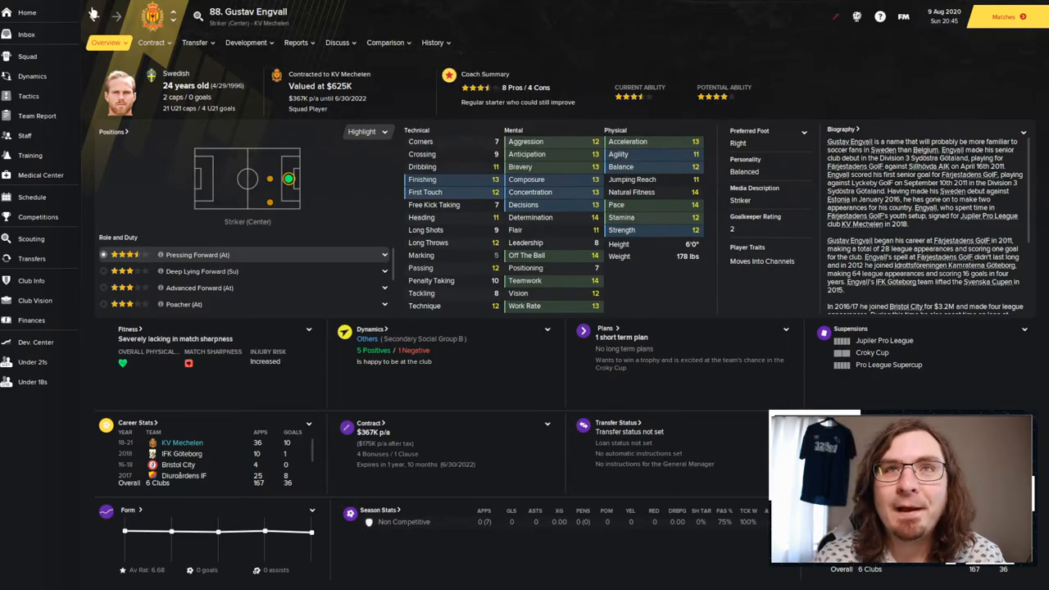
click(28, 56)
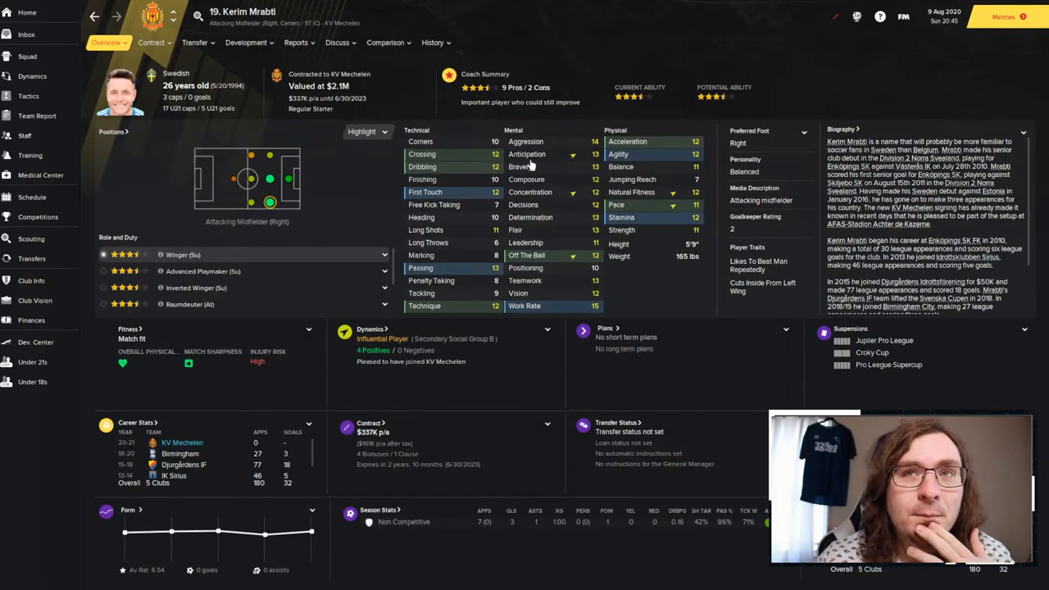
click(433, 42)
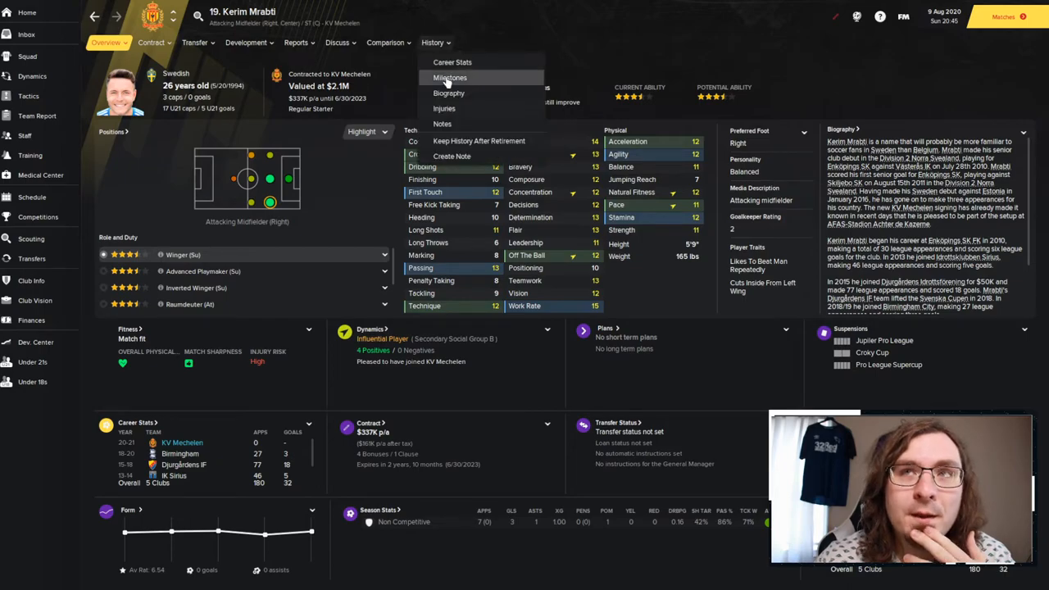
click(453, 61)
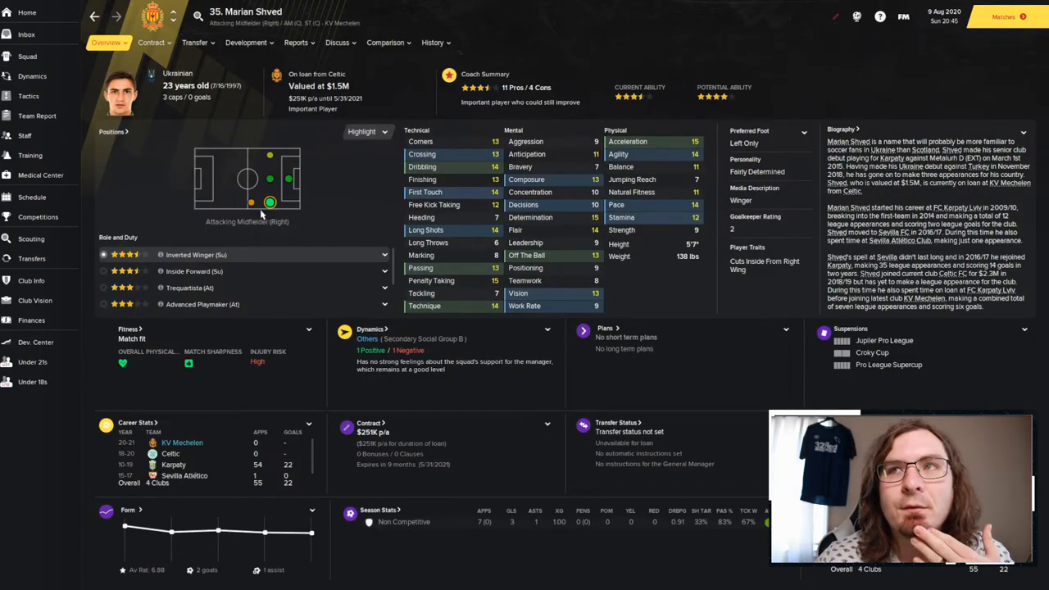
mouse_move(316, 219)
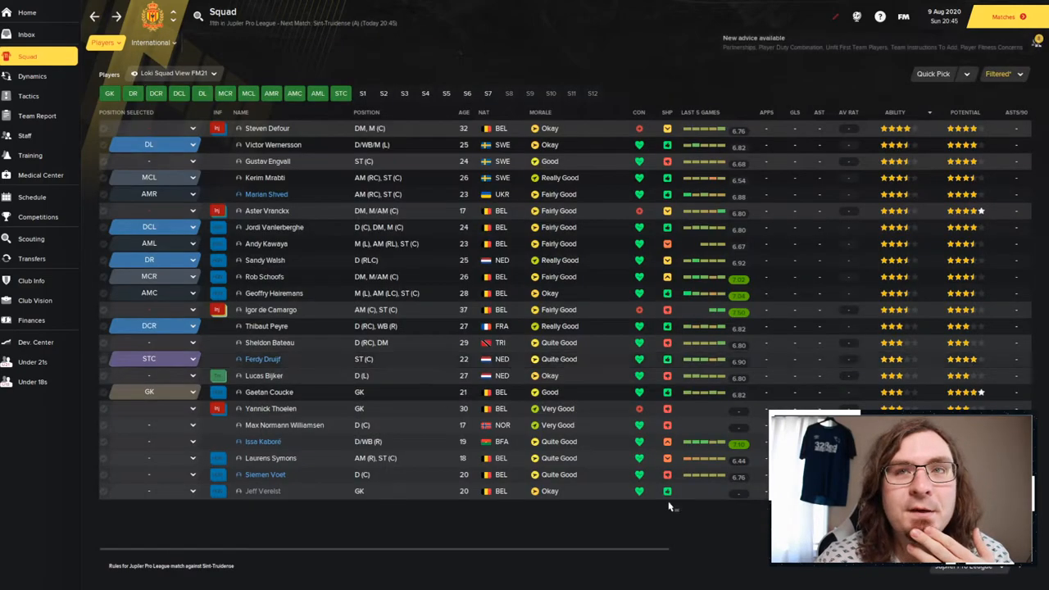
mouse_move(266, 210)
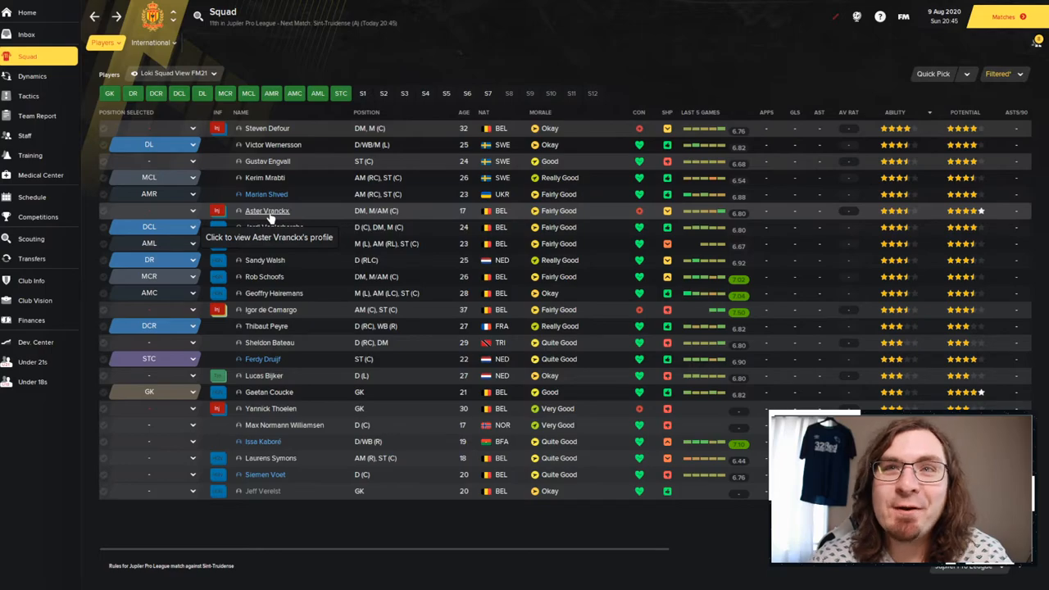
click(267, 211)
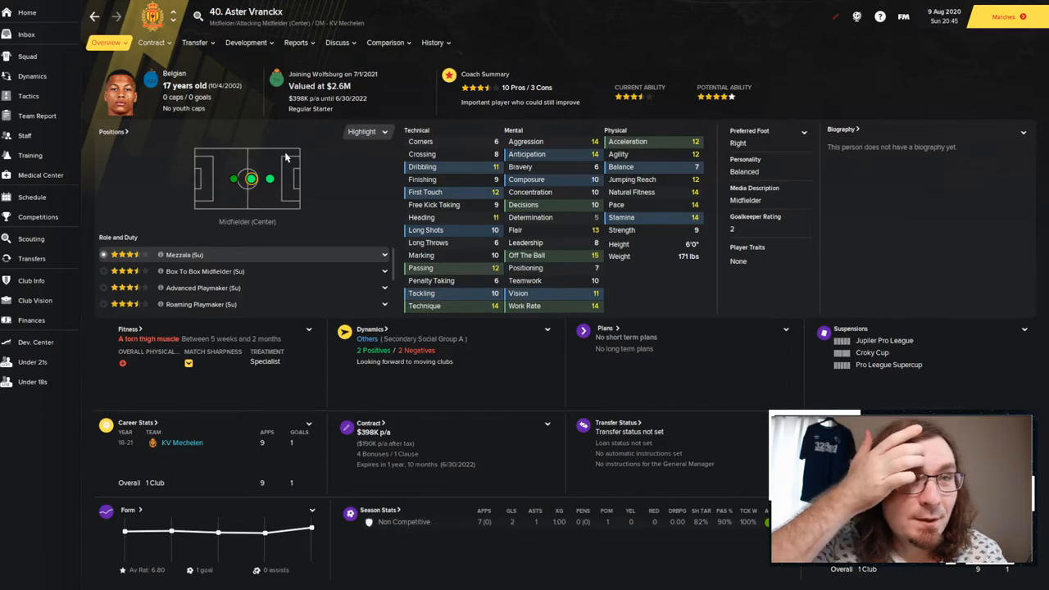
mouse_move(265, 150)
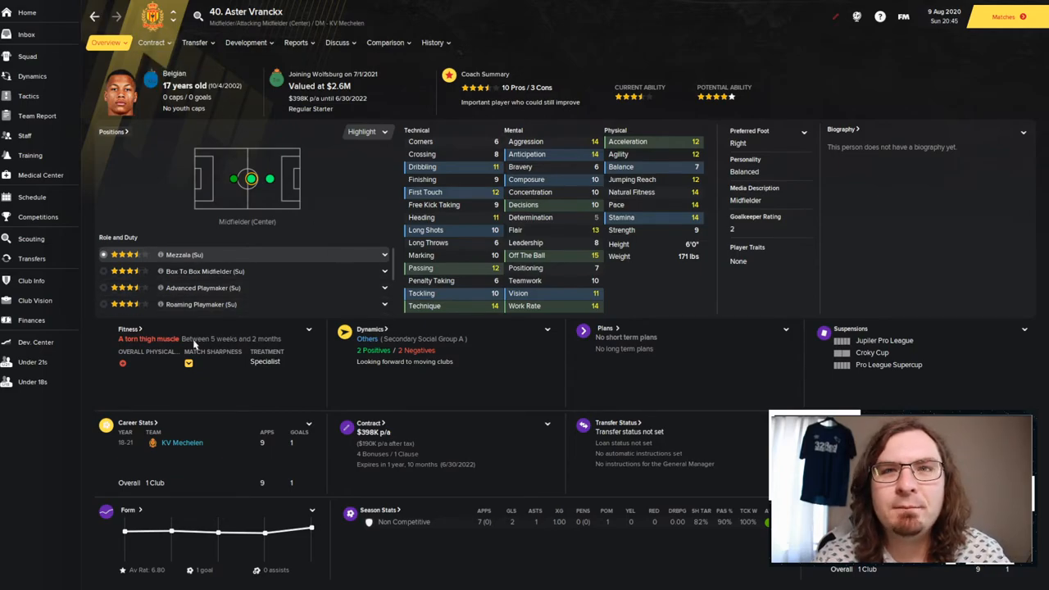
click(27, 56)
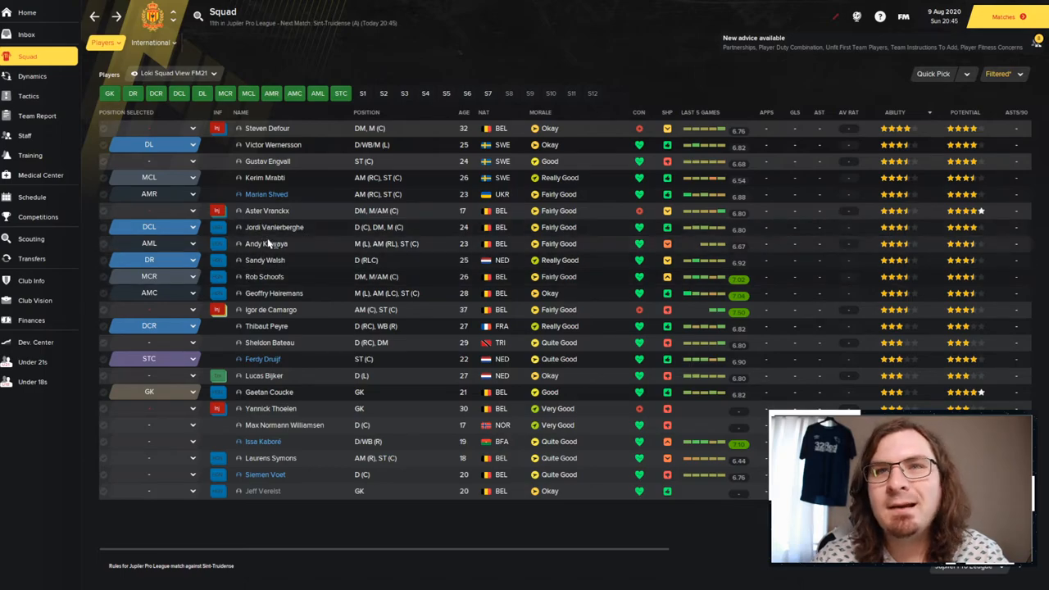
click(273, 227)
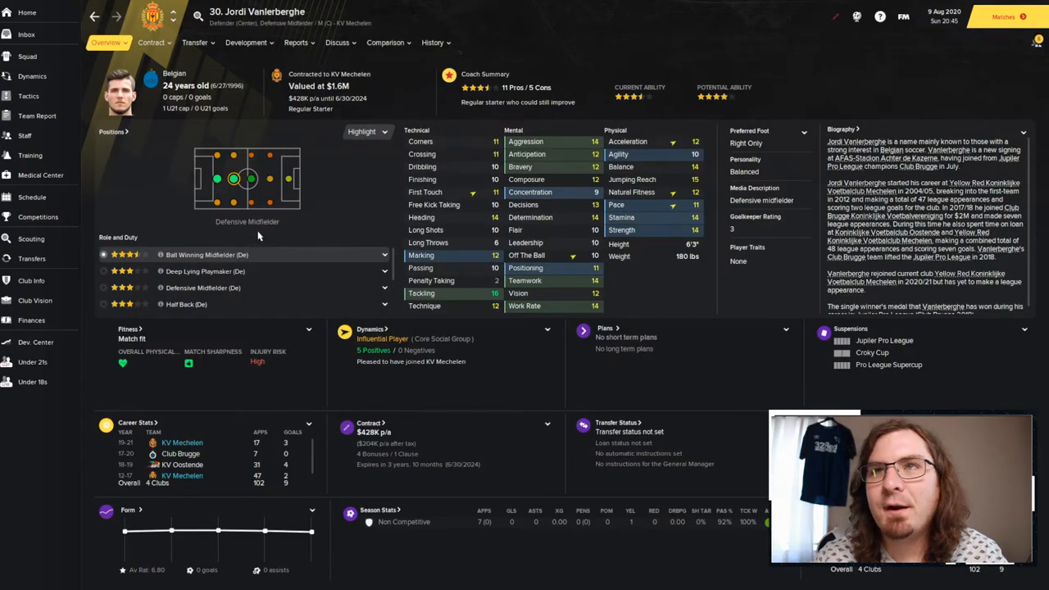
mouse_move(143, 91)
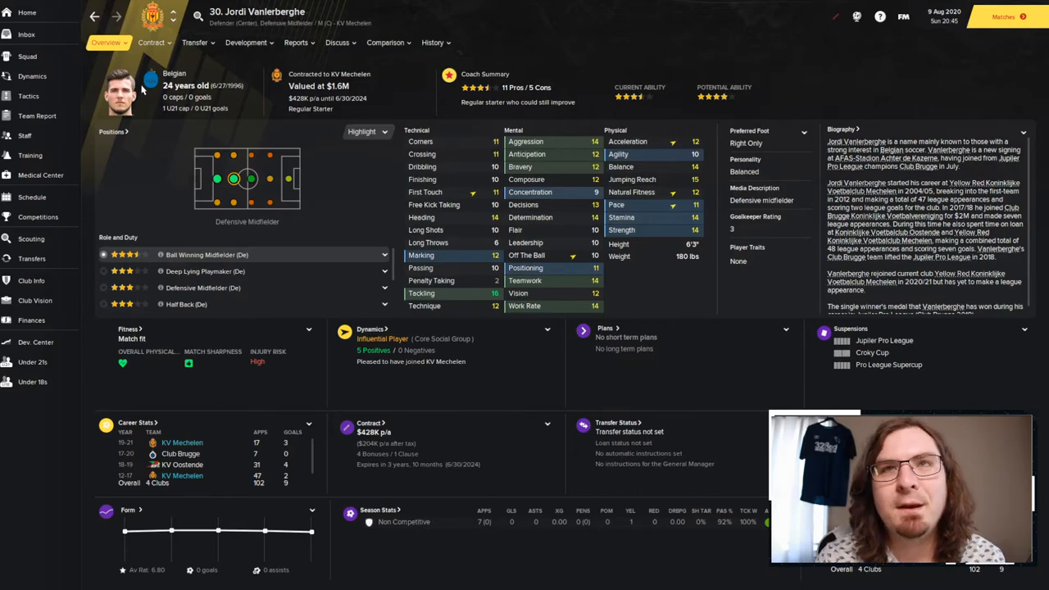
click(27, 56)
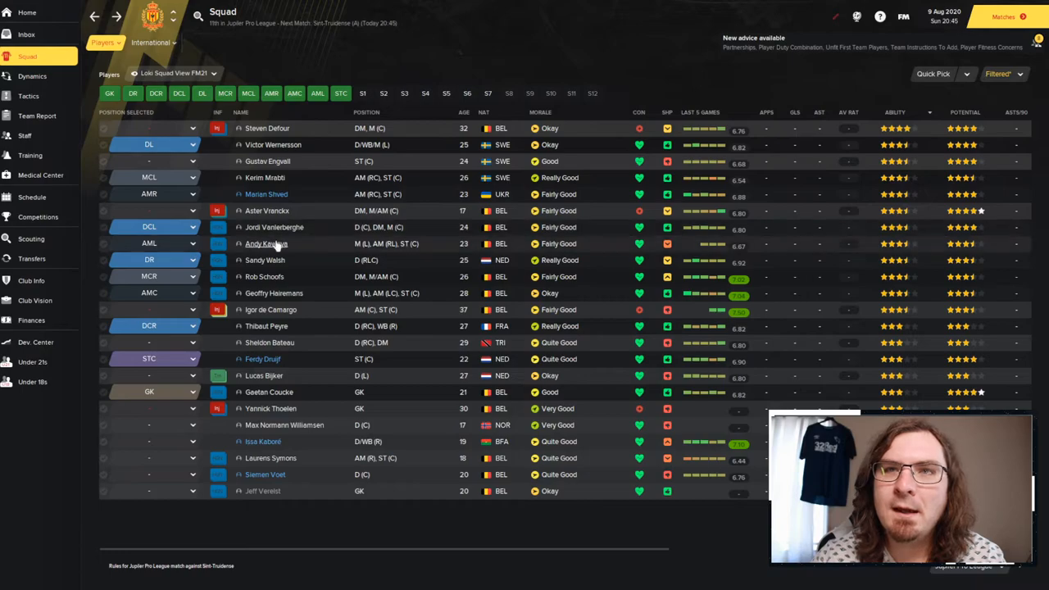
mouse_move(277, 249)
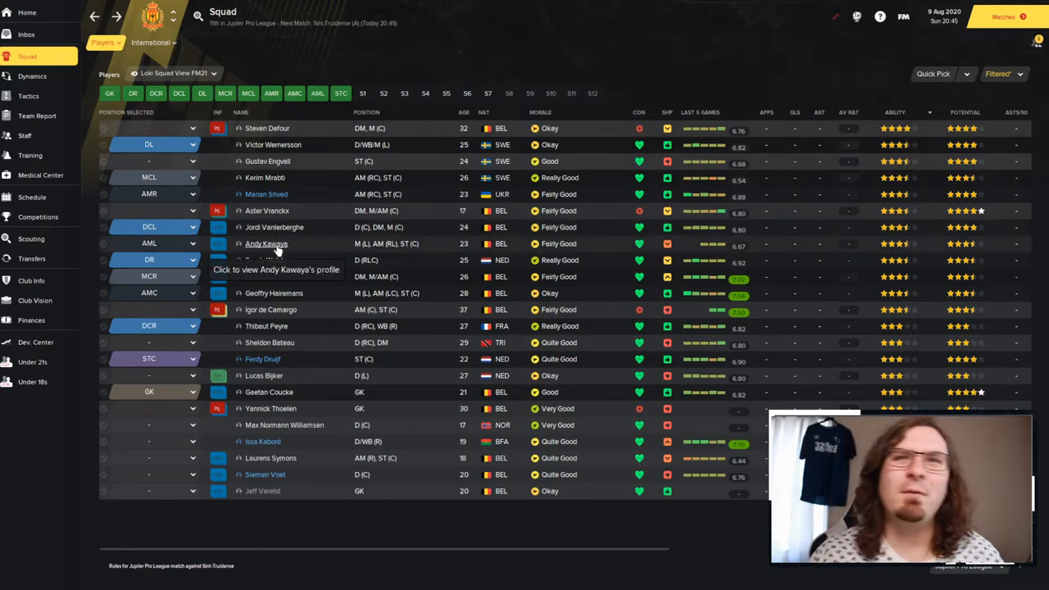
click(267, 244)
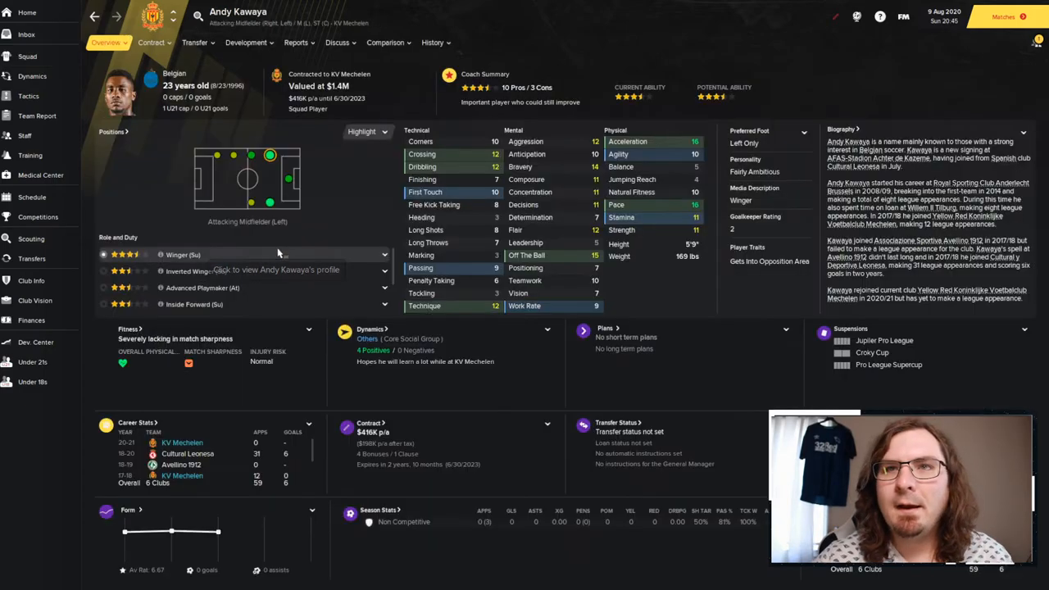
click(433, 42)
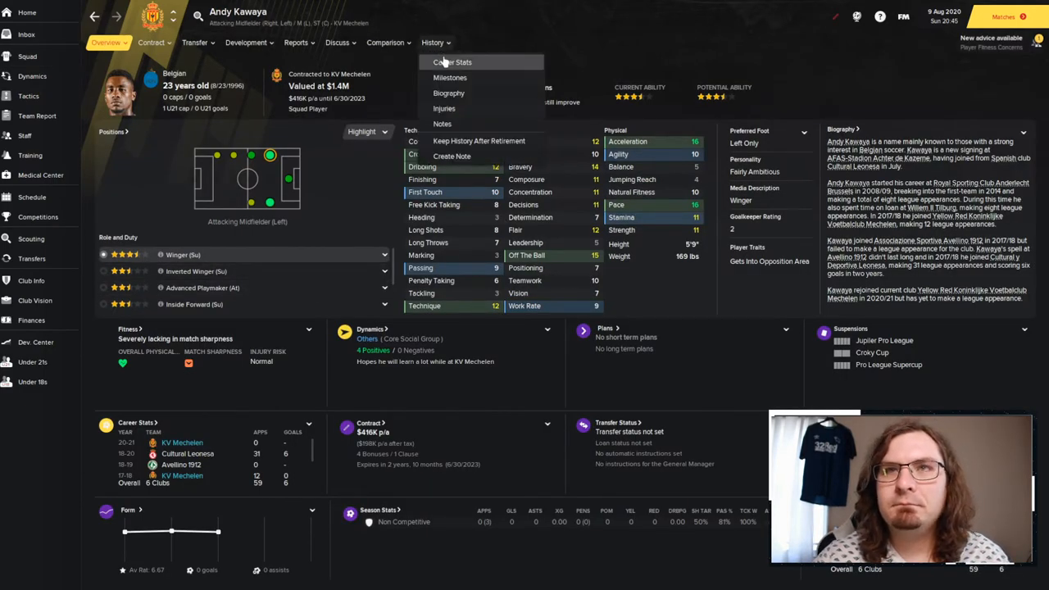
click(452, 62)
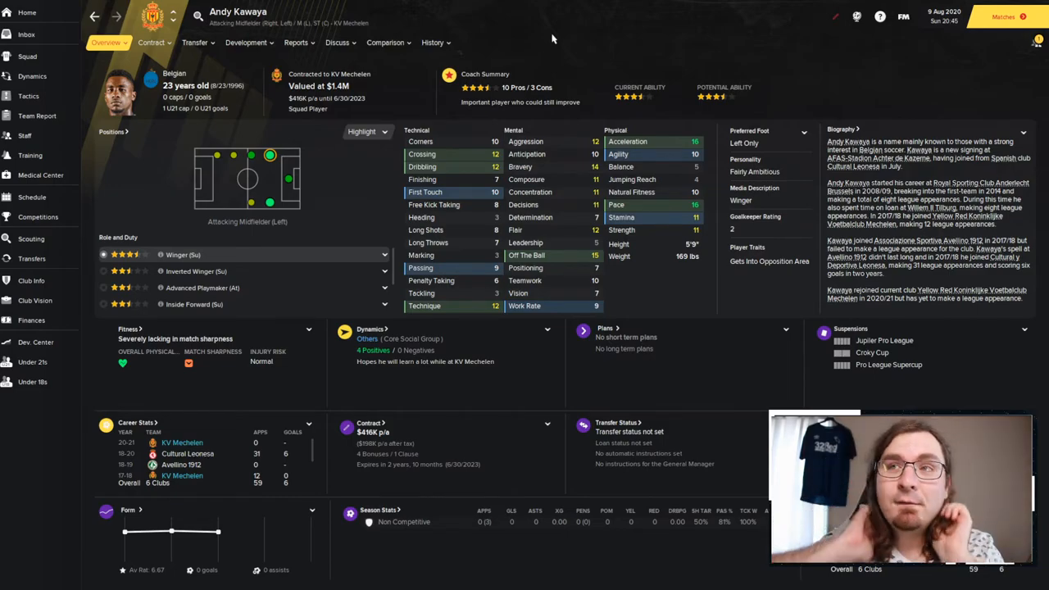
Check Kawaya's contract options, then return to the squad list.
click(151, 41)
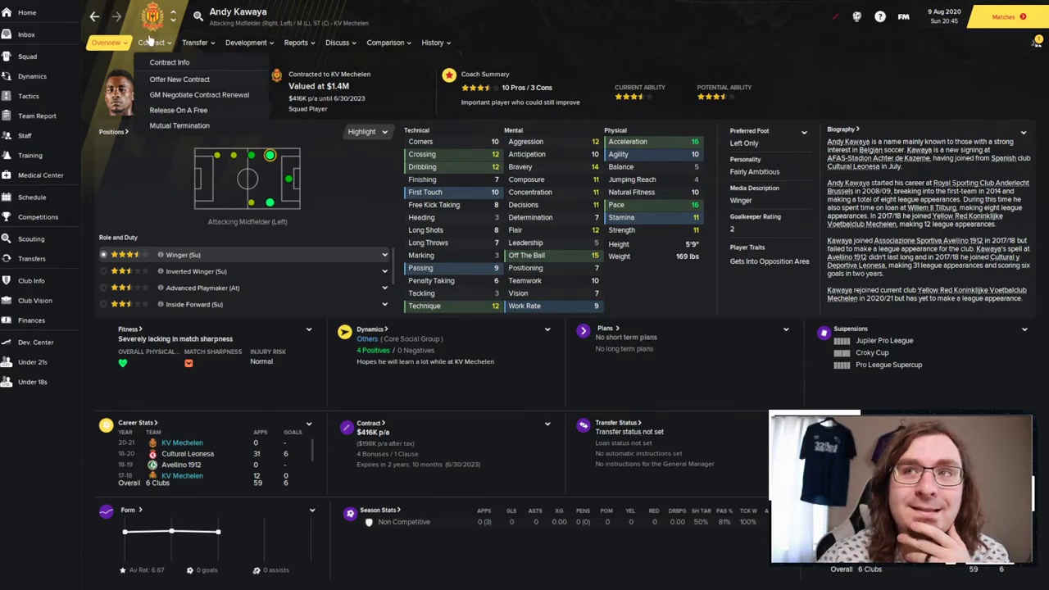
click(27, 56)
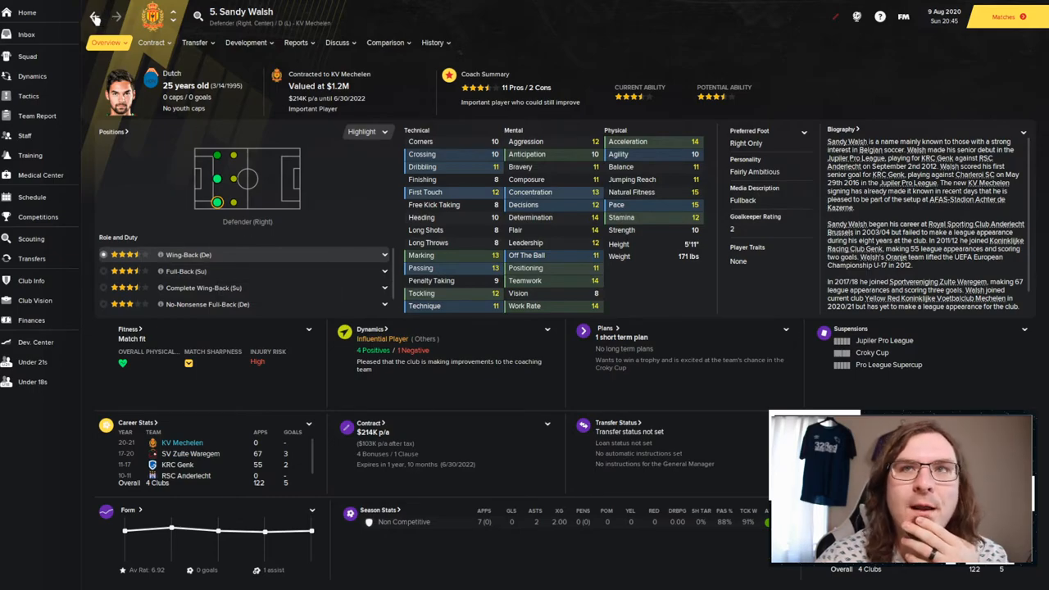
click(27, 56)
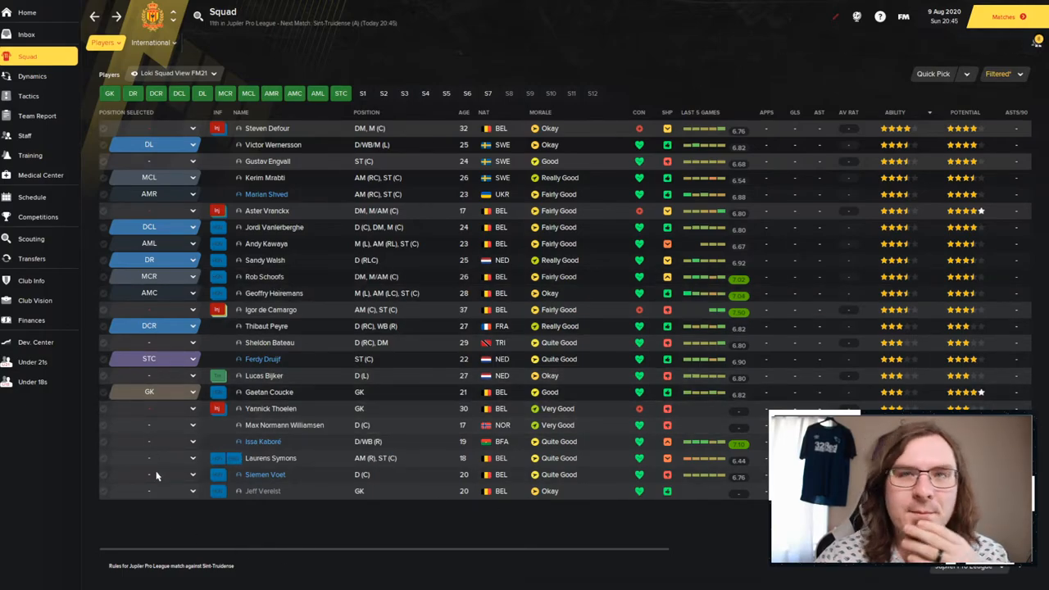
mouse_move(151, 427)
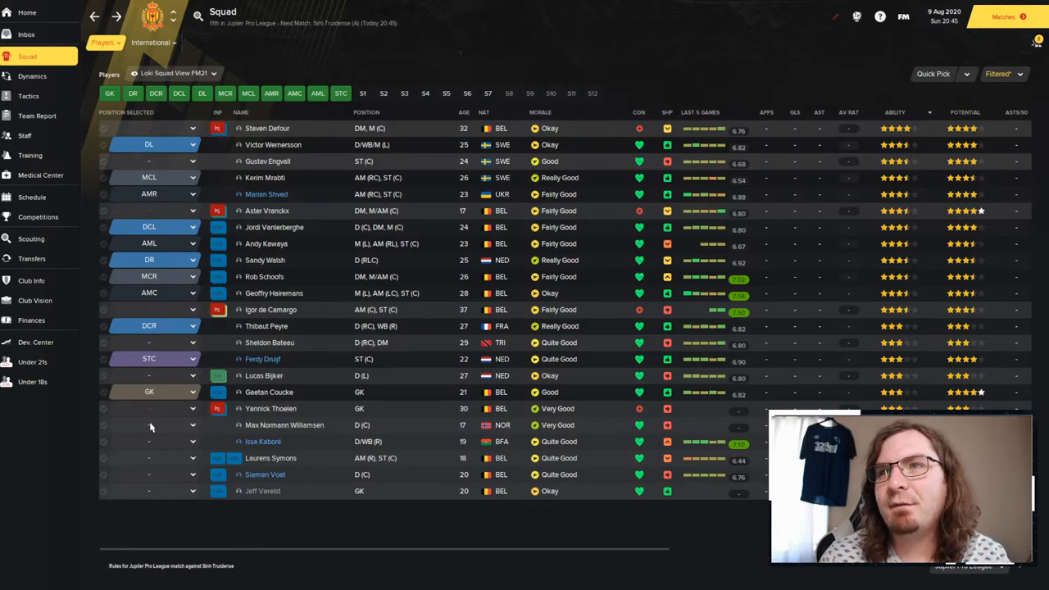
mouse_move(32, 259)
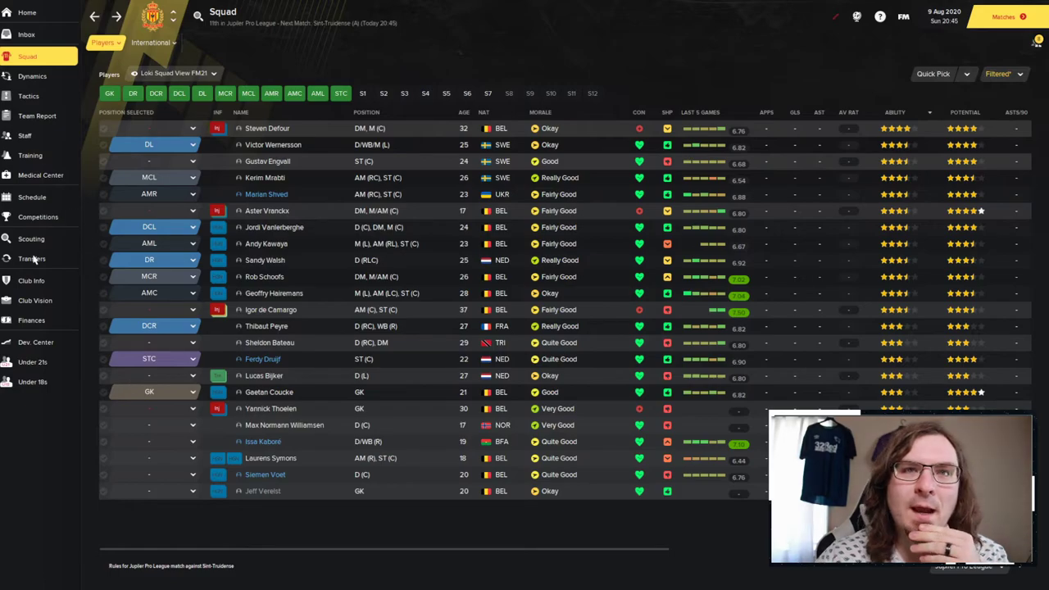
Show KV Mechelen's 2020/21 Transfer History: $3.5M in, $3.7M out.
click(31, 259)
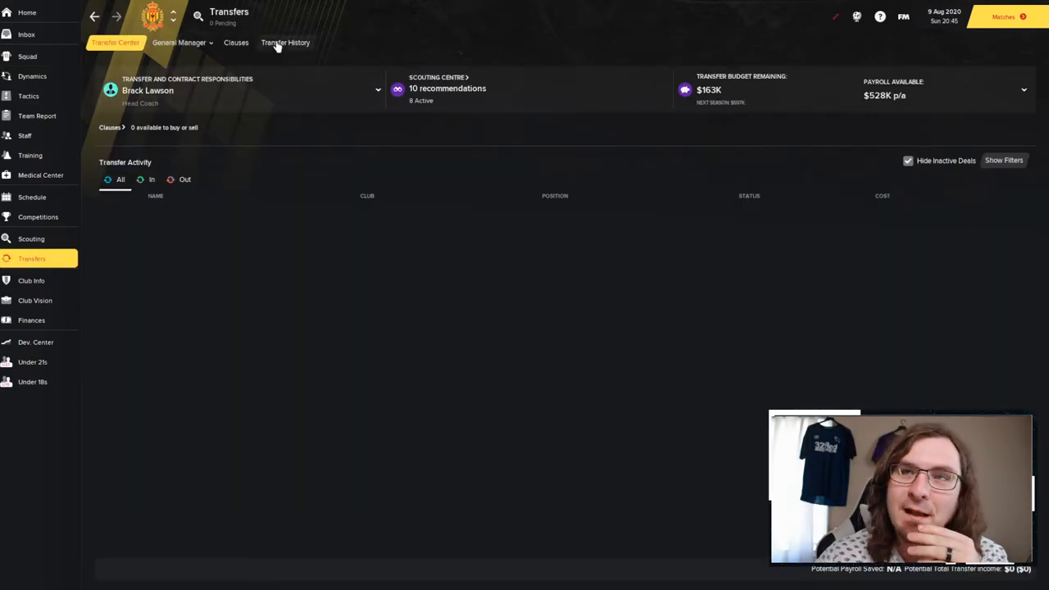
click(285, 43)
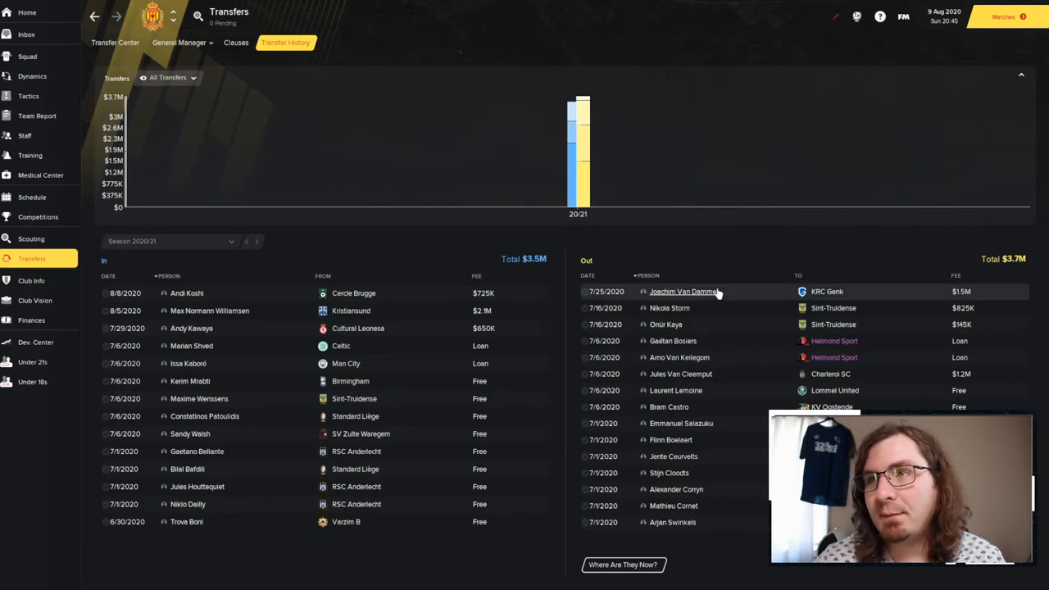
mouse_move(736, 312)
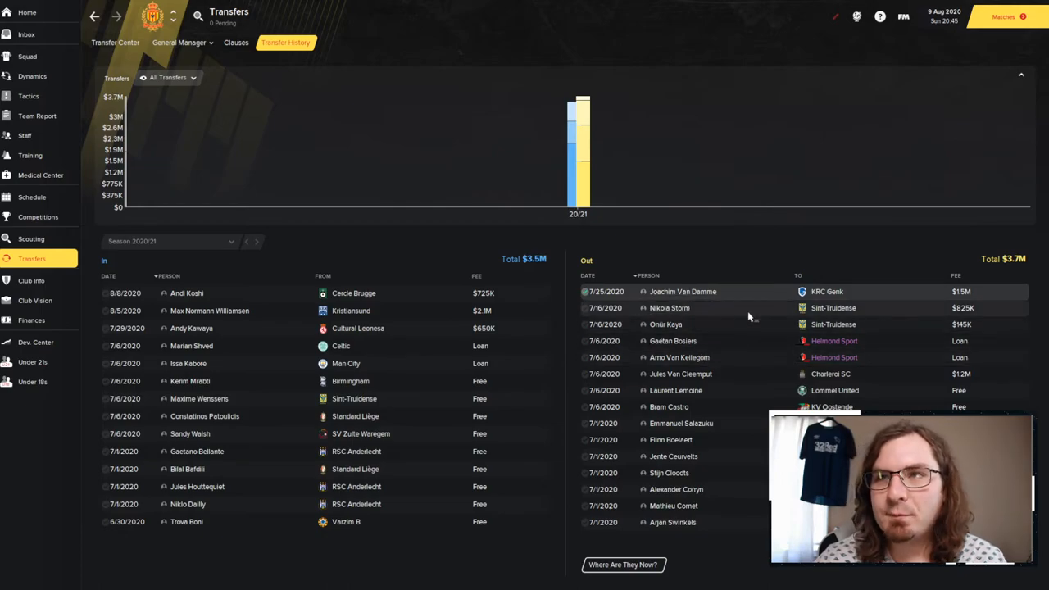
mouse_move(697, 331)
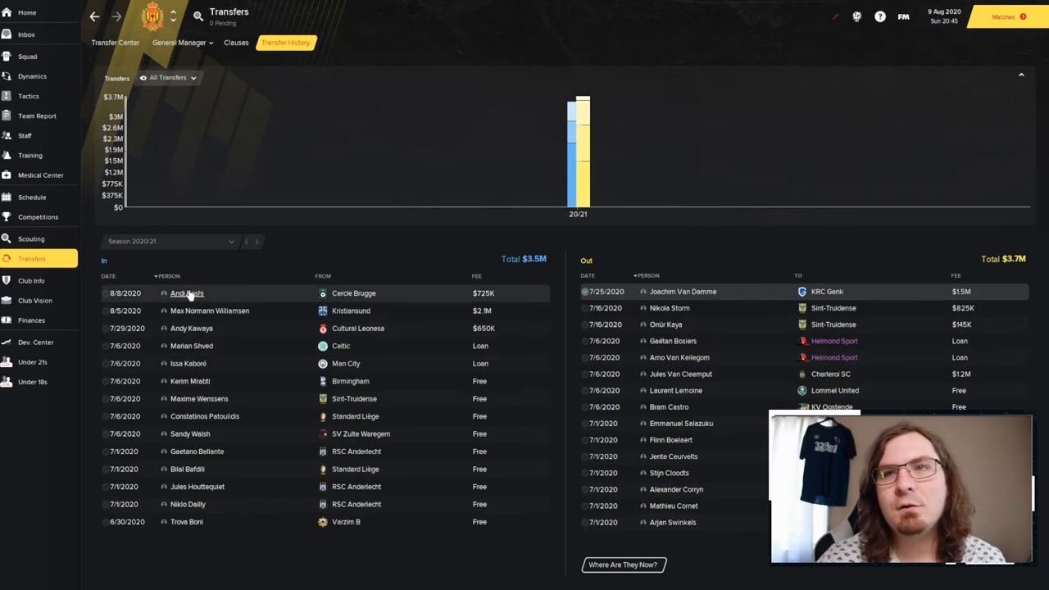
click(187, 292)
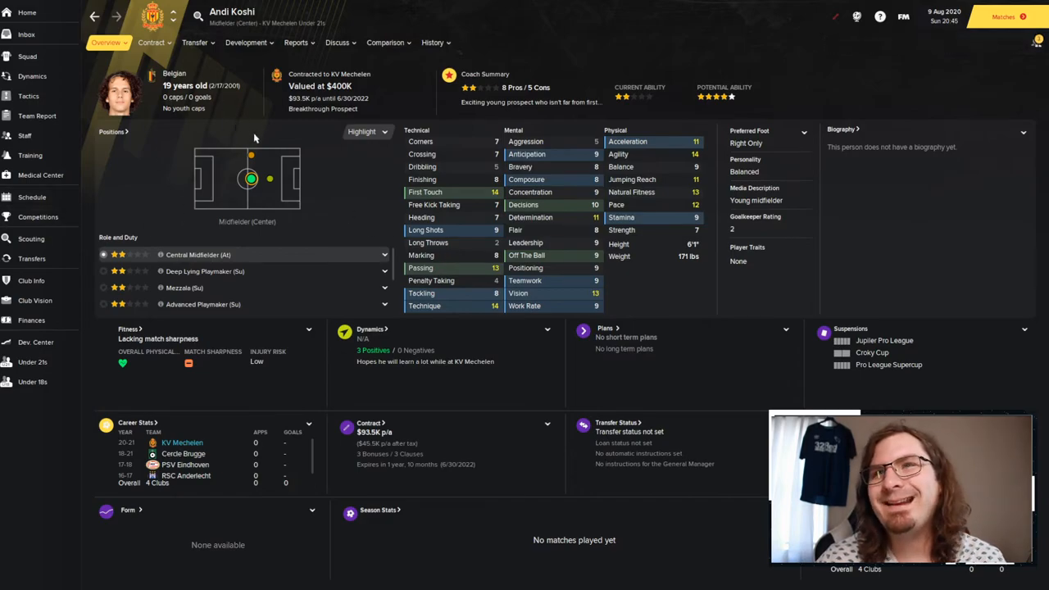
mouse_move(222, 239)
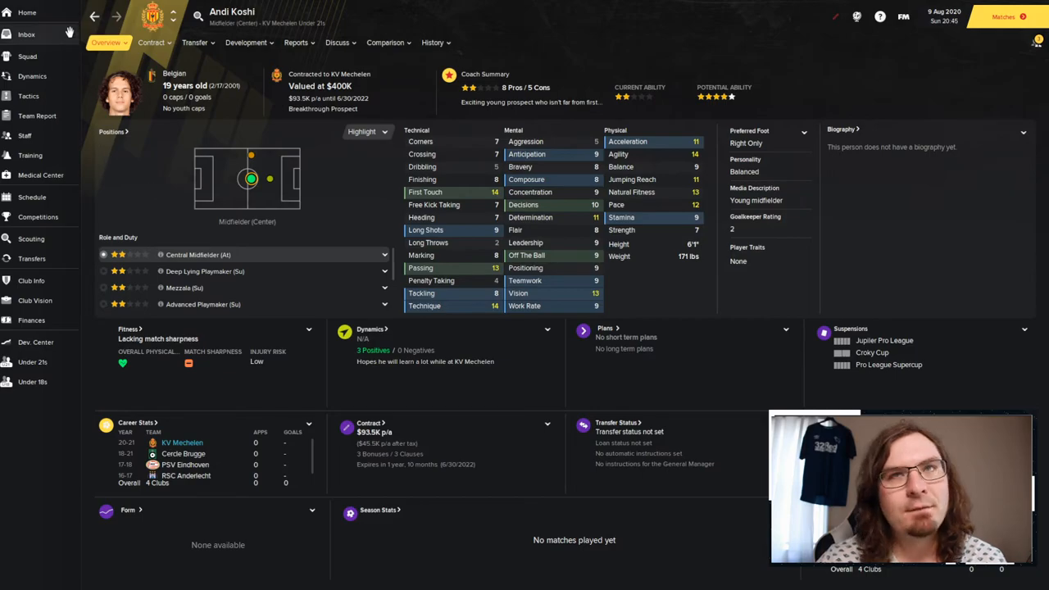
click(32, 258)
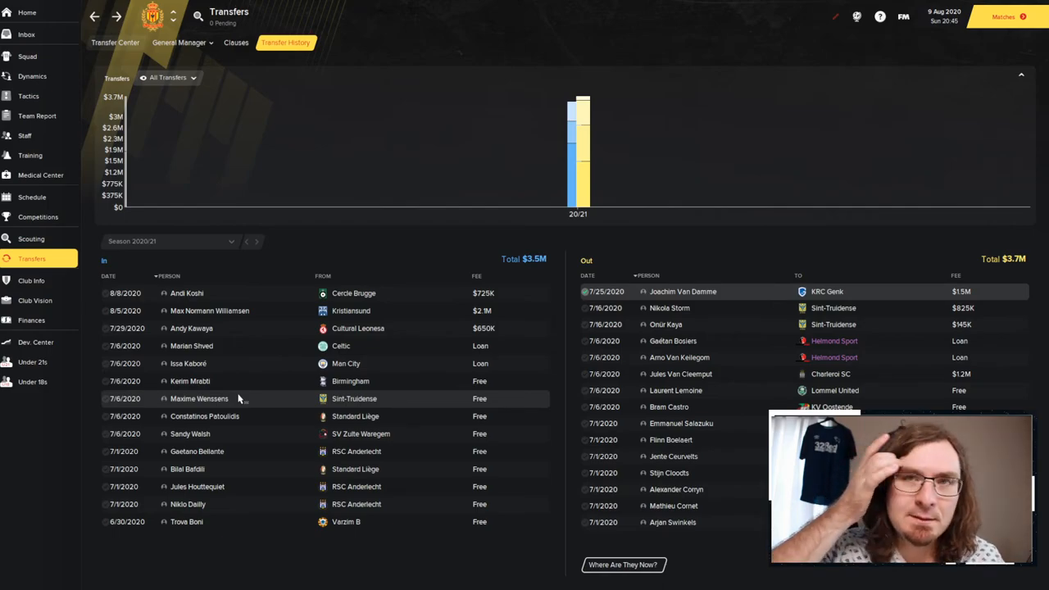
mouse_move(230, 328)
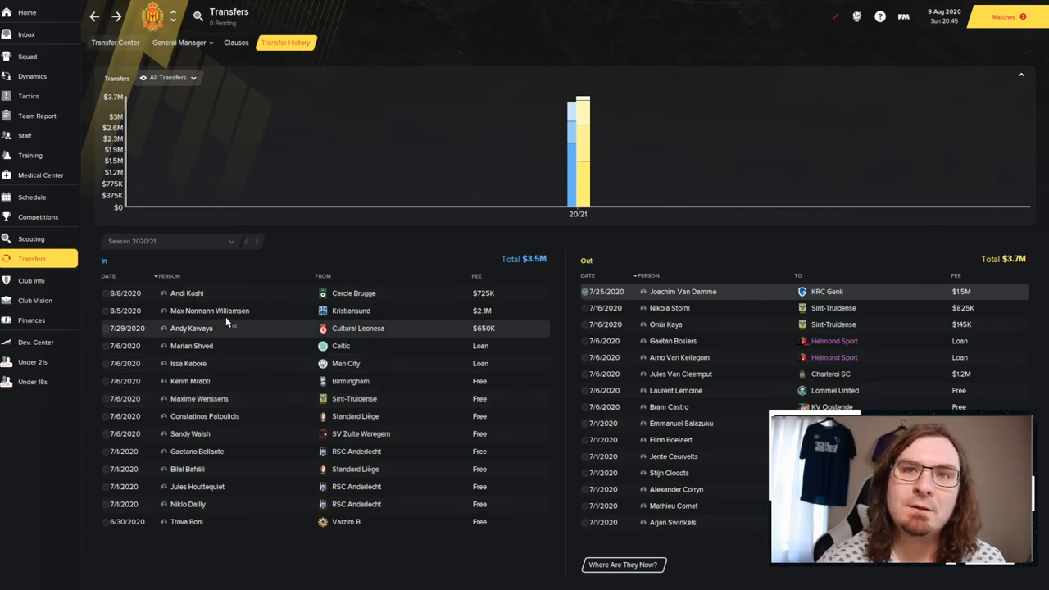
click(209, 311)
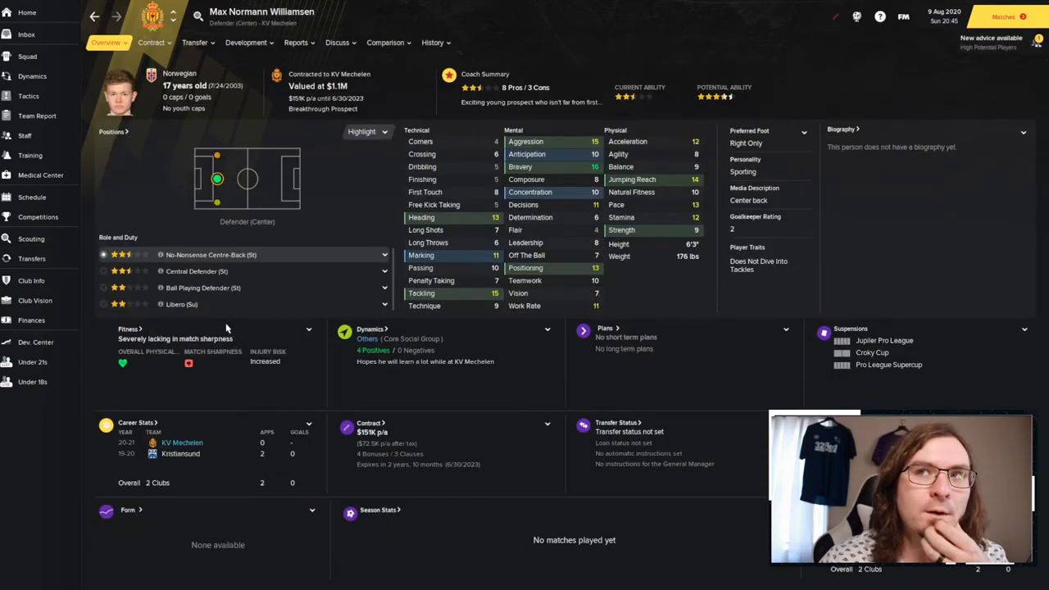
mouse_move(793, 144)
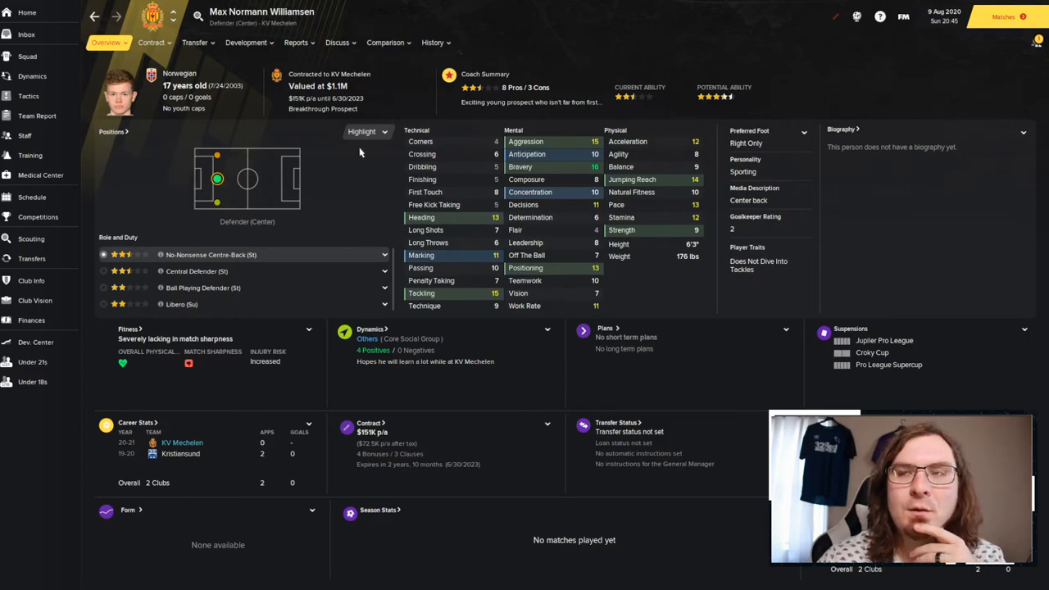
mouse_move(480, 216)
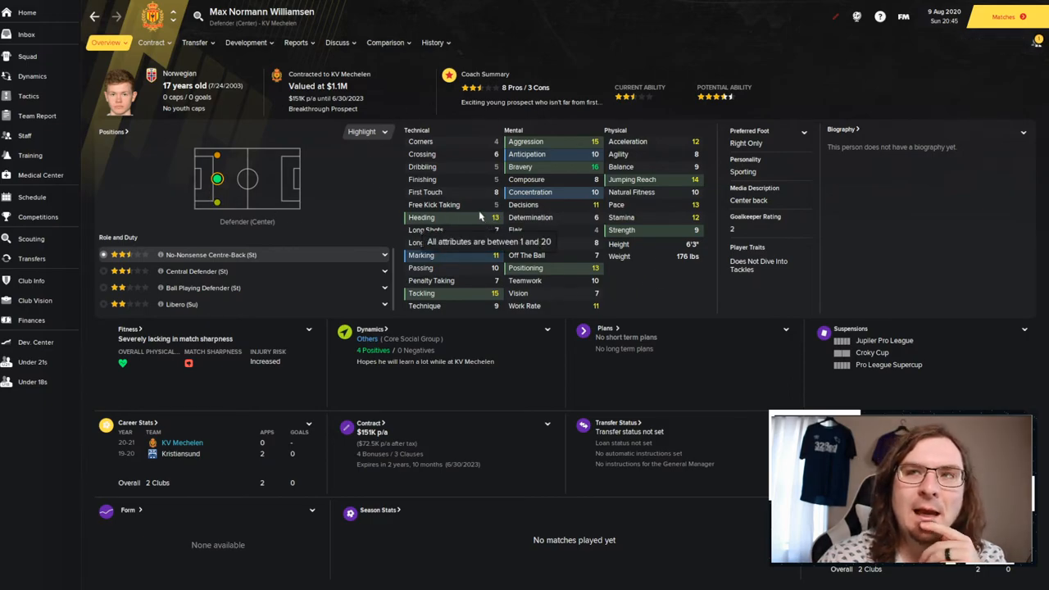
mouse_move(420, 217)
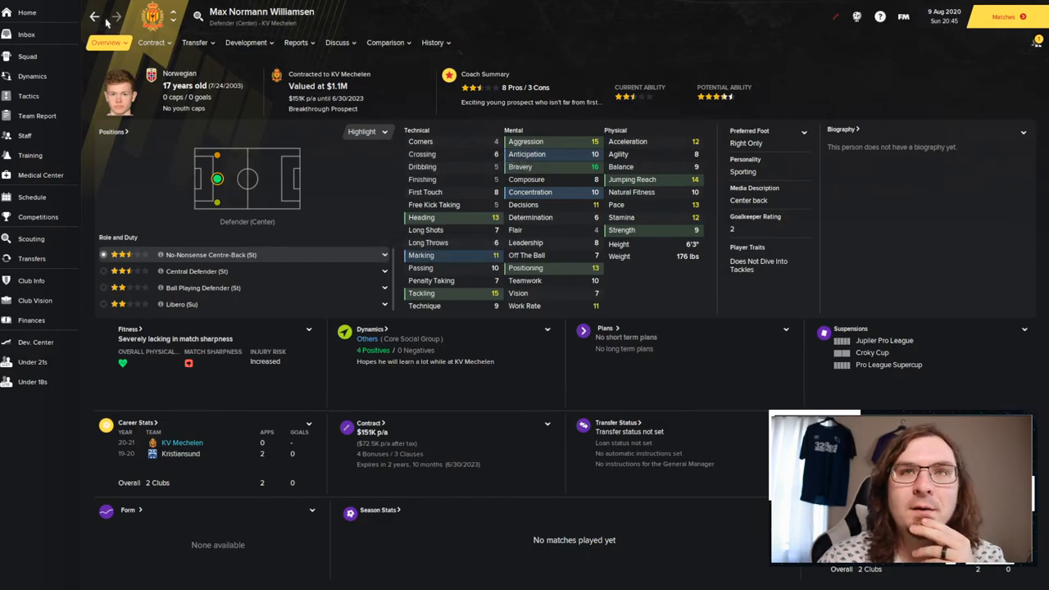
click(31, 258)
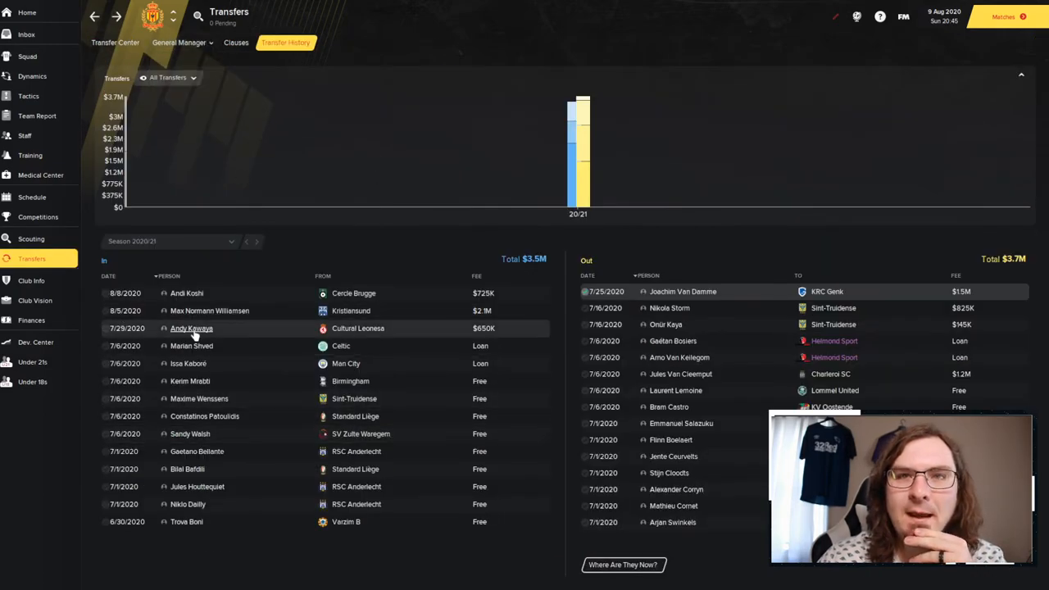
click(191, 328)
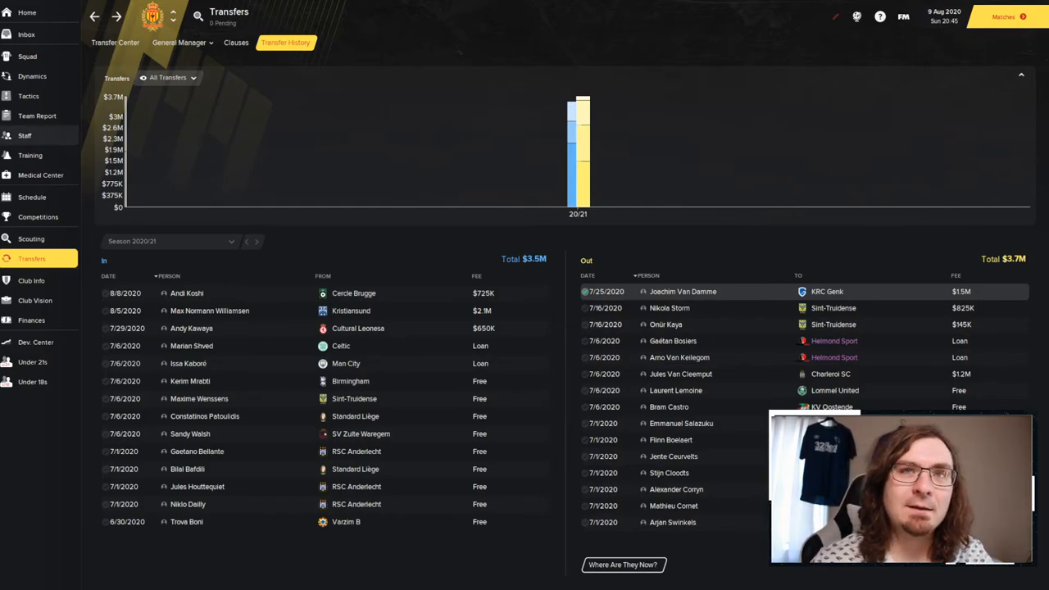
Open Tactics and switch to tactic slot 2, the 4-2-3-1 Wide Gegenpress.
click(28, 96)
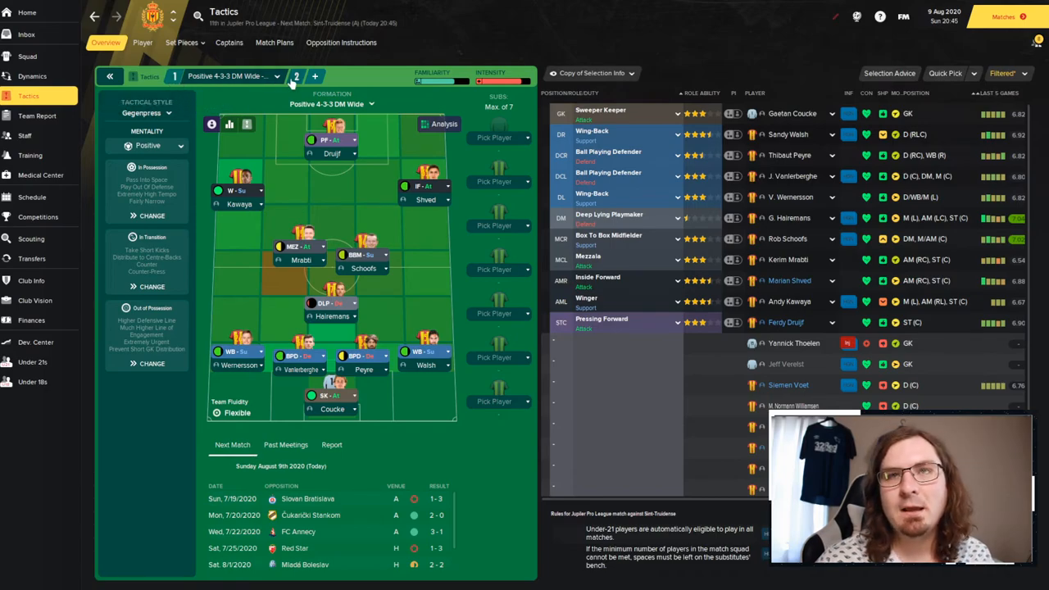
click(294, 75)
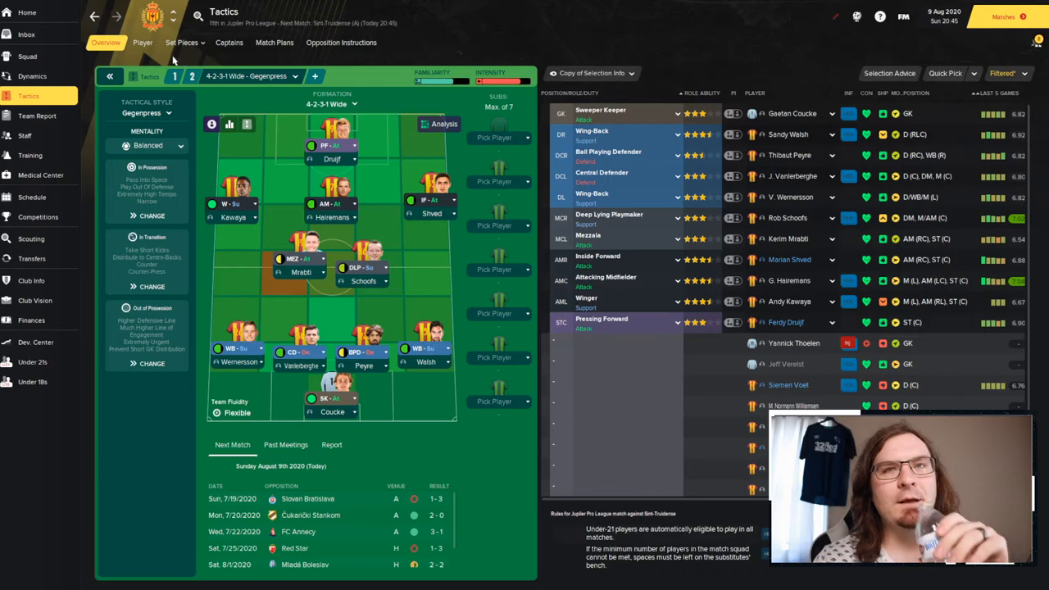
mouse_move(168, 57)
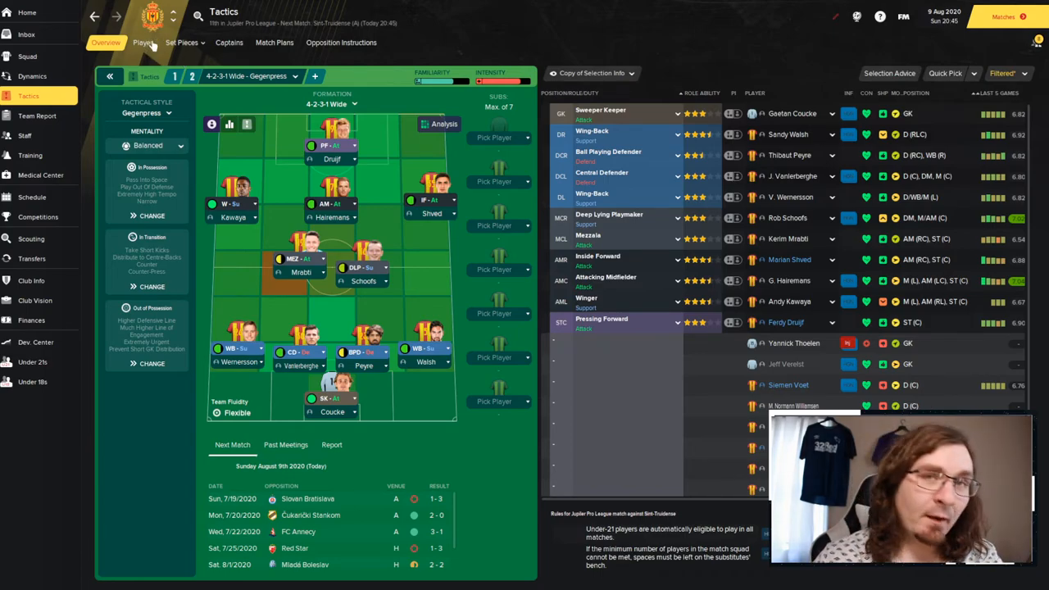
Open the Medical Center Overview showing injury risks and four current injuries.
click(41, 175)
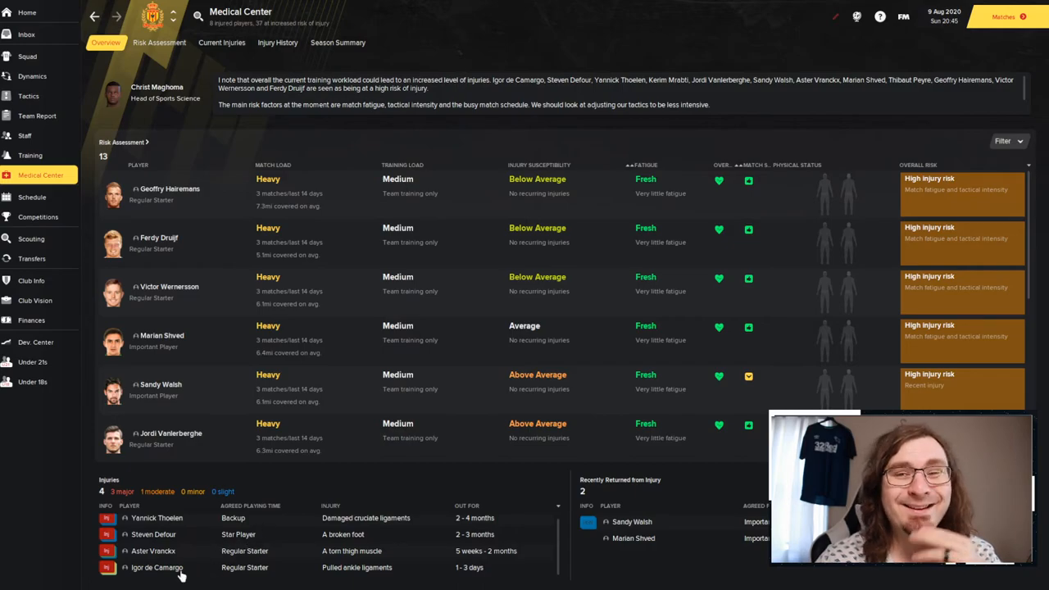
mouse_move(172, 546)
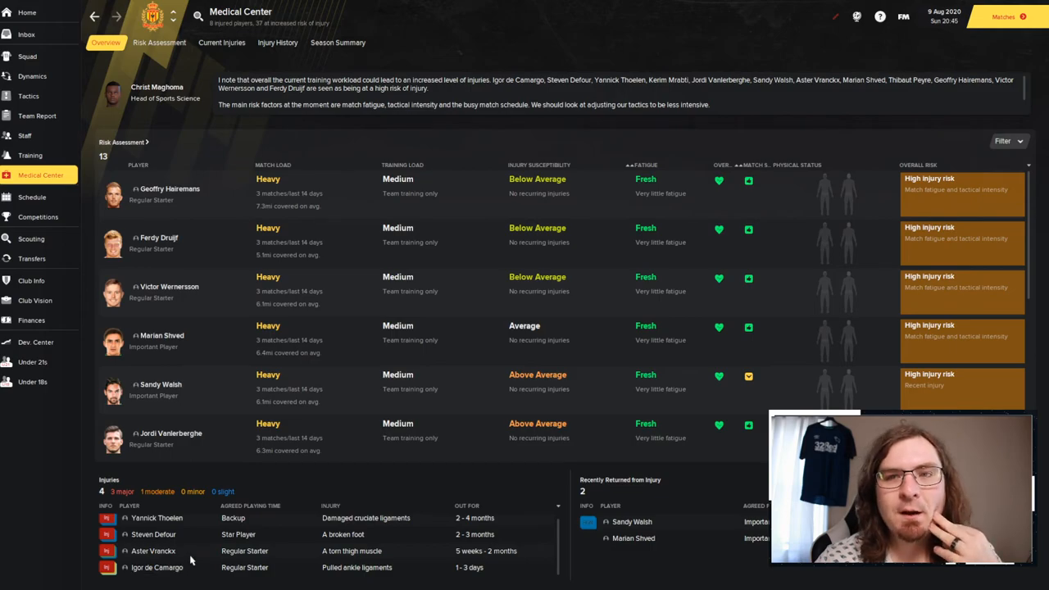
click(157, 568)
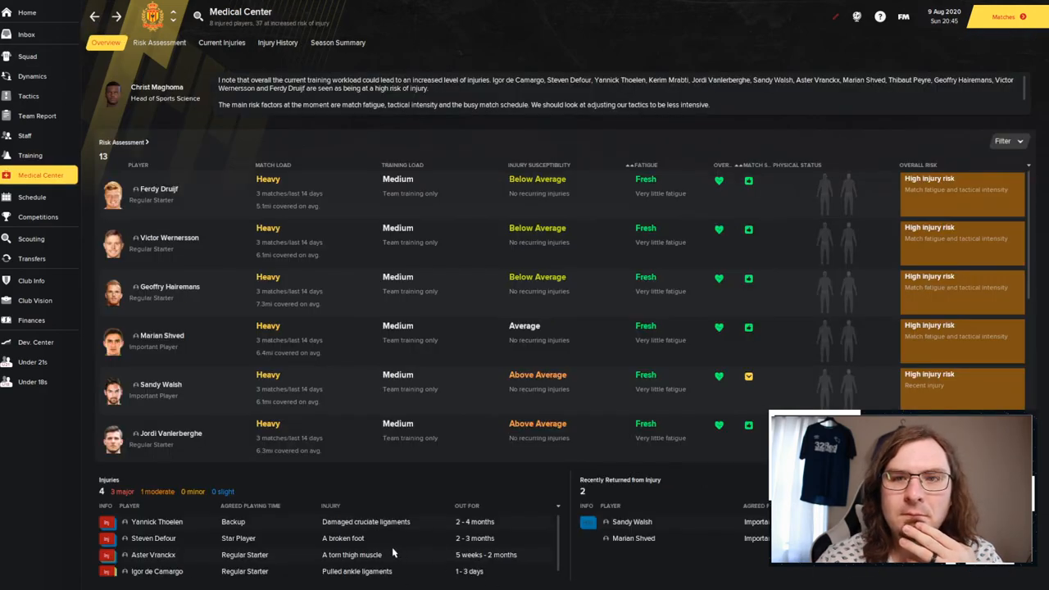
mouse_move(413, 582)
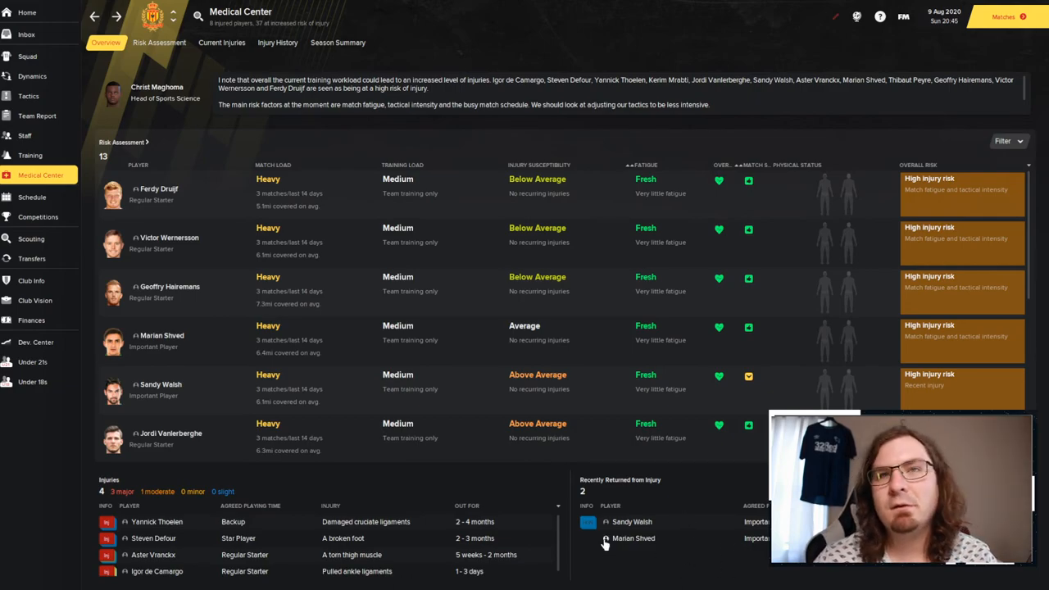
mouse_move(580, 568)
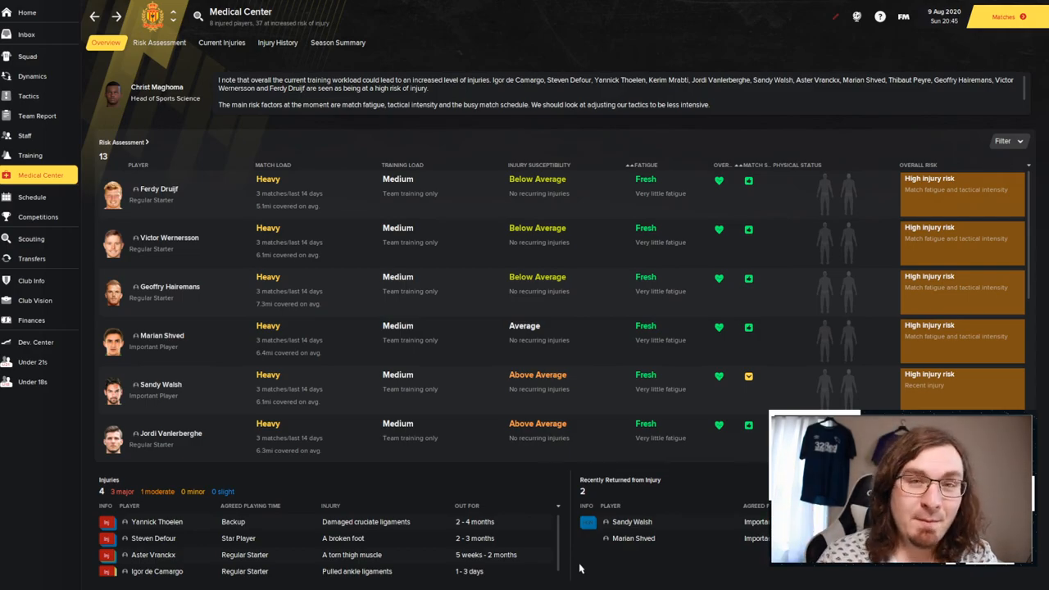